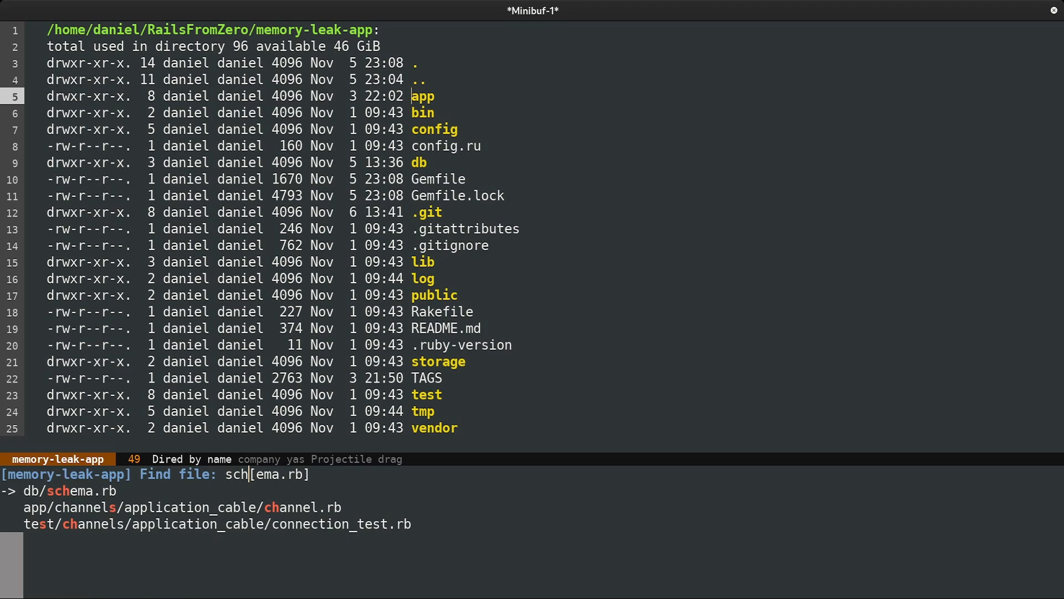
Open lib/tasks/posts.rake, the permalink-populating rake task, from Dired
{"action": "key", "text": "Return"}
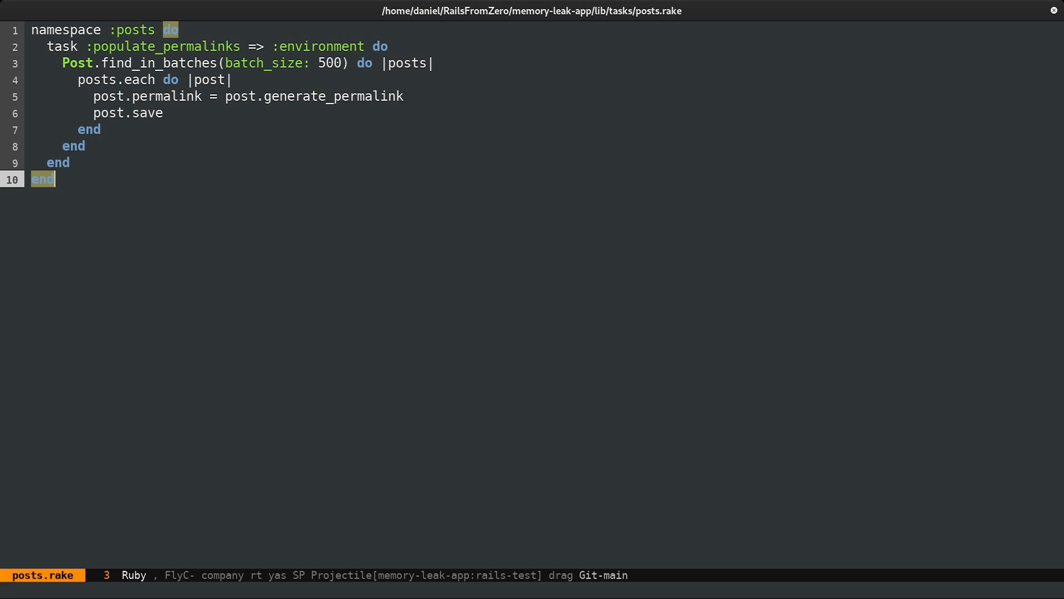
{"action": "left_click", "coordinate": [93, 96]}
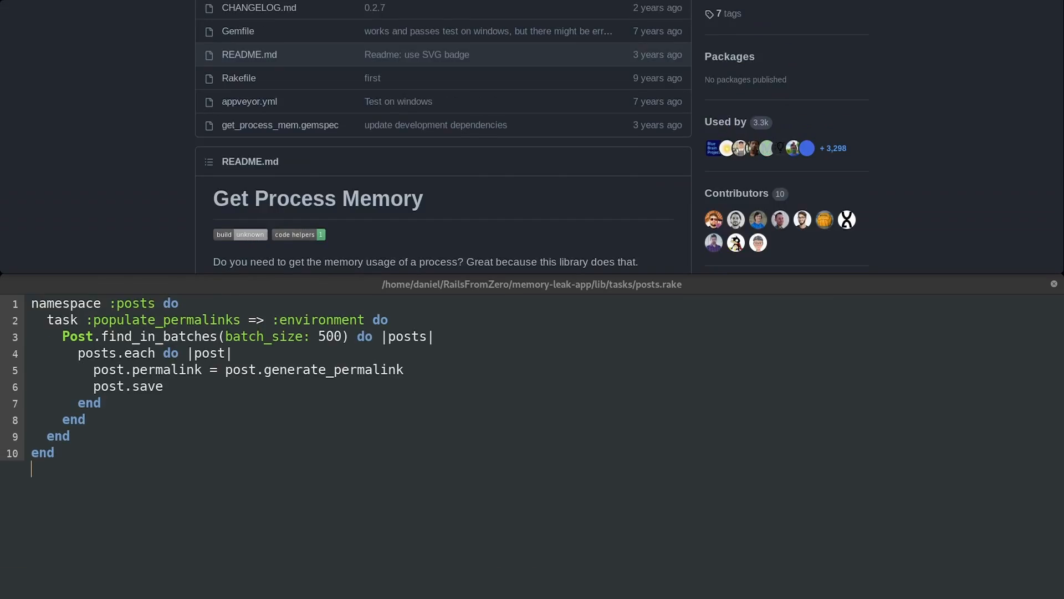
{"action": "left_click", "coordinate": [1053, 284]}
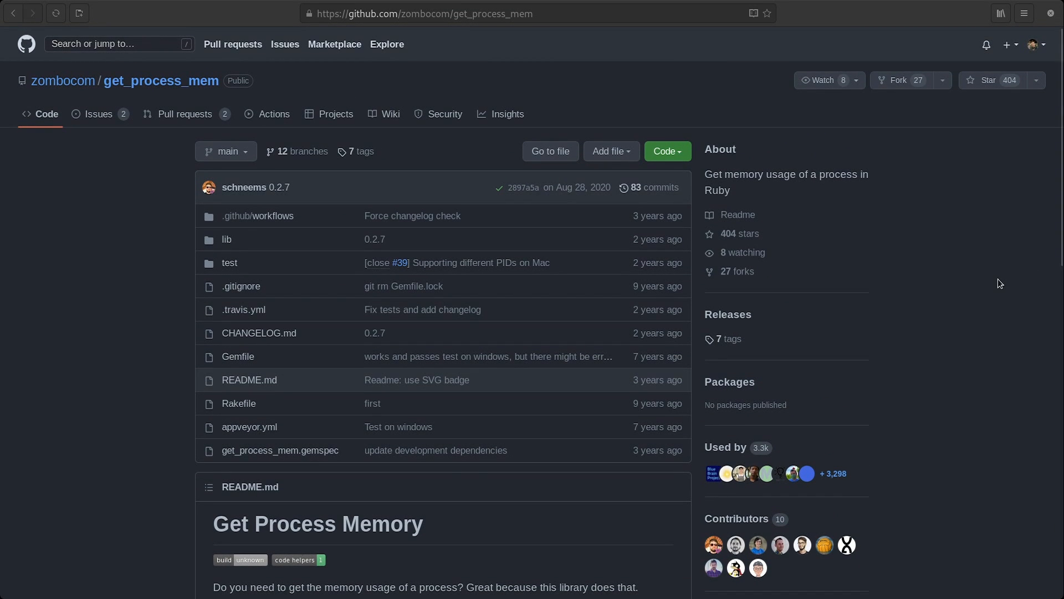
{"action": "scroll", "scroll_direction": "down", "scroll_amount": 3}
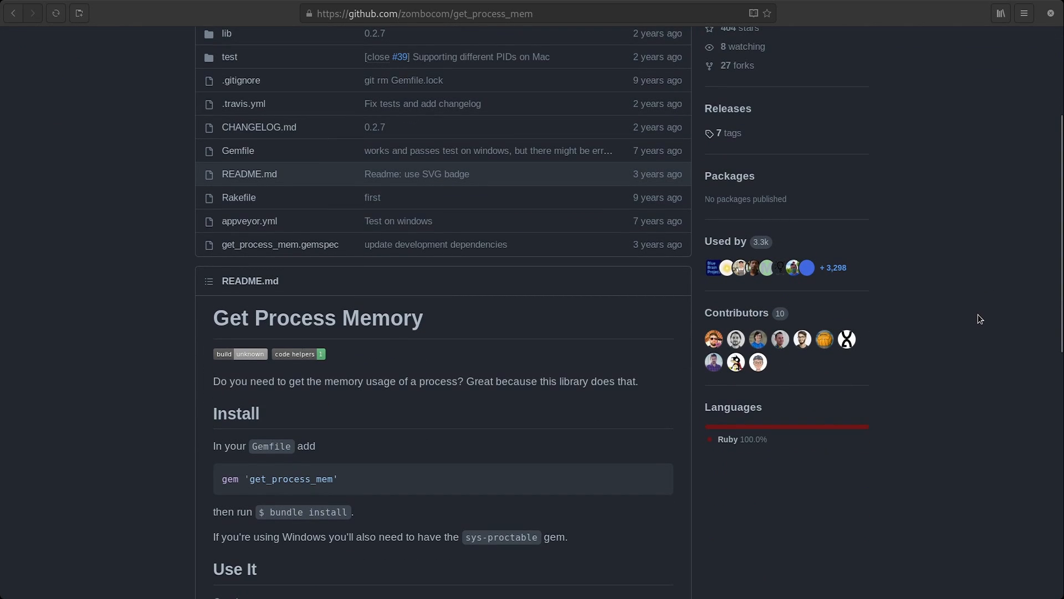
{"action": "scroll", "scroll_direction": "down", "scroll_amount": 3}
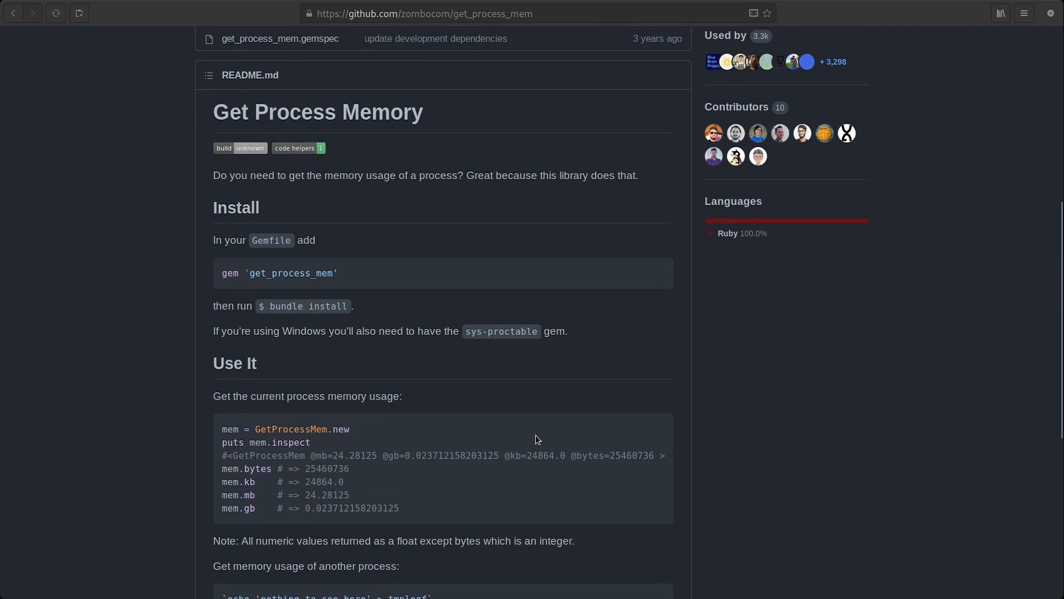
{"action": "scroll", "scroll_direction": "down", "scroll_amount": 3}
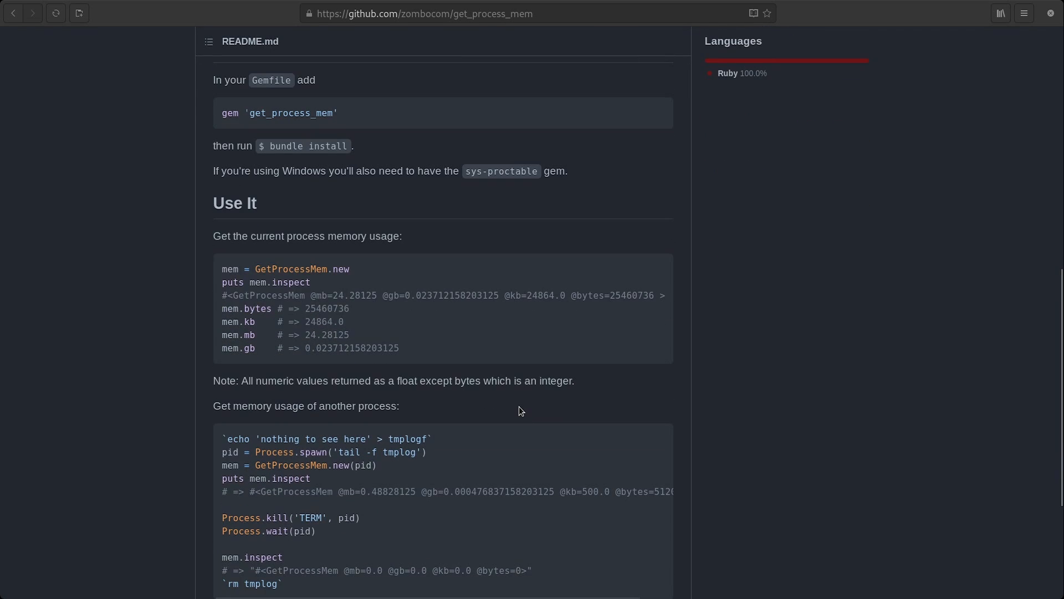
{"action": "mouse_move", "coordinate": [265, 325]}
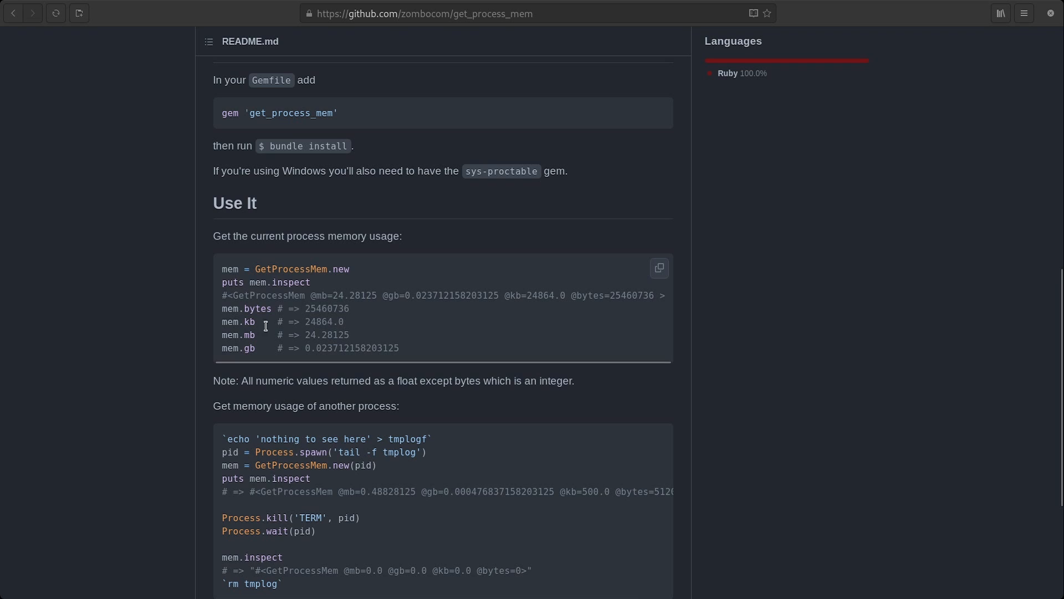
{"action": "mouse_move", "coordinate": [261, 339]}
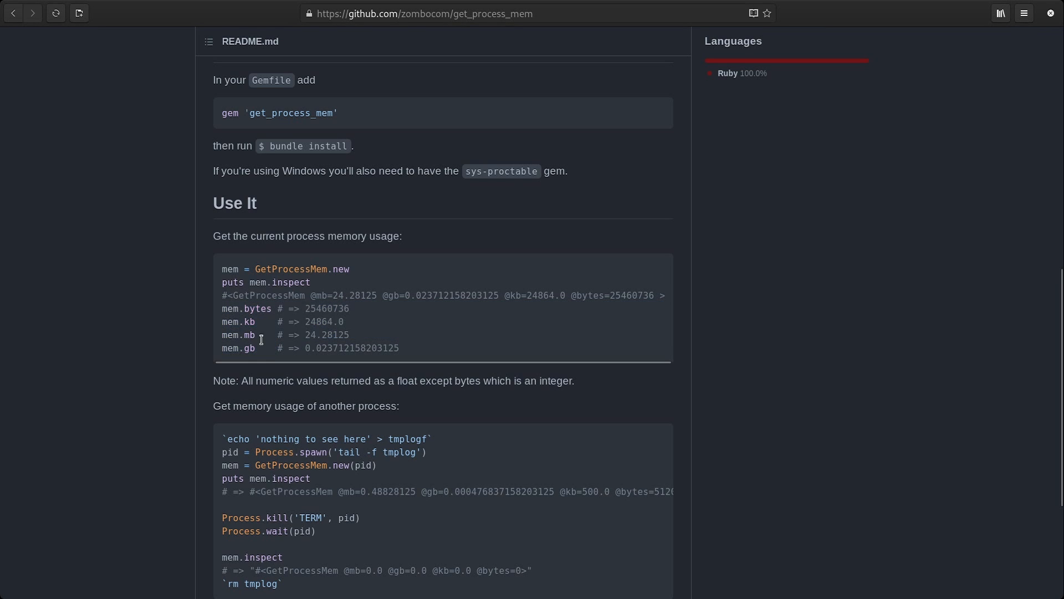
{"action": "scroll", "scroll_direction": "down", "scroll_amount": 3}
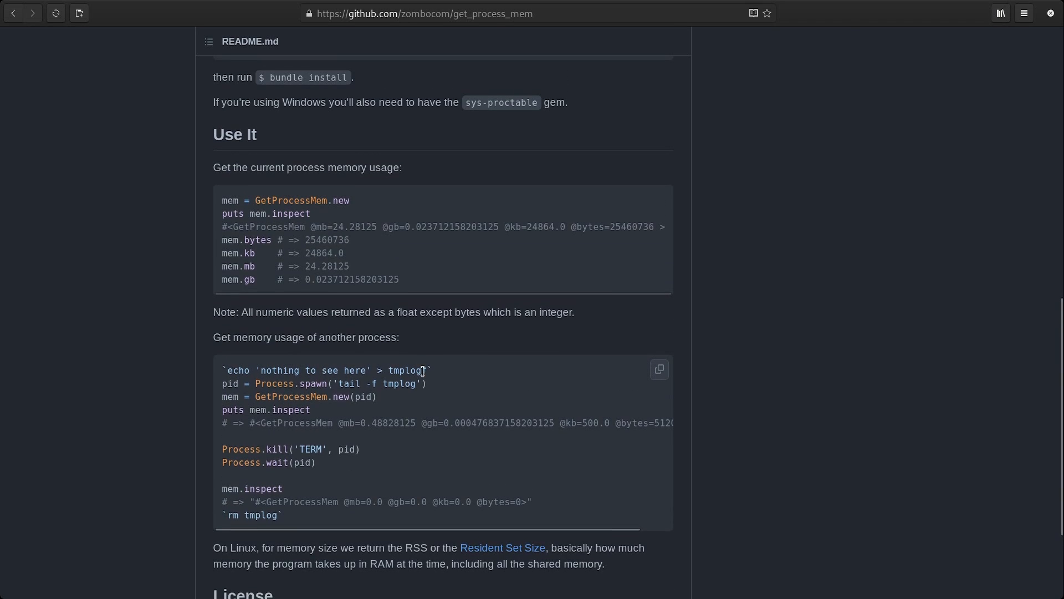
{"action": "scroll", "scroll_direction": "up", "scroll_amount": 3}
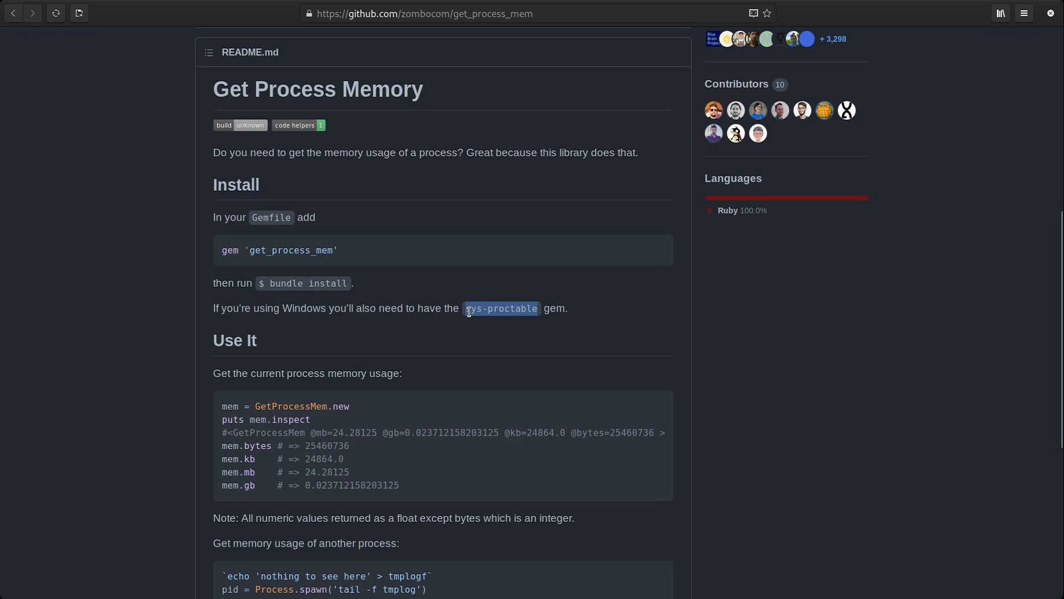
{"action": "mouse_move", "coordinate": [526, 338]}
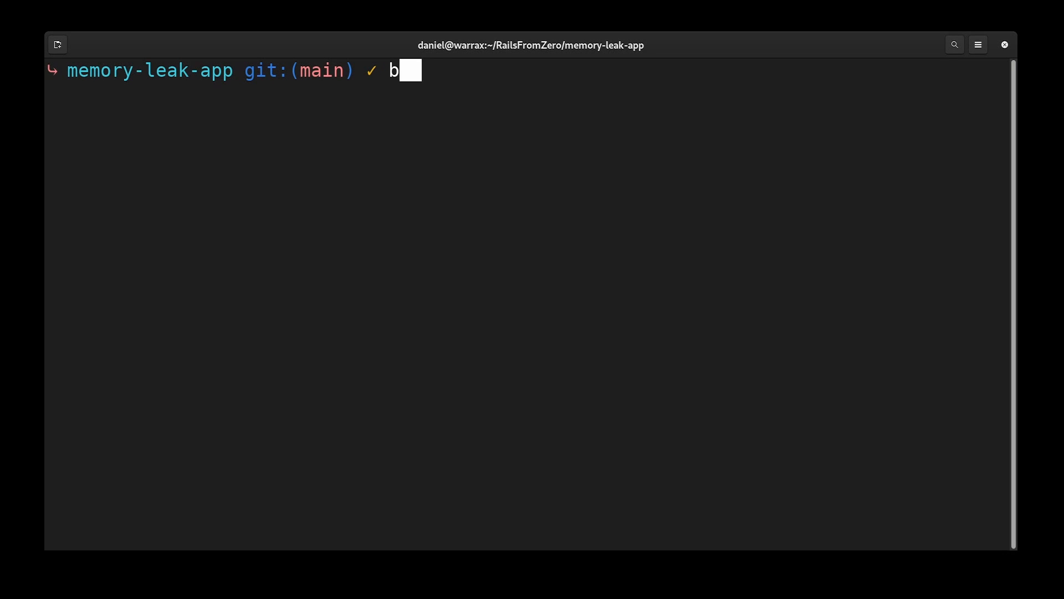
Run bundle add get_process_mem in the memory-leak-app terminal
{"action": "type", "text": "undle add get_process_mem"}
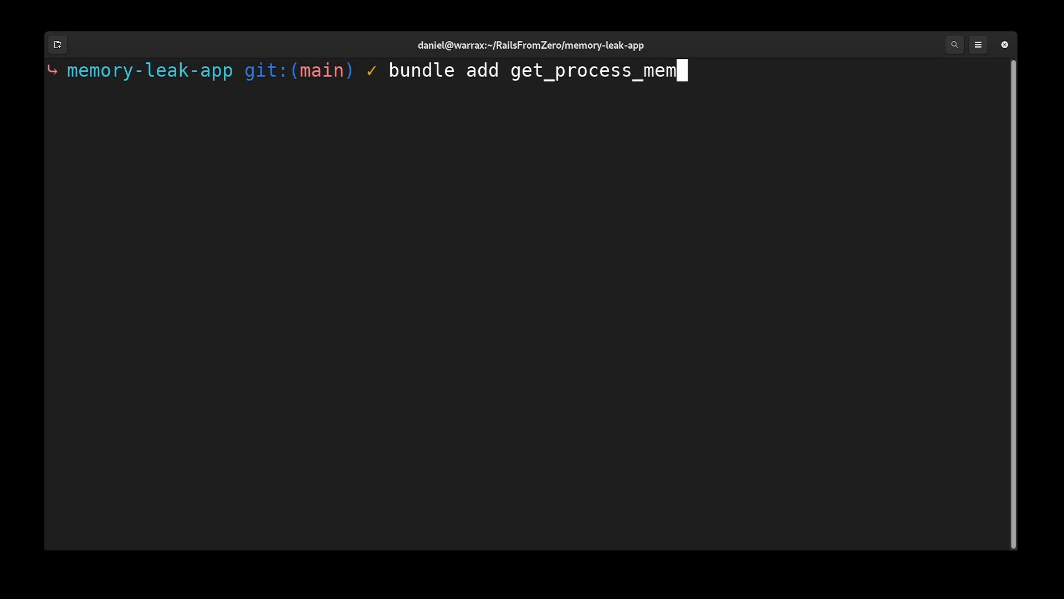
{"action": "key", "text": "Return"}
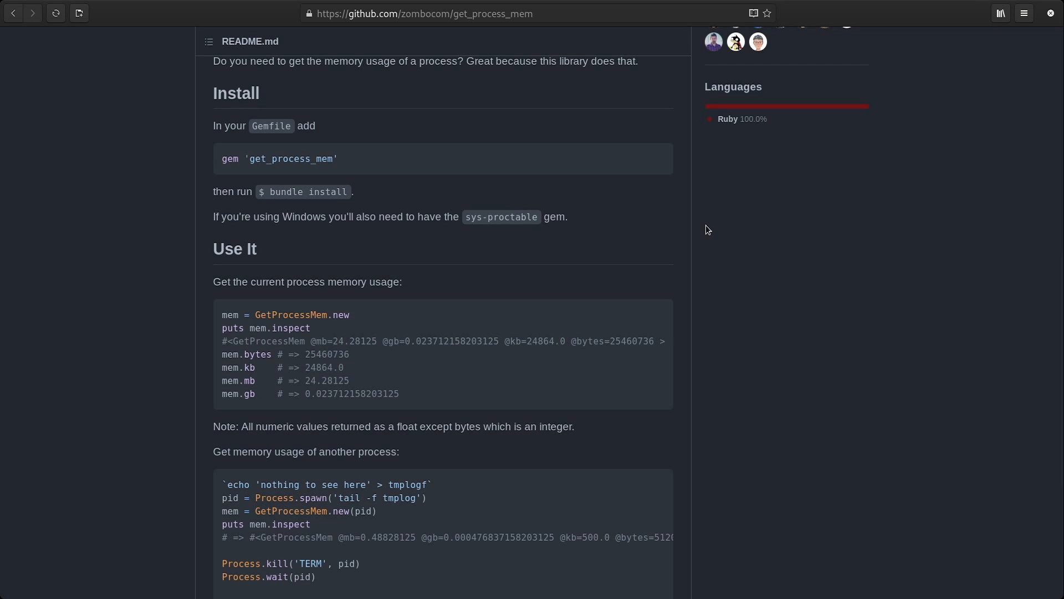
{"action": "mouse_move", "coordinate": [354, 325]}
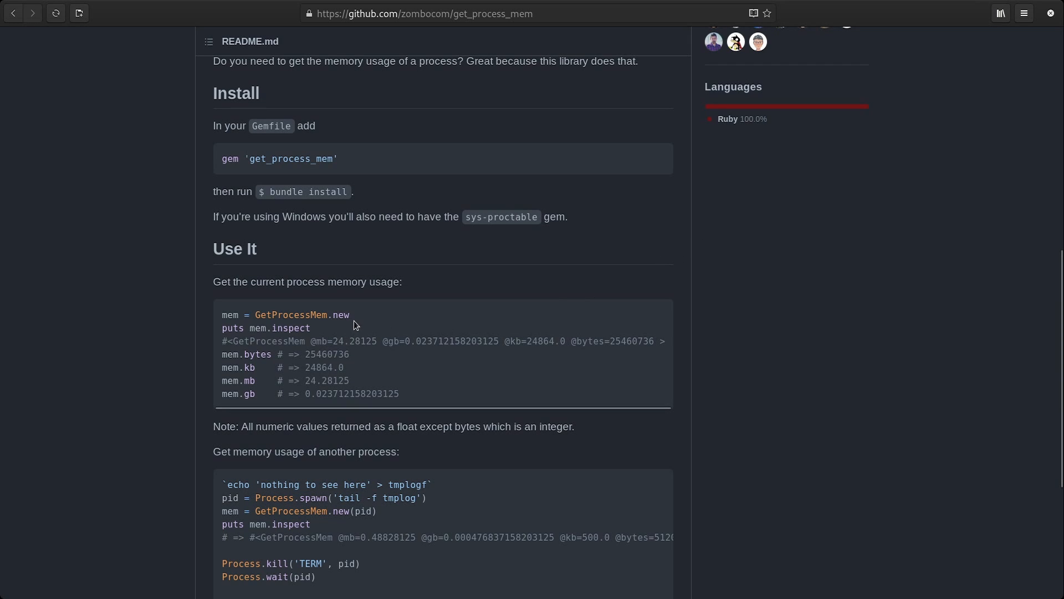
{"action": "mouse_move", "coordinate": [358, 319]}
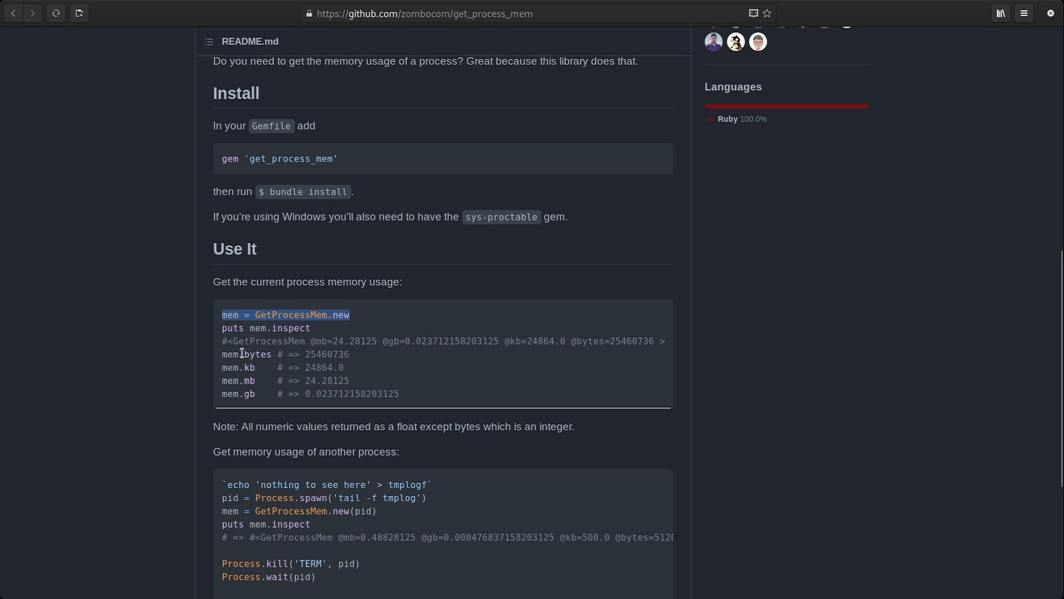
{"action": "mouse_move", "coordinate": [251, 367]}
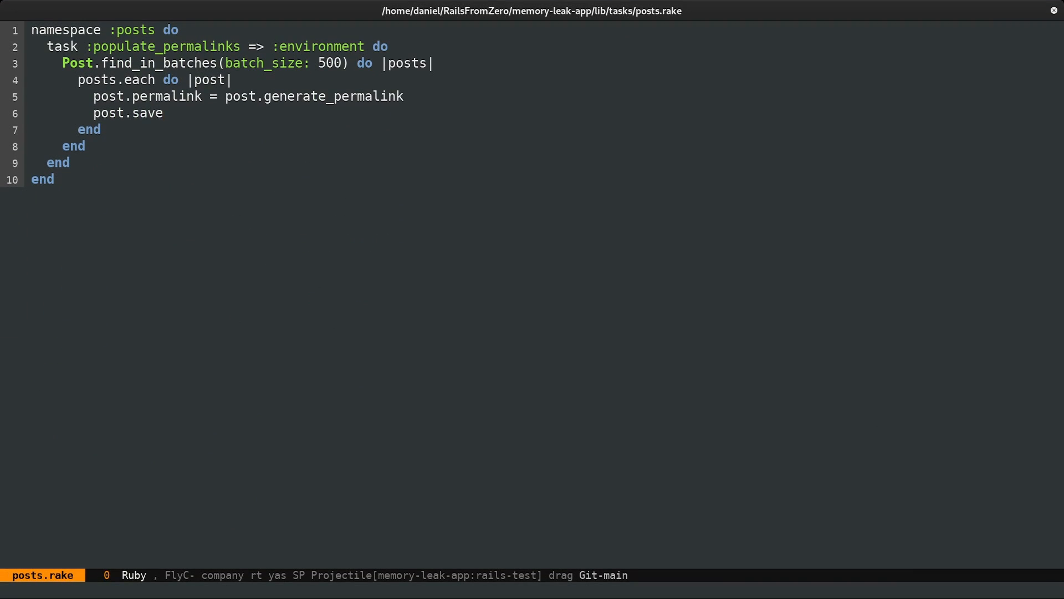
Insert mem = GetProcessMem.new and a puts mem.kb line before the batch loop
{"action": "left_click", "coordinate": [390, 46]}
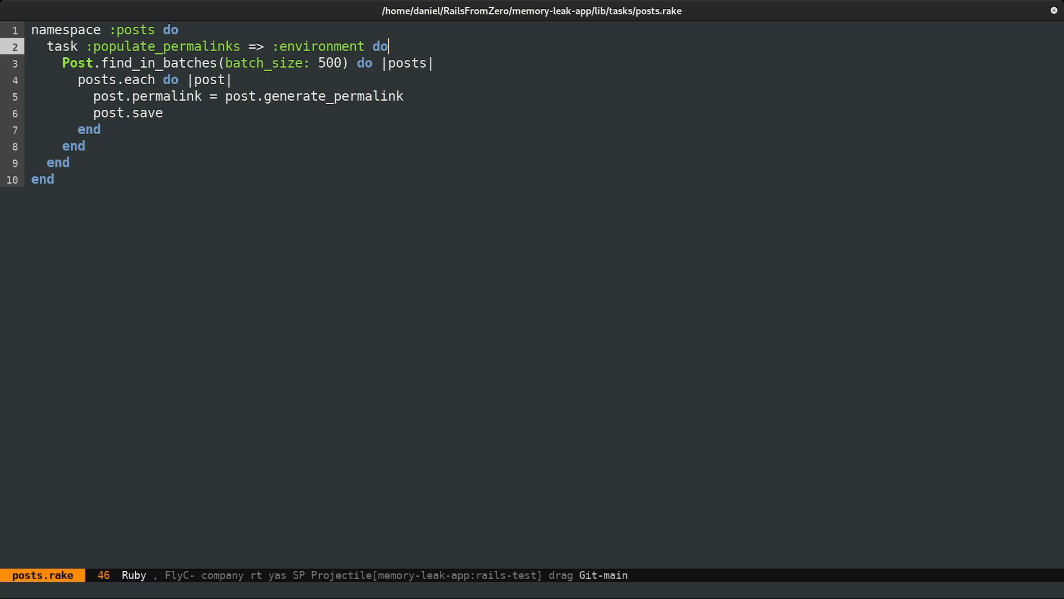
{"action": "type", "text": "mem = GetProcessMem.new"}
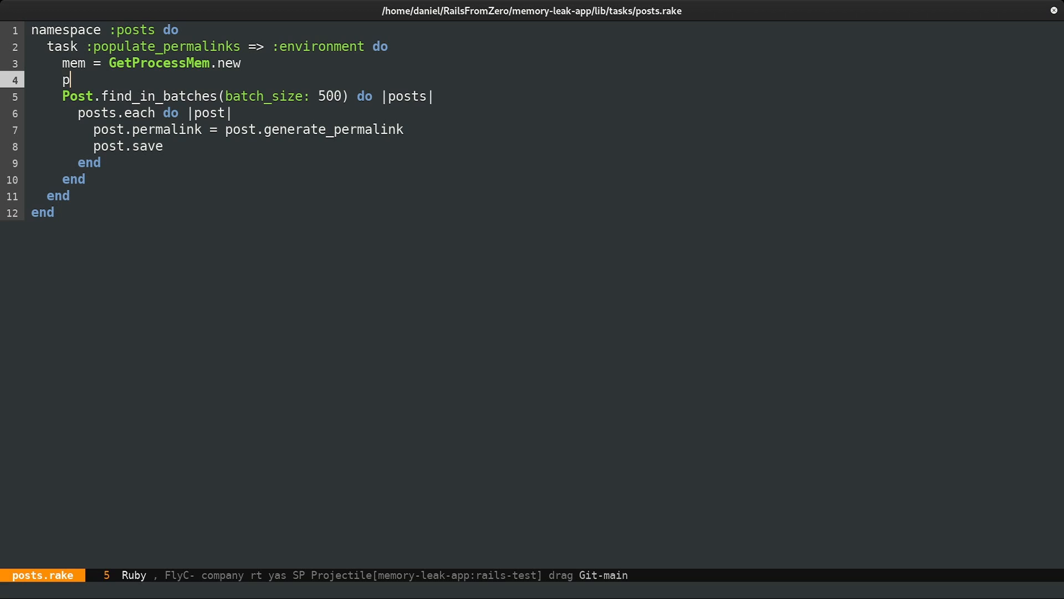
{"action": "type", "text": "uts mem.kb"}
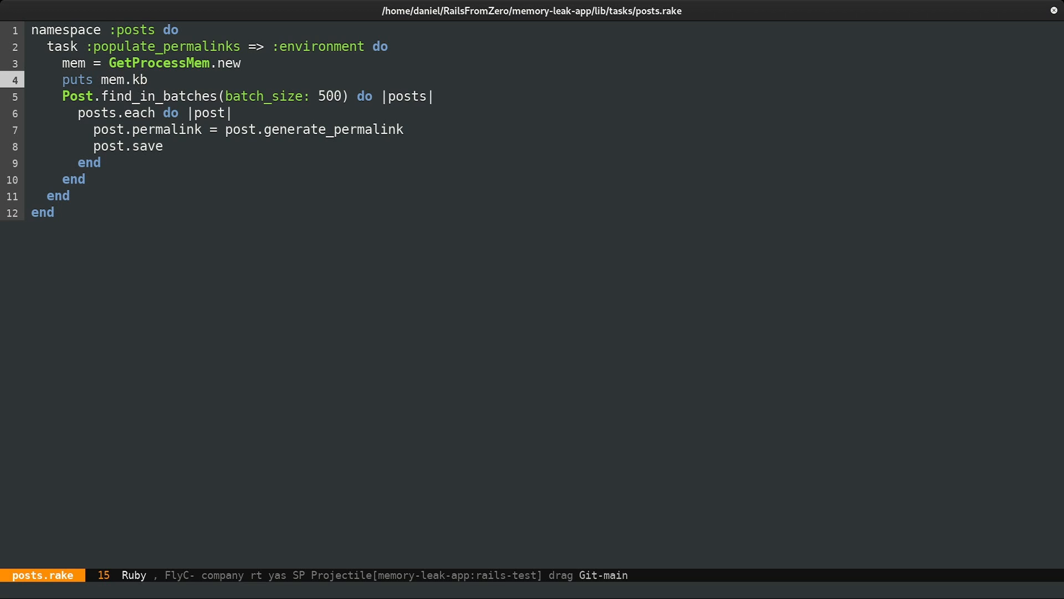
{"action": "key", "text": "Return"}
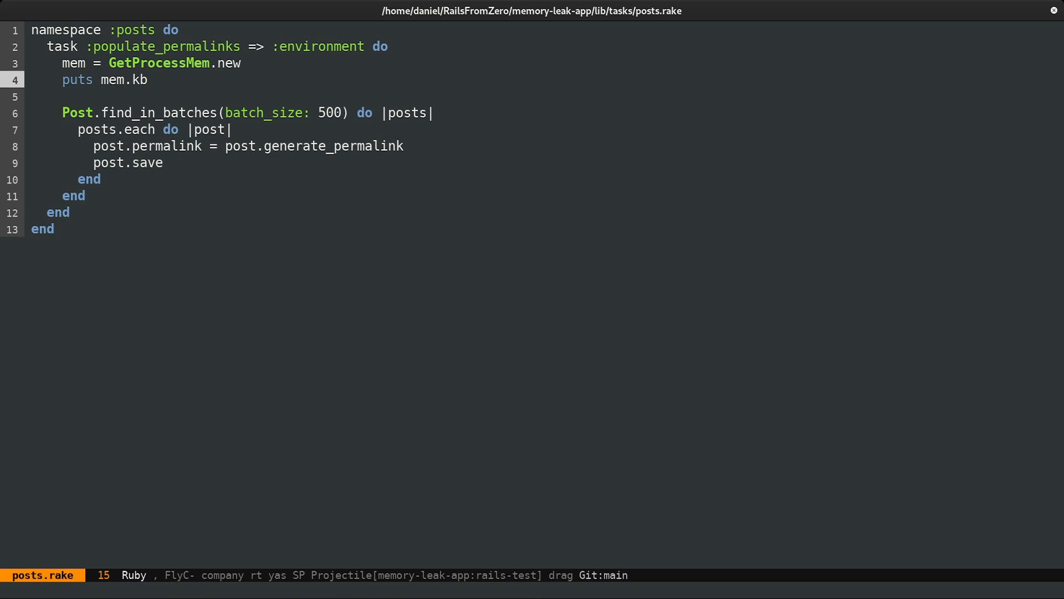
{"action": "left_click", "coordinate": [148, 79]}
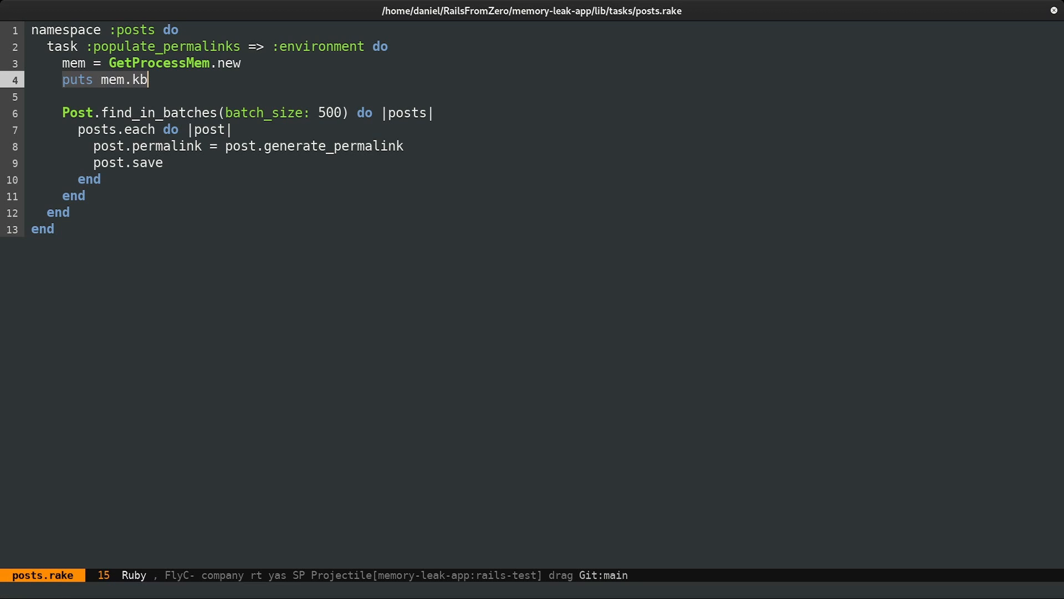
Add puts mem.kb after the inner loop and limit Post.find_in_batches to 5000 posts
{"action": "left_click", "coordinate": [89, 179]}
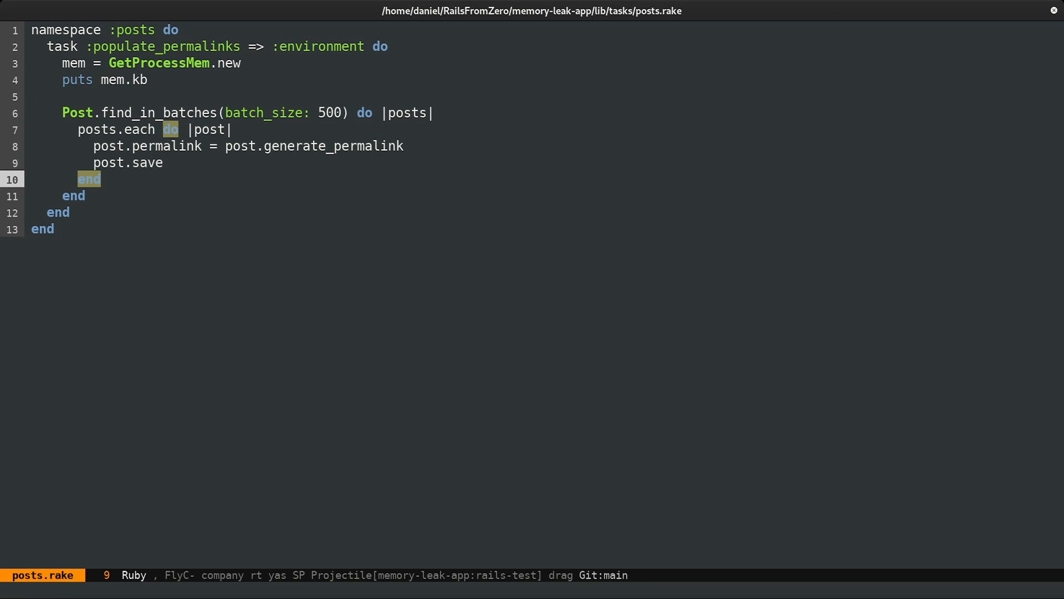
{"action": "type", "text": "puts mem.kb"}
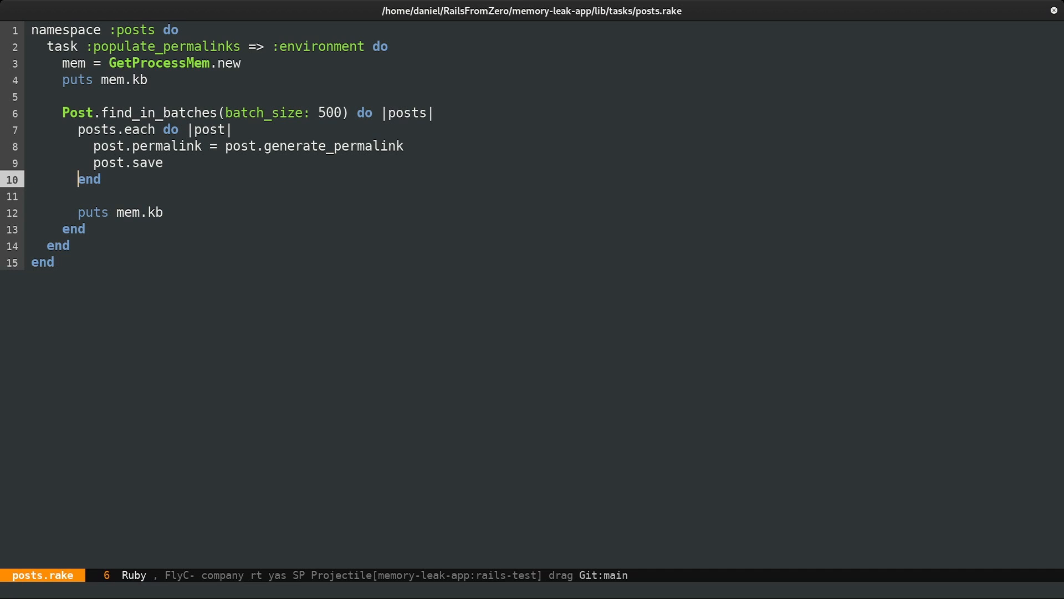
{"action": "left_click", "coordinate": [94, 113]}
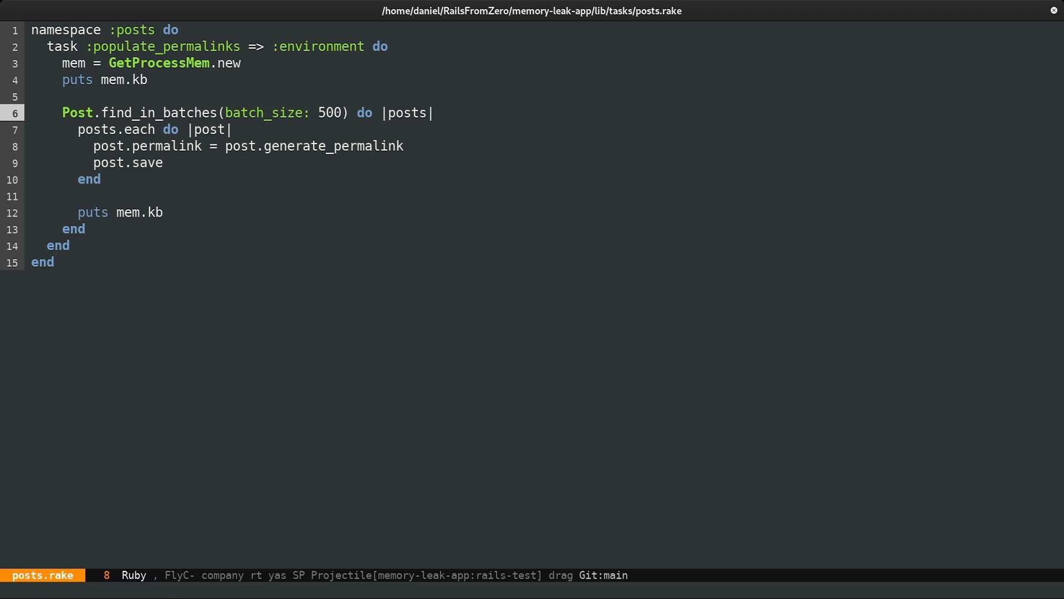
{"action": "type", "text": ".limit()"}
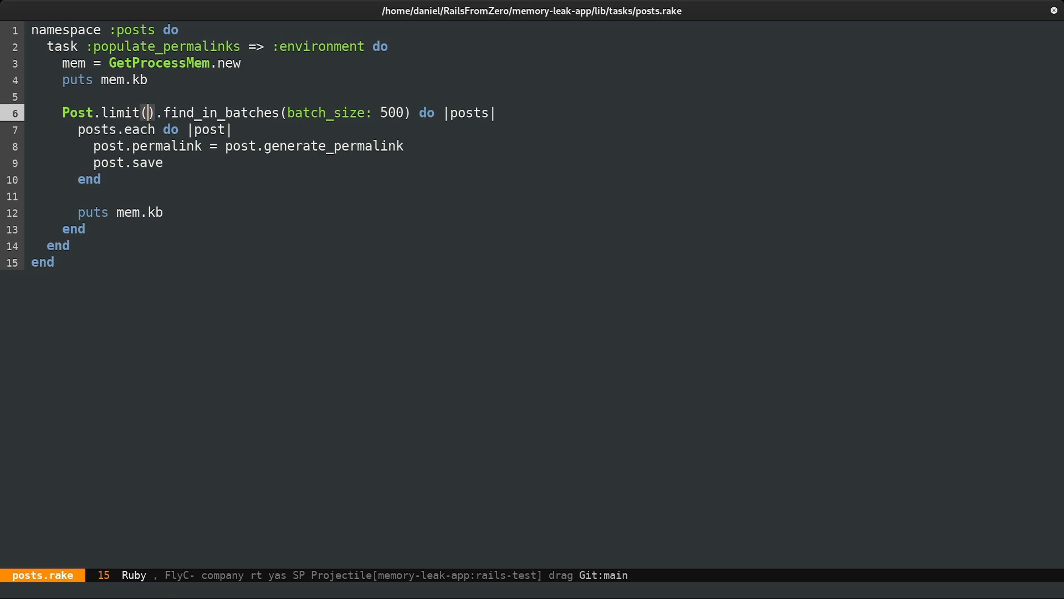
{"action": "type", "text": "5000"}
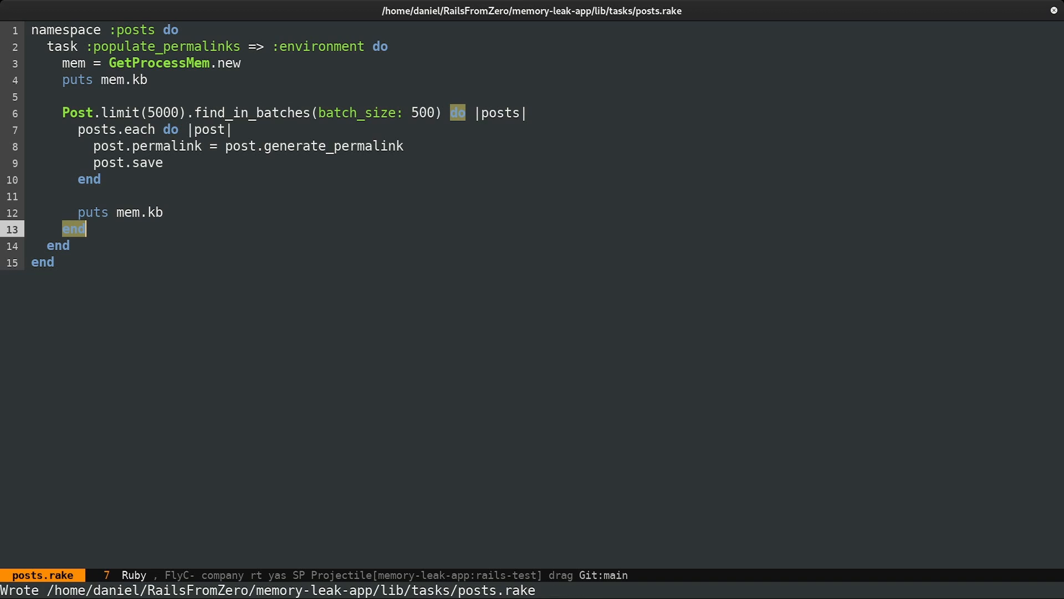
{"action": "left_click", "coordinate": [149, 80]}
{"action": "type", "text": "bundl"}
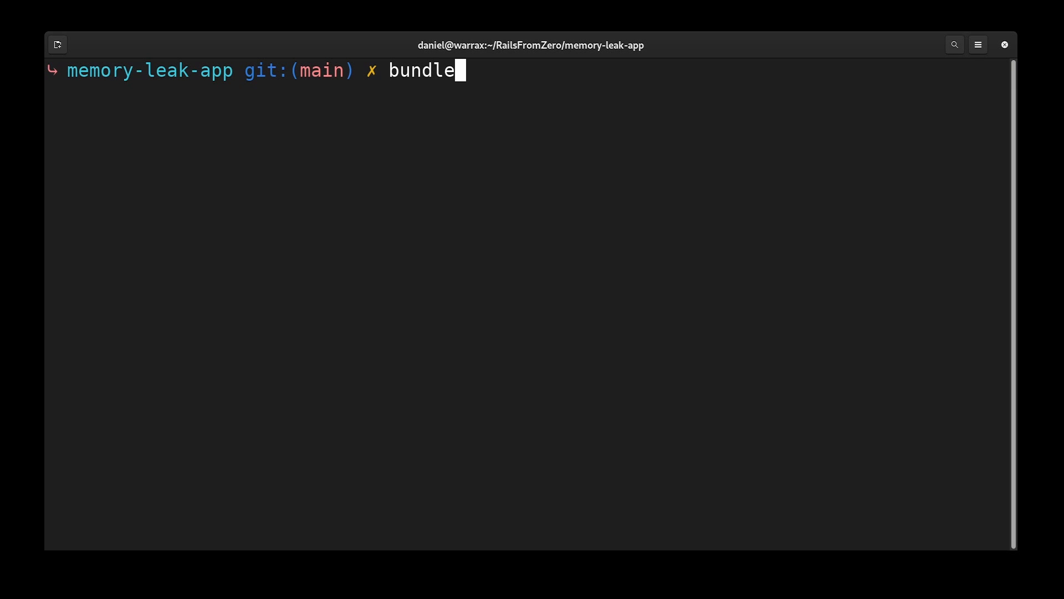
Run bundle exec rake posts:populate_permalinks, printing about 90,176 then 110,896 kB
{"action": "type", "text": "exec"}
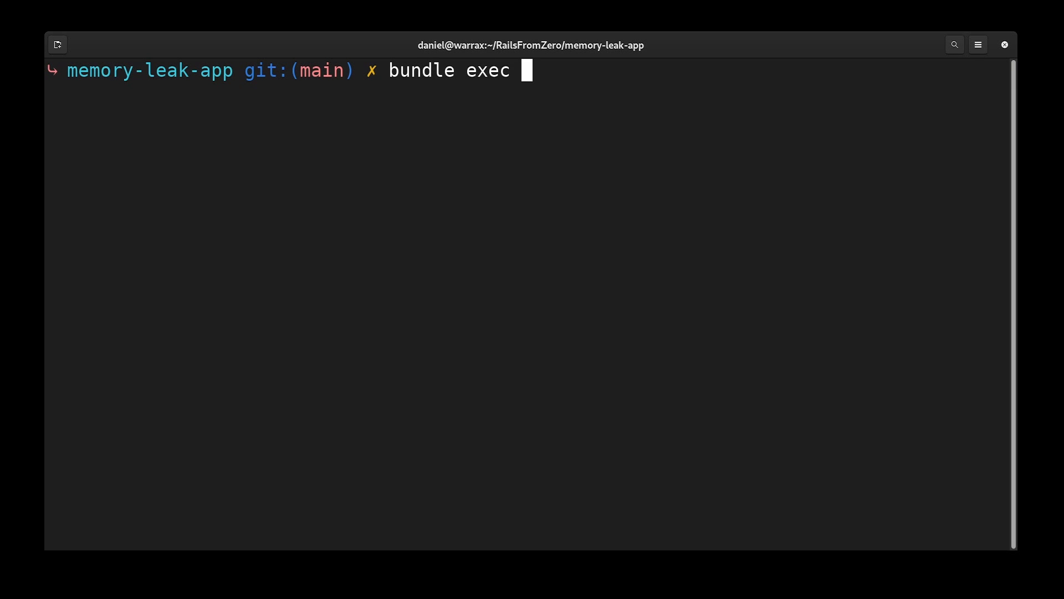
{"action": "type", "text": "rake post"}
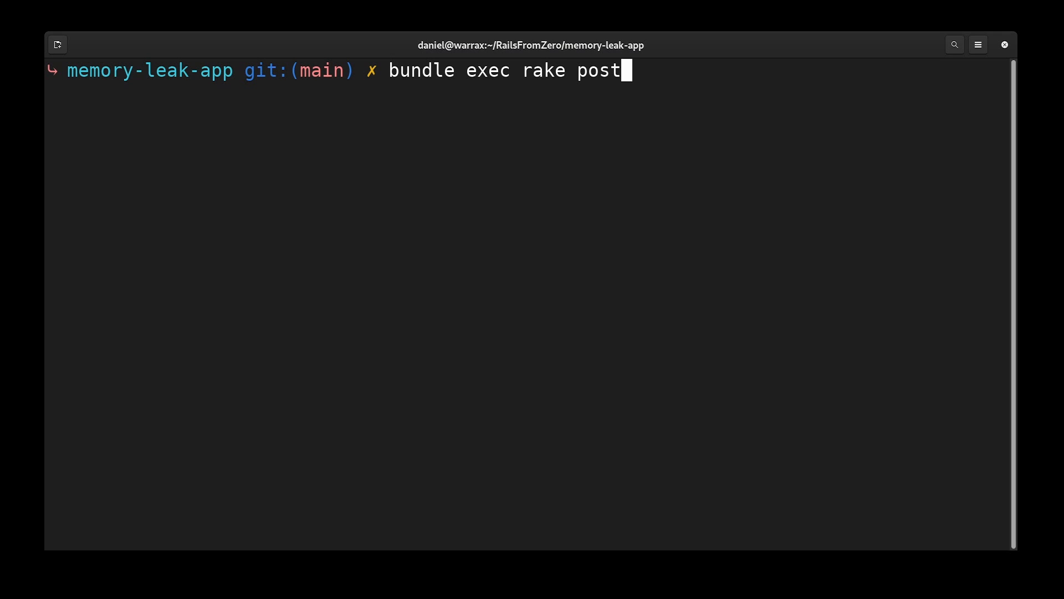
{"action": "type", "text": "s:populate"}
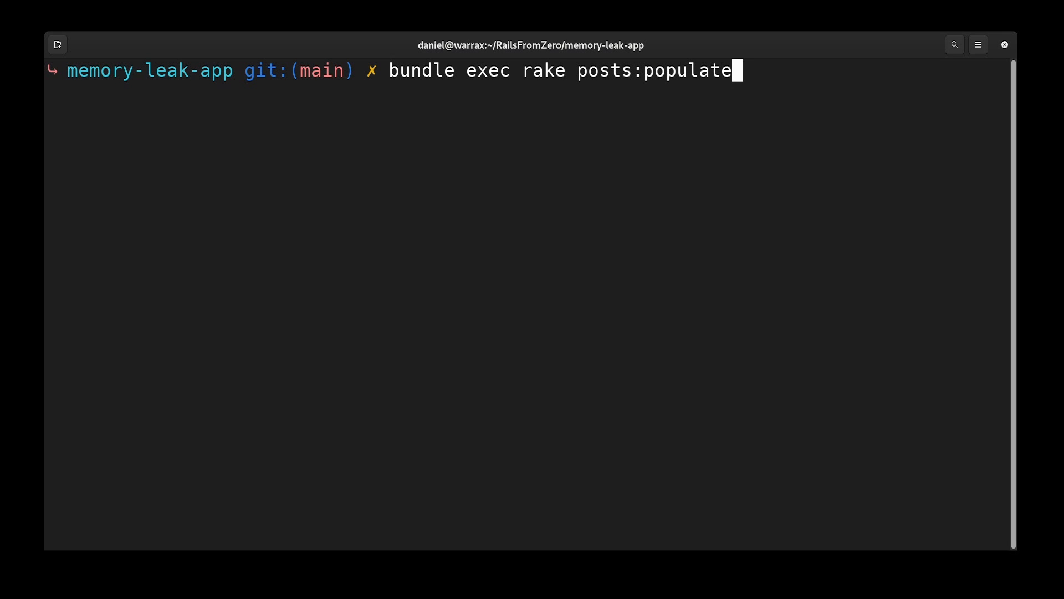
{"action": "type", "text": "_permalinks"}
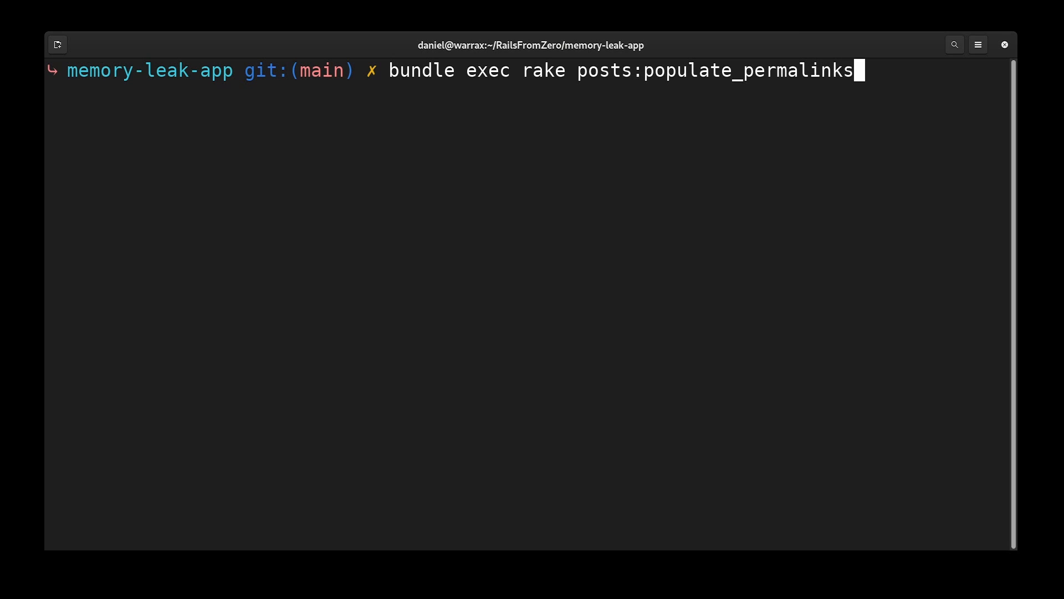
{"action": "key", "text": "Return"}
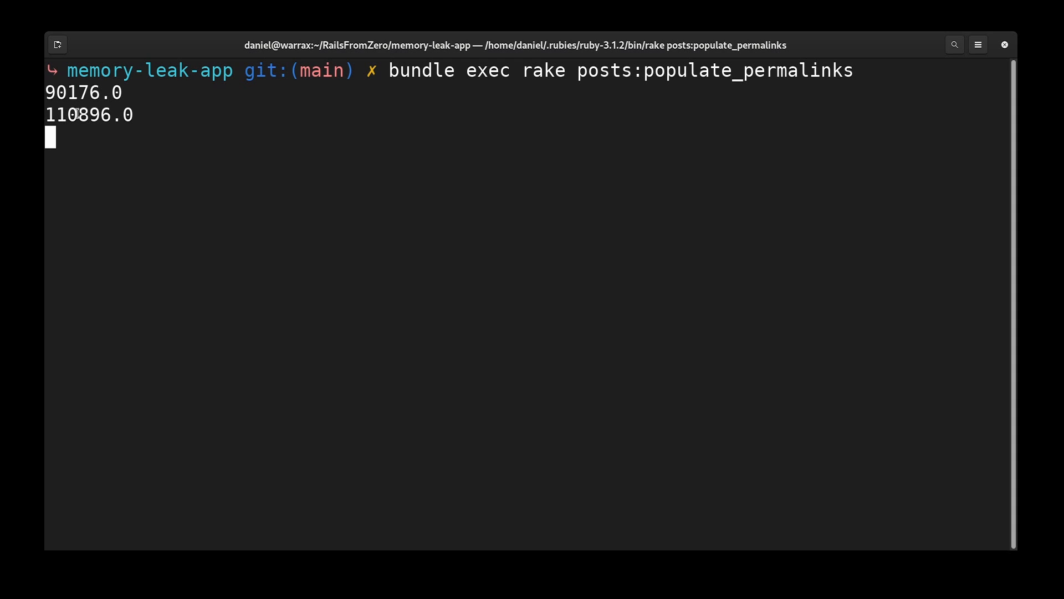
{"action": "double_click", "coordinate": [76, 114]}
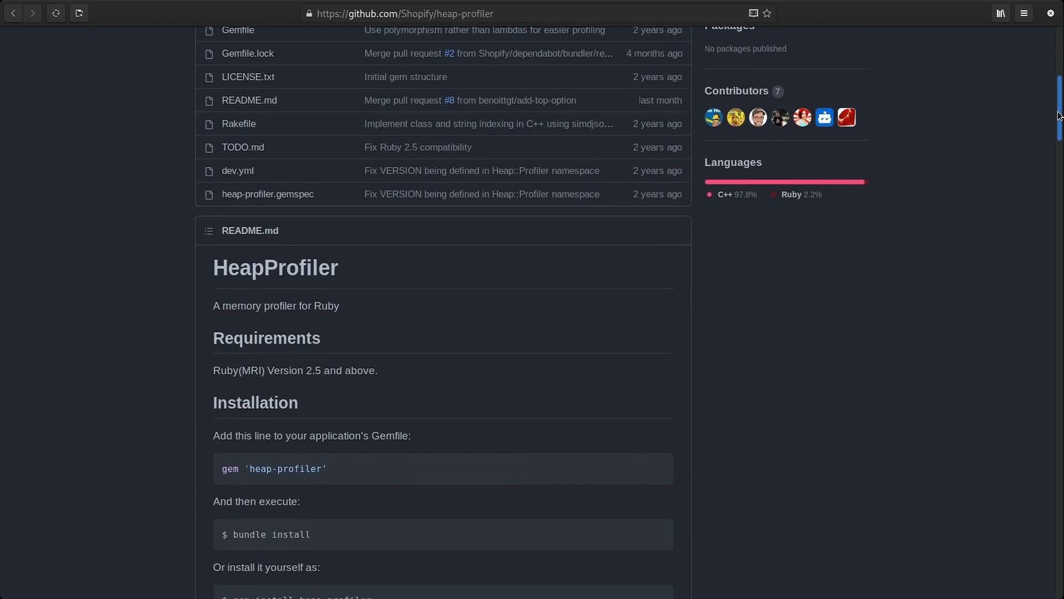
Scroll the heap-profiler README down to the Profiling Mode HeapProfiler.report example
{"action": "scroll", "scroll_direction": "down", "scroll_amount": 3}
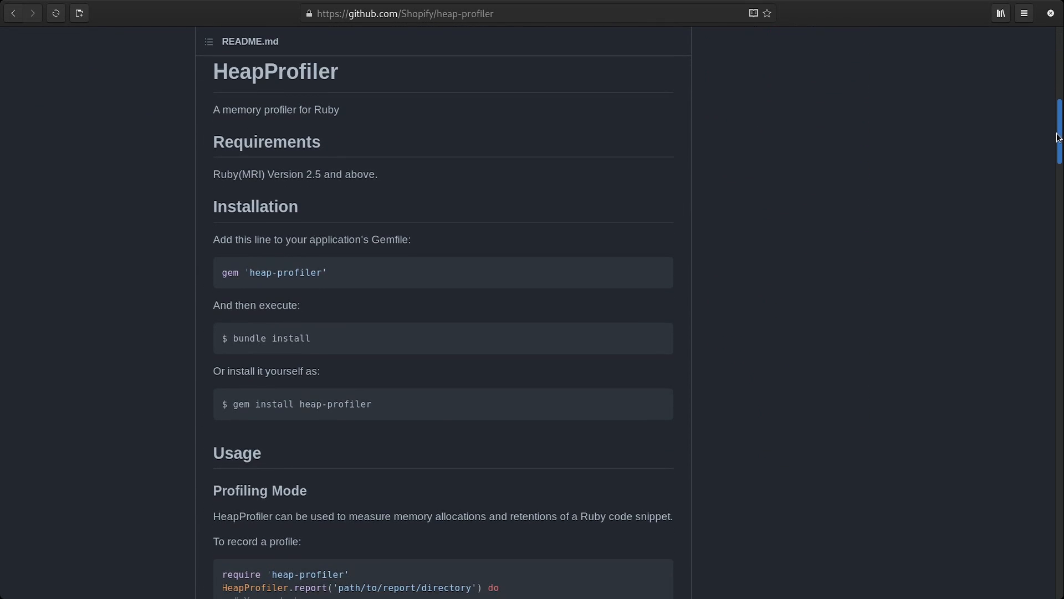
{"action": "scroll", "scroll_direction": "down", "scroll_amount": 3}
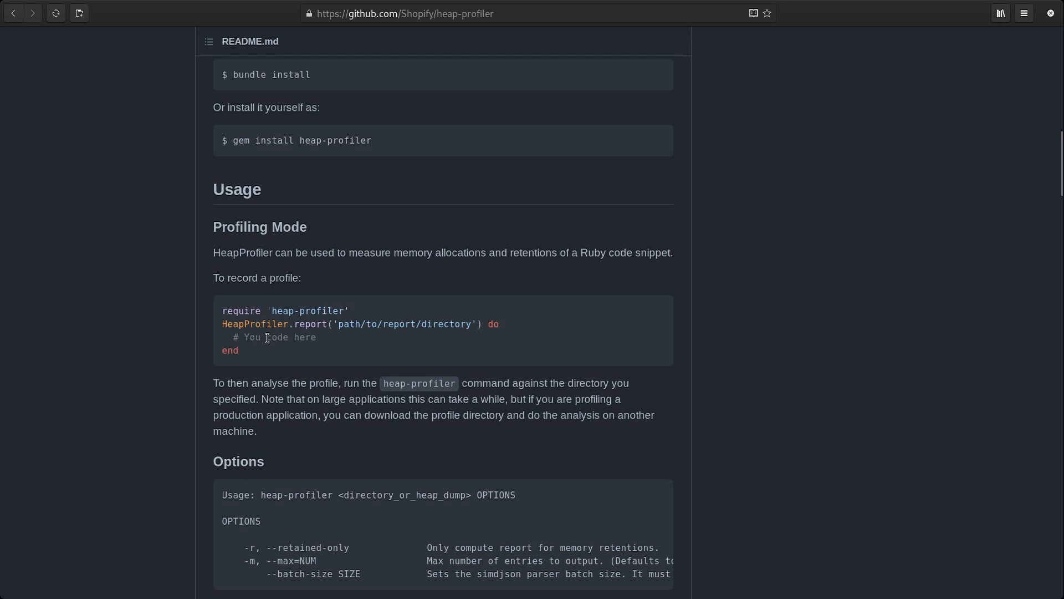
{"action": "double_click", "coordinate": [276, 337]}
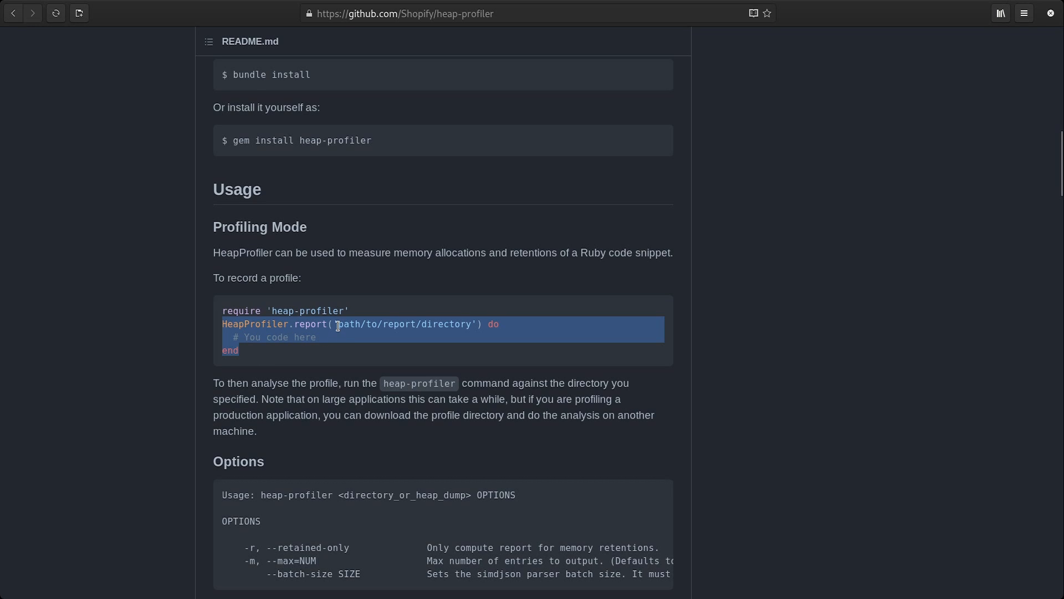
{"action": "left_click", "coordinate": [333, 336]}
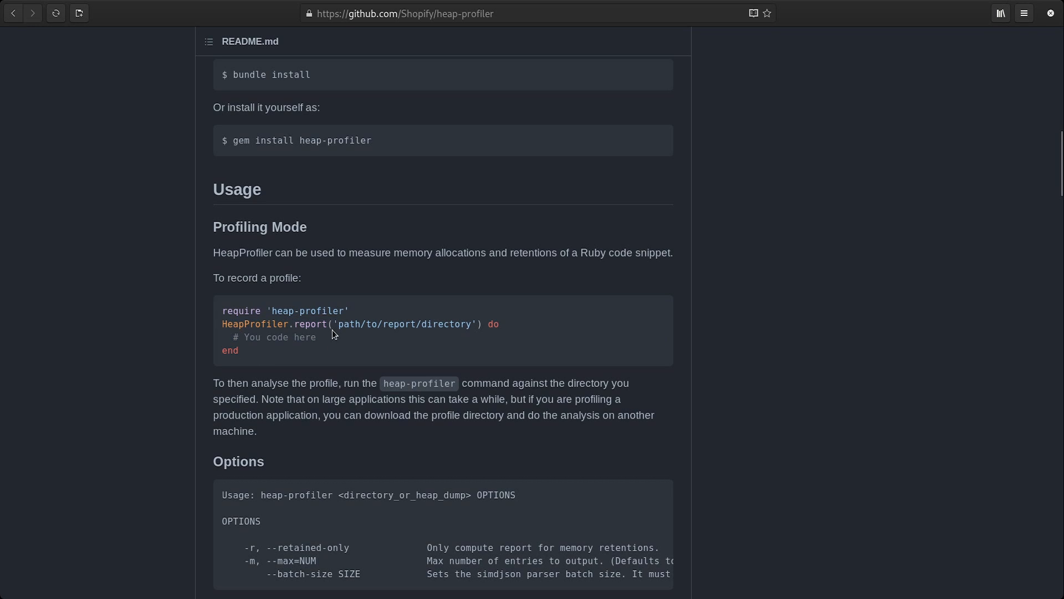
{"action": "mouse_move", "coordinate": [323, 340]}
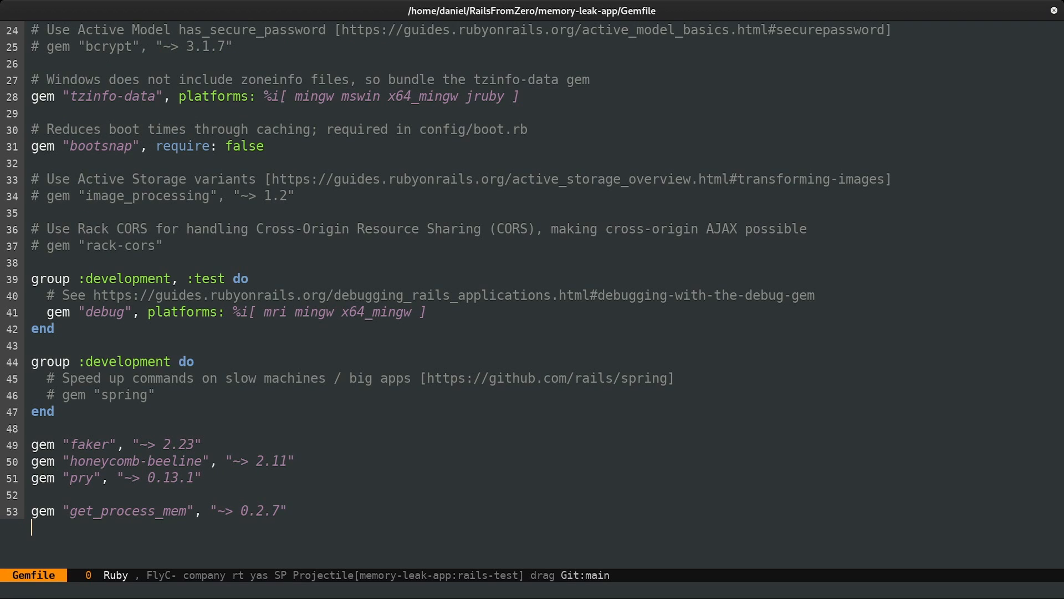
Type gem "heap-profiler" on a new line below get_process_mem in the Gemfile
{"action": "type", "text": "gem \"\""}
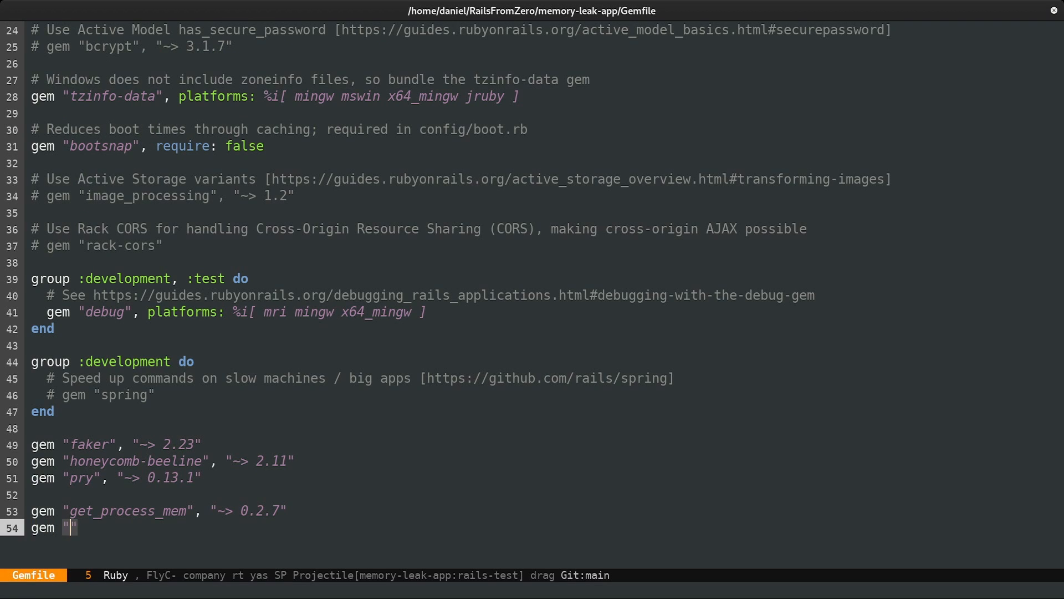
{"action": "type", "text": "heap-pr"}
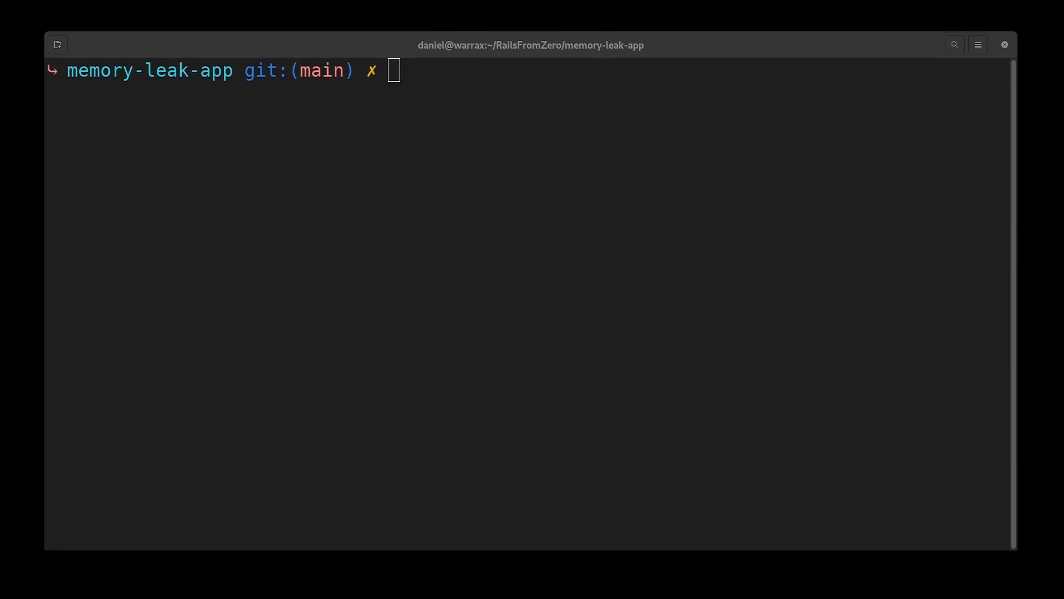
Run bundle in the memory-leak-app terminal to install heap-profiler
{"action": "type", "text": "bundle"}
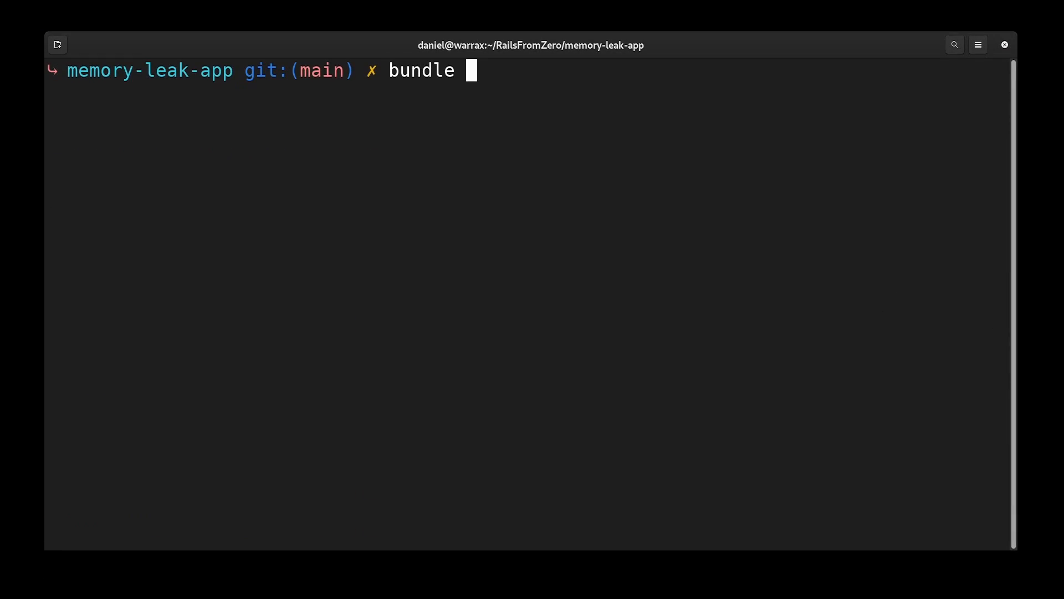
{"action": "key", "text": "Return"}
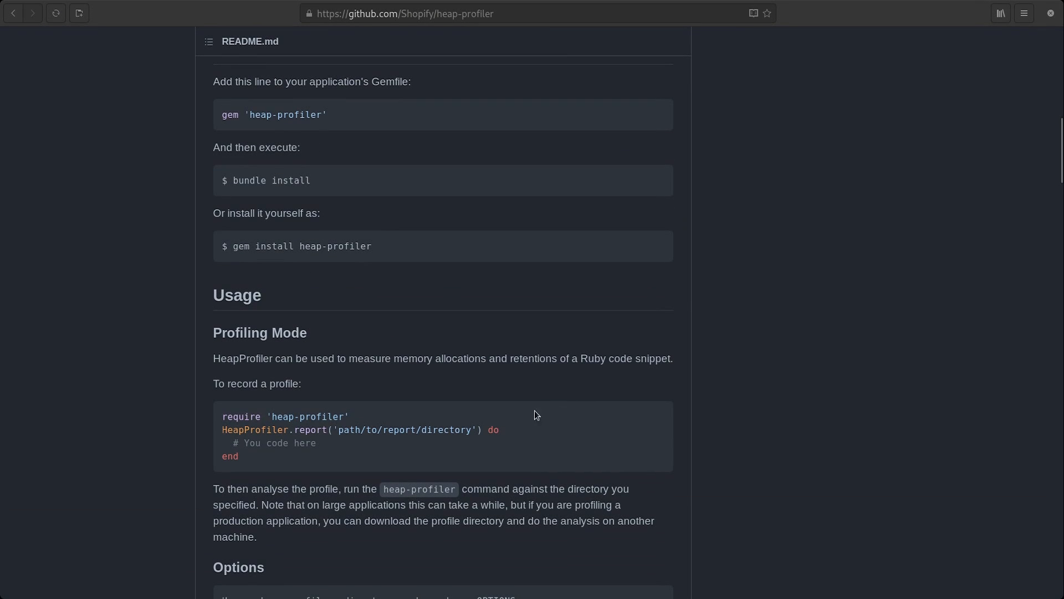
Select the README's HeapProfiler.report line and bring up its Copy menu
{"action": "triple_click", "coordinate": [360, 428]}
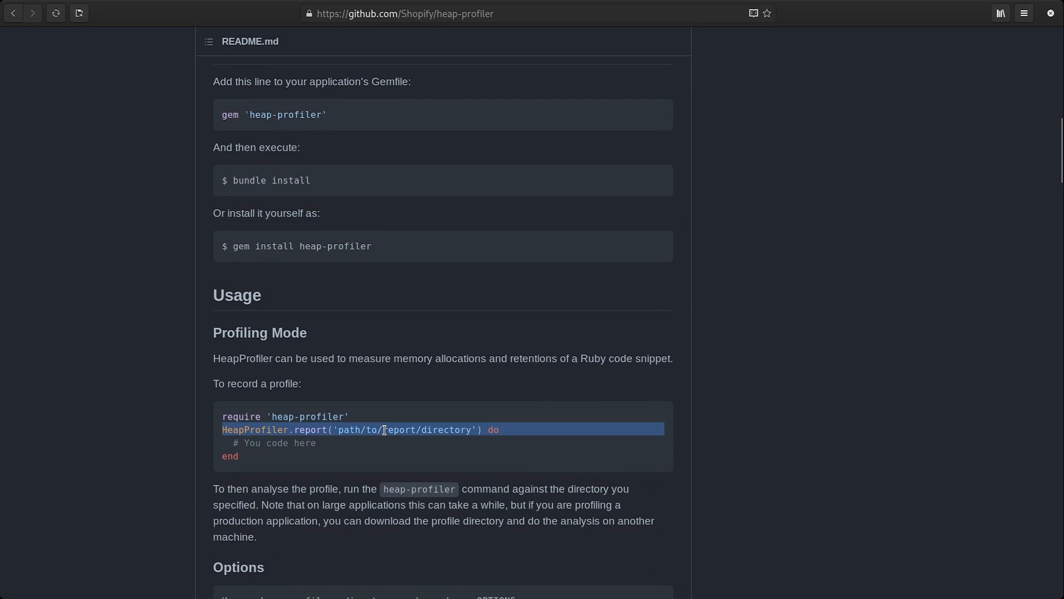
{"action": "right_click", "coordinate": [387, 439]}
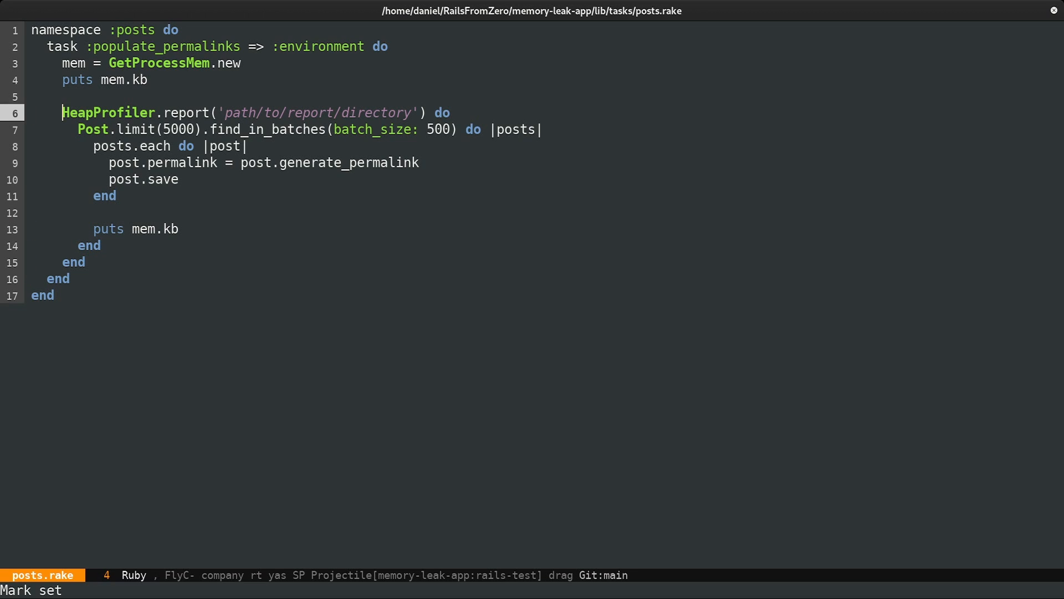
Replace the HeapProfiler.report placeholder path in posts.rake with /tmp/memory-leak/
{"action": "left_click", "coordinate": [213, 112]}
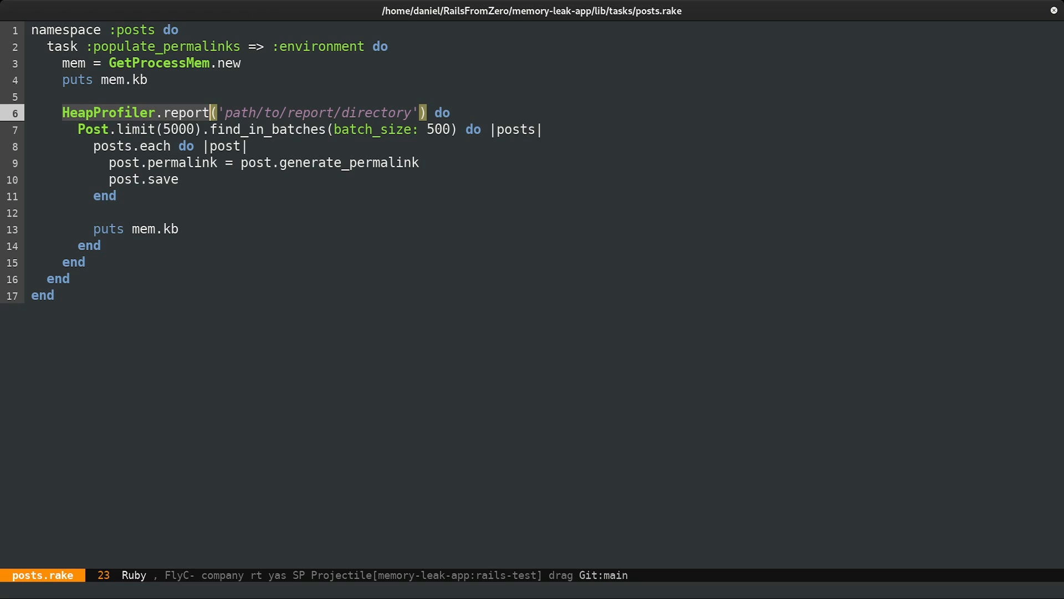
{"action": "left_click", "coordinate": [212, 129]}
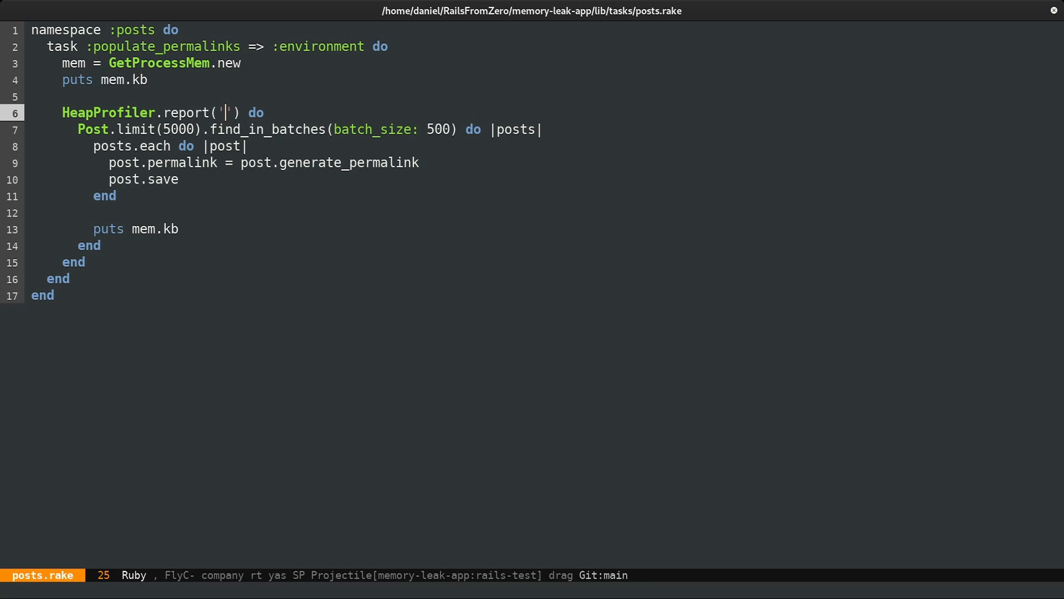
{"action": "type", "text": "/\""}
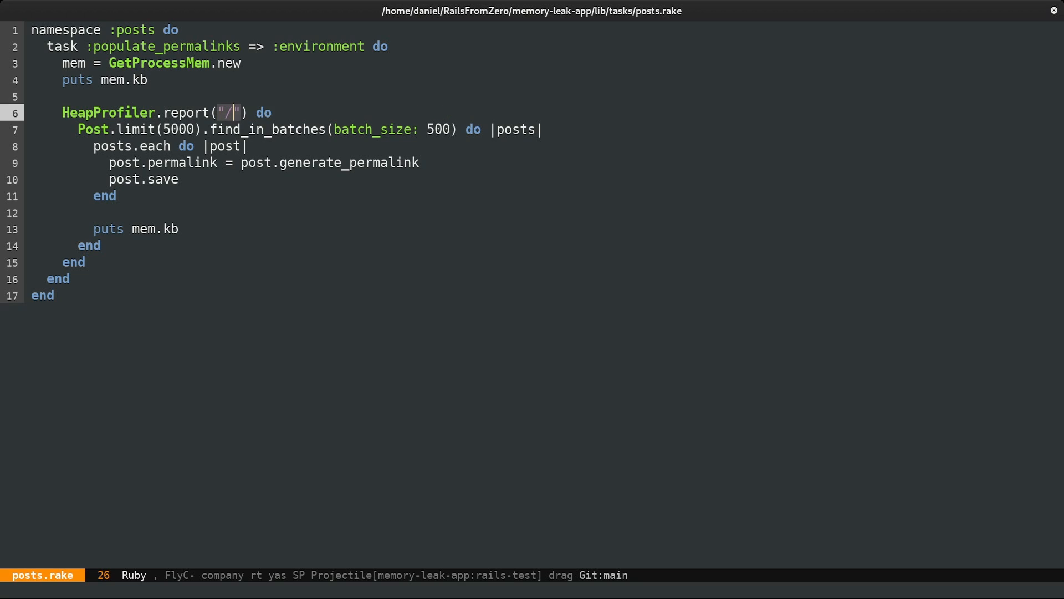
{"action": "type", "text": "tmp/me"}
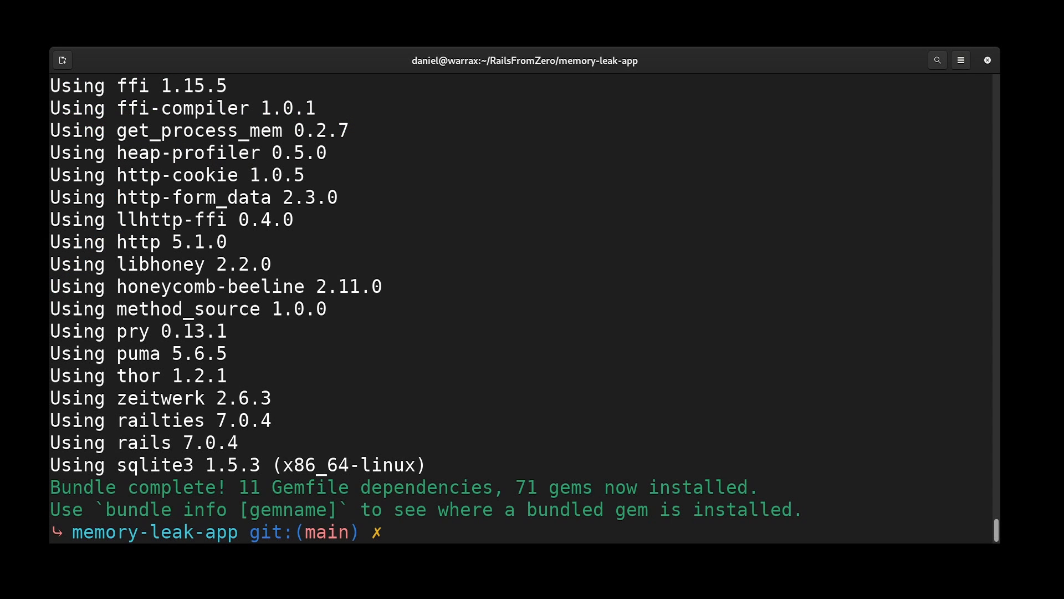
Rerun rake posts:populate_permalinks, with memory climbing to about 10.5 million kB
{"action": "type", "text": "rake posts:populate_permalinks"}
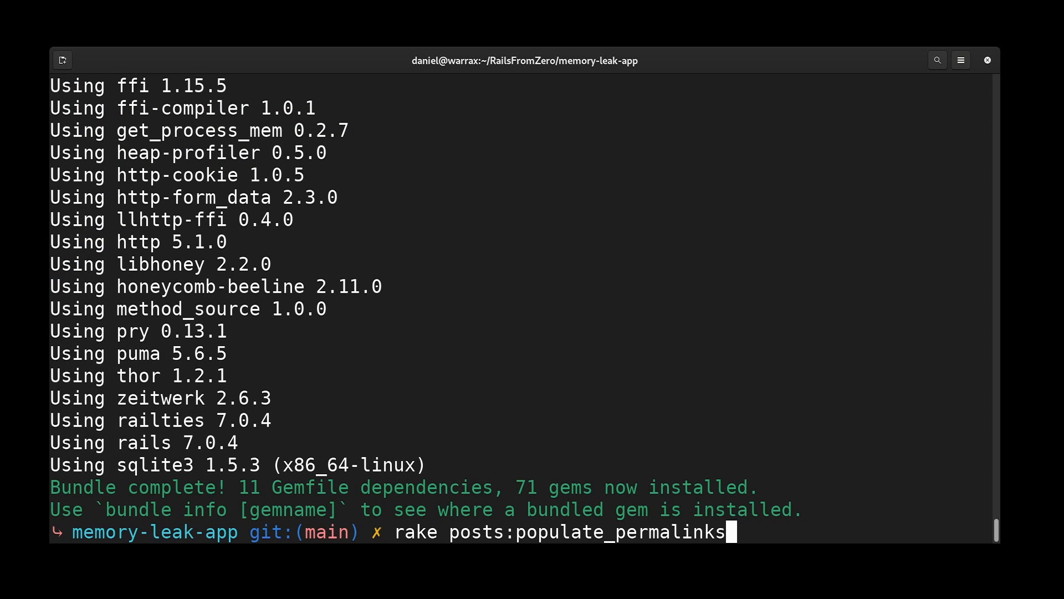
{"action": "key", "text": "Return"}
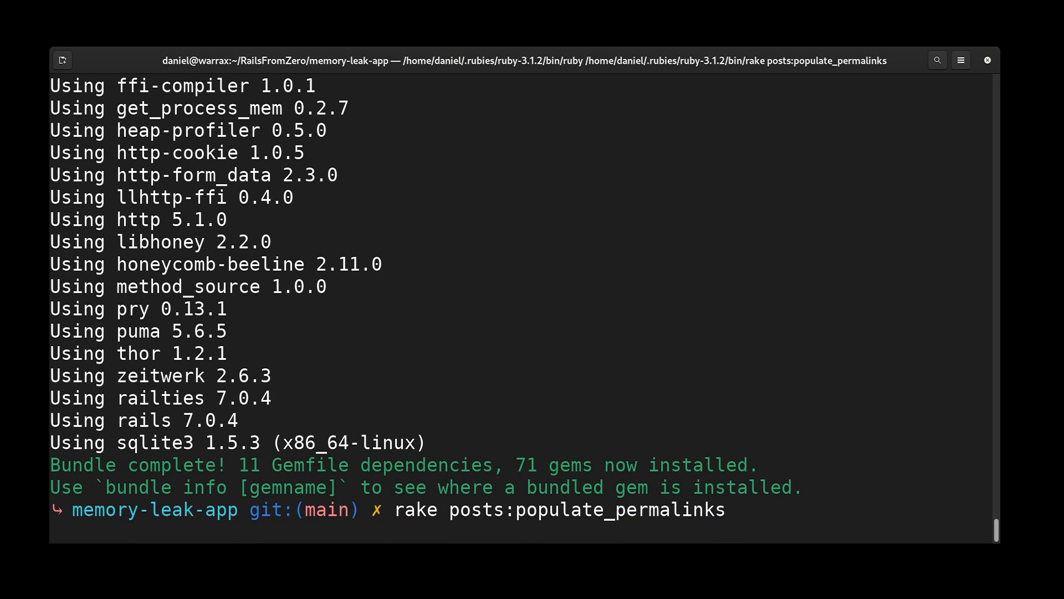
{"action": "key", "text": "Return"}
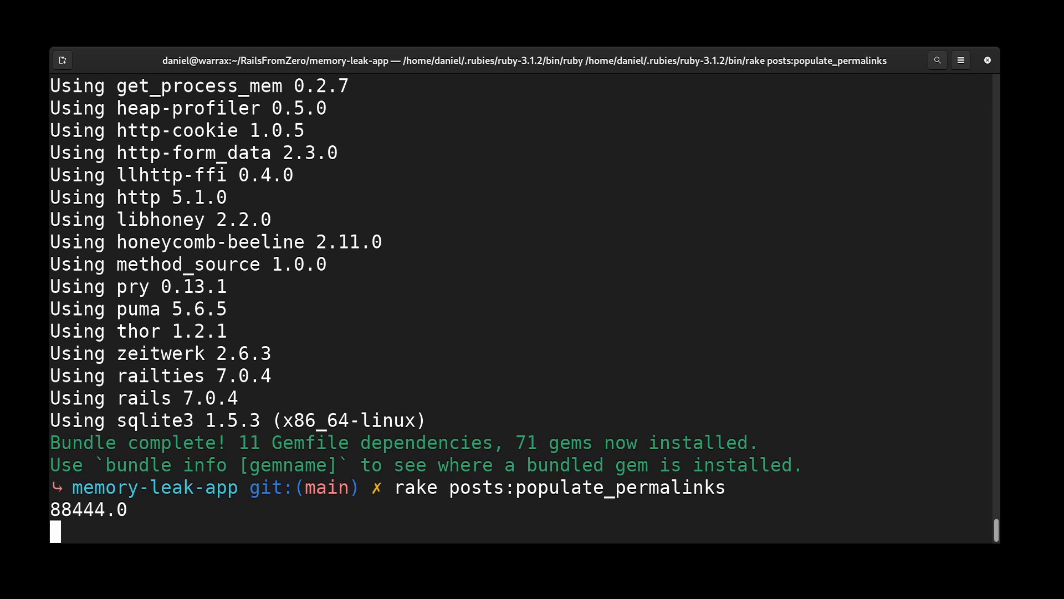
List /tmp/memory-leak/, showing a 15G allocated.heap and a 17M retained.heap
{"action": "type", "text": "ls"}
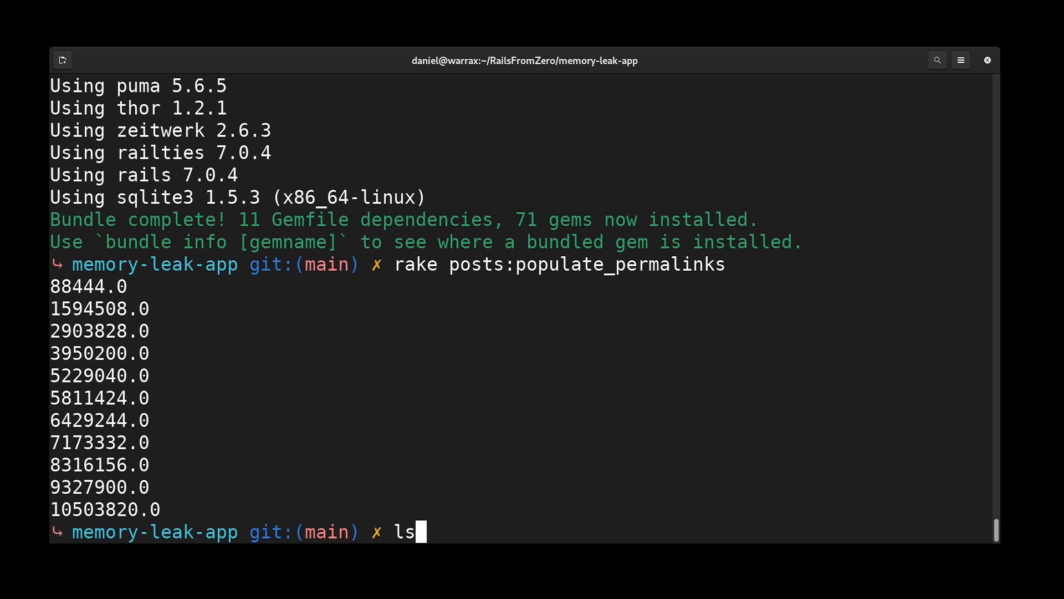
{"action": "type", "text": "/tmp/memory-leak/"}
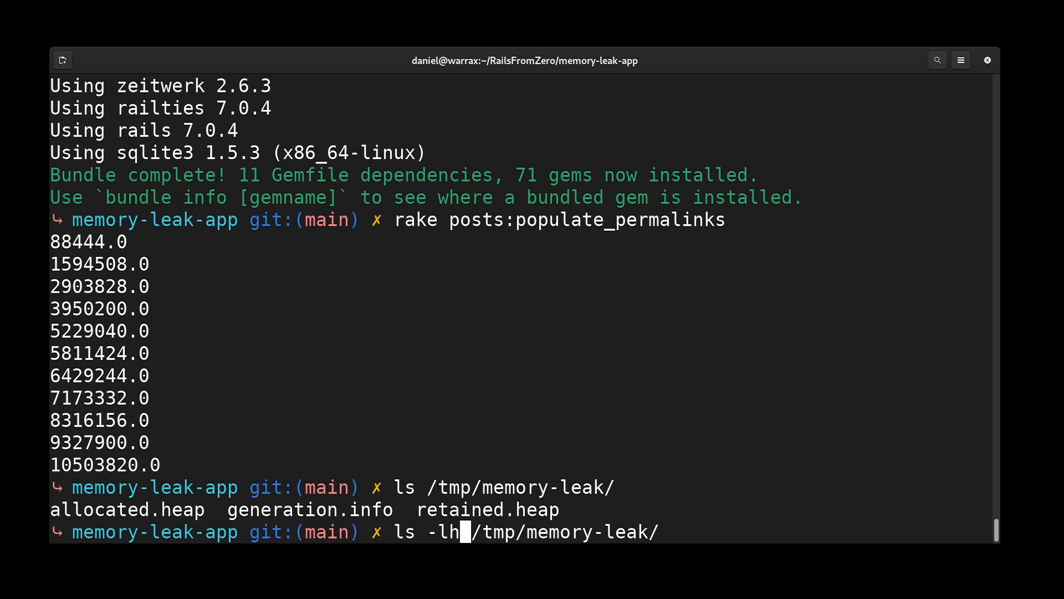
{"action": "key", "text": "Return"}
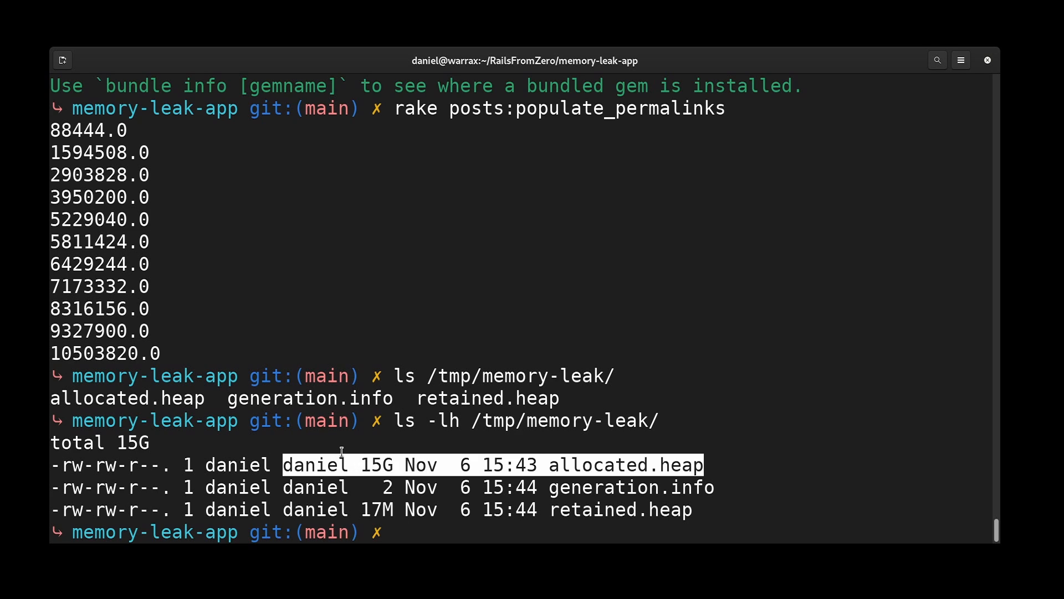
{"action": "mouse_move", "coordinate": [567, 509]}
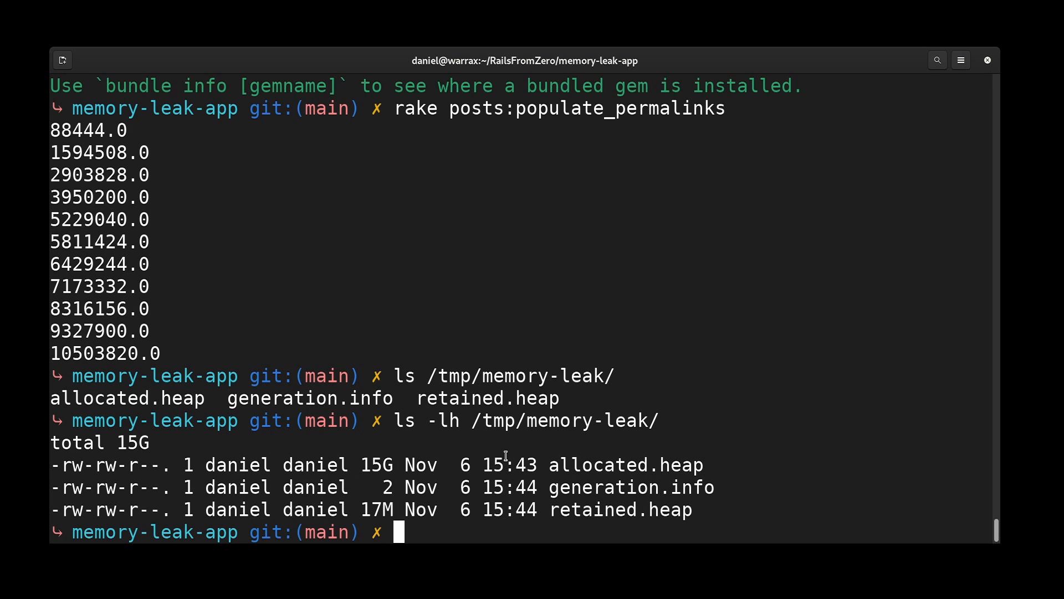
Run `heap-profiler /tmp/memory-leak/` without the -r flag to print the report
{"action": "type", "text": "heap"}
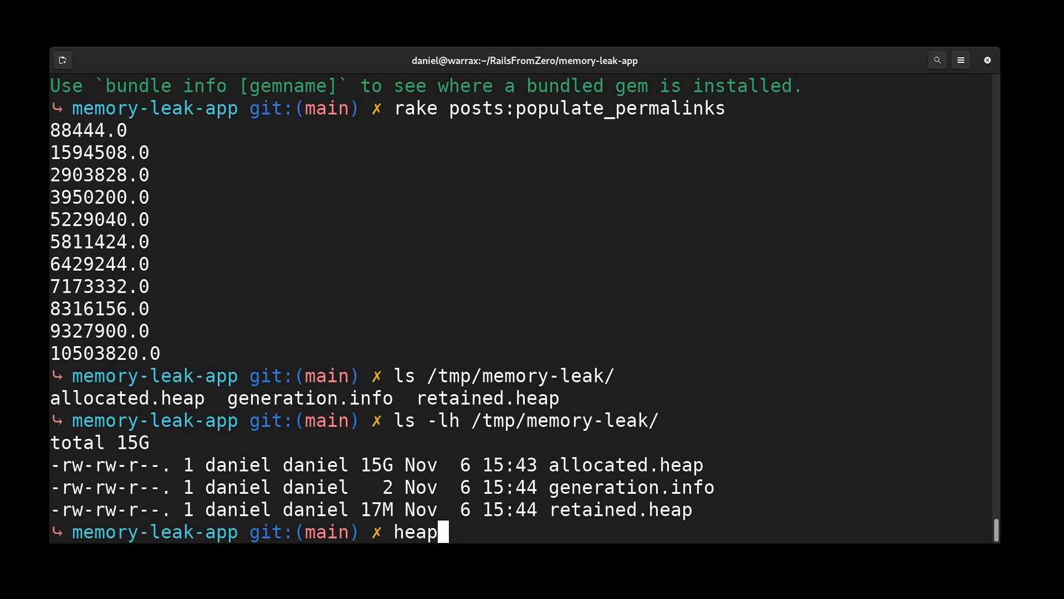
{"action": "type", "text": "-profiler"}
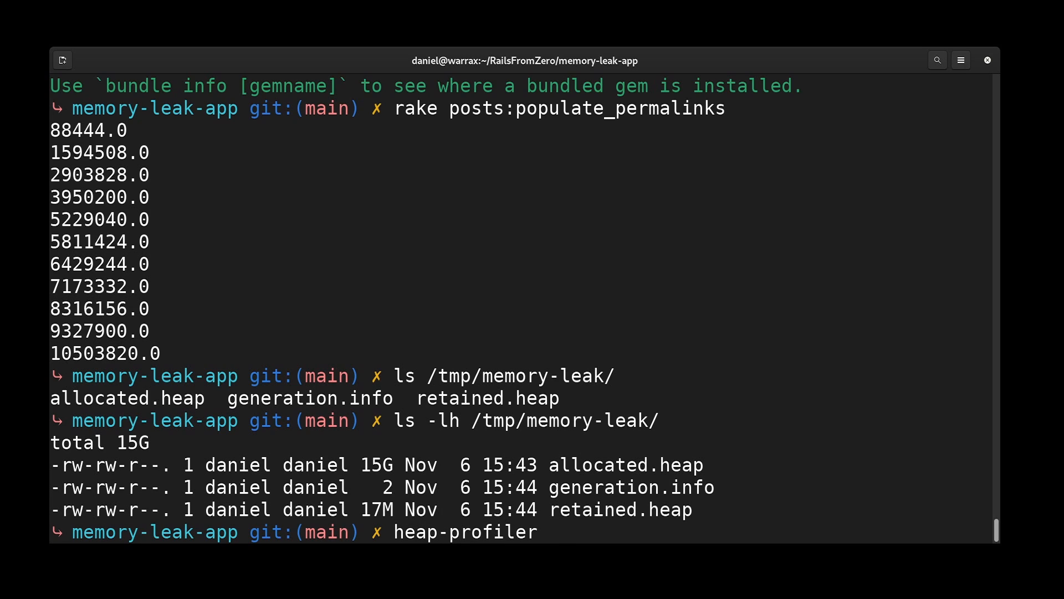
{"action": "type", "text": "/tmp/memory-leak/"}
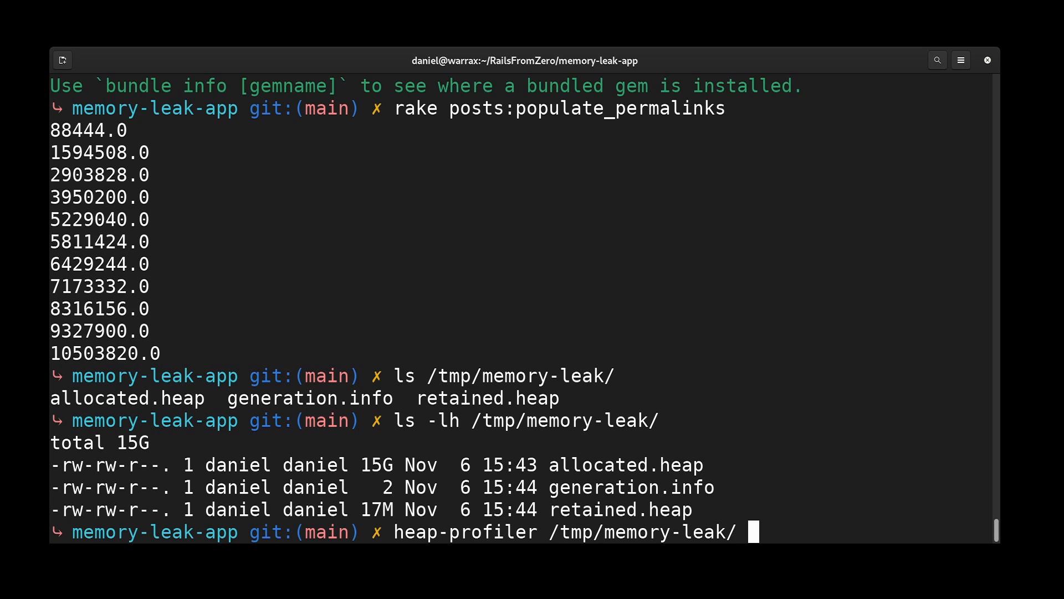
{"action": "type", "text": "-r"}
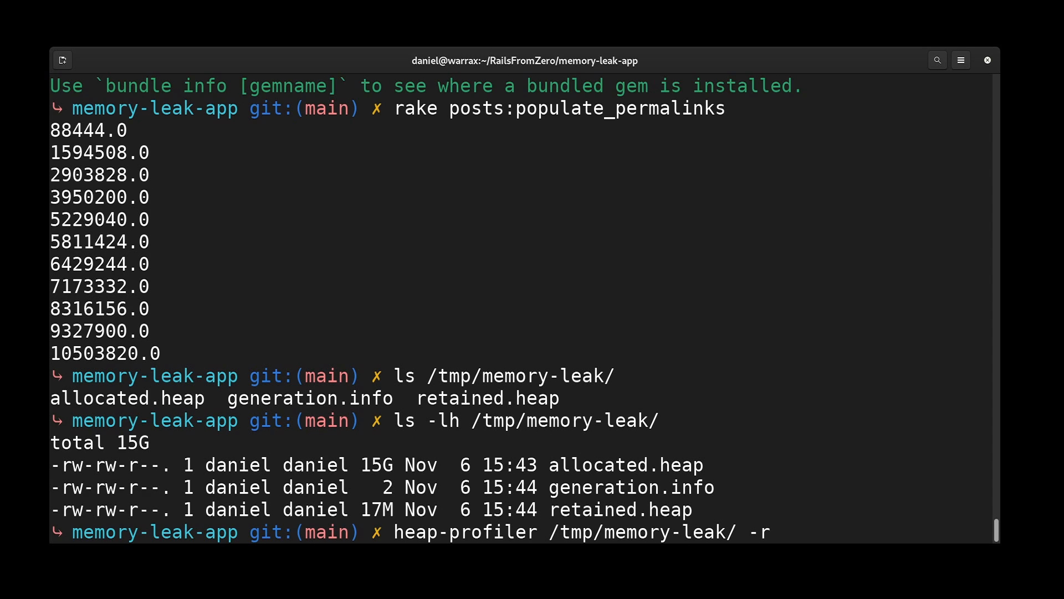
{"action": "key", "text": "BackSpace"}
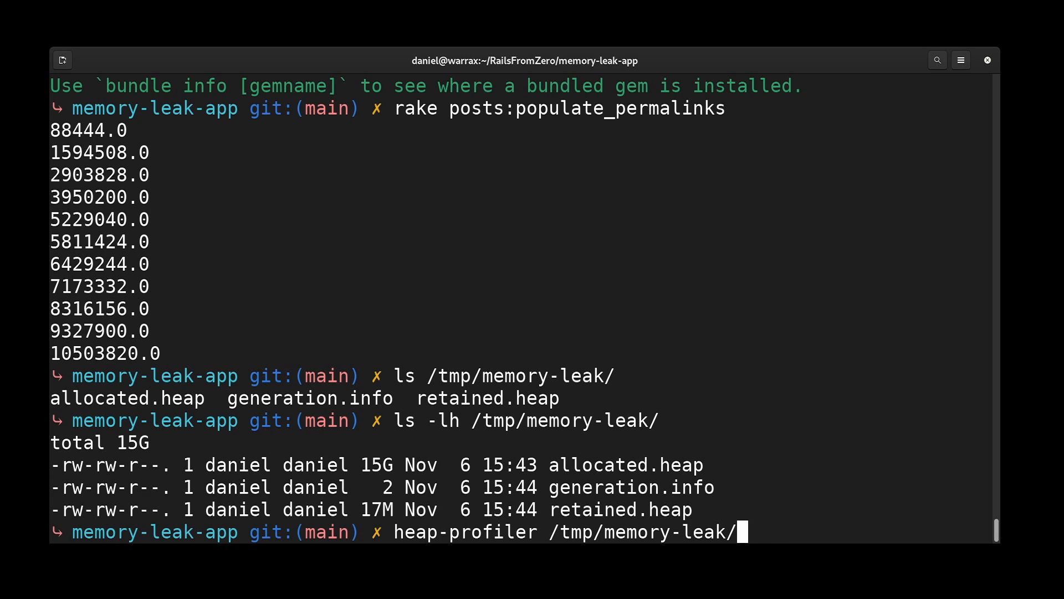
{"action": "key", "text": "Return"}
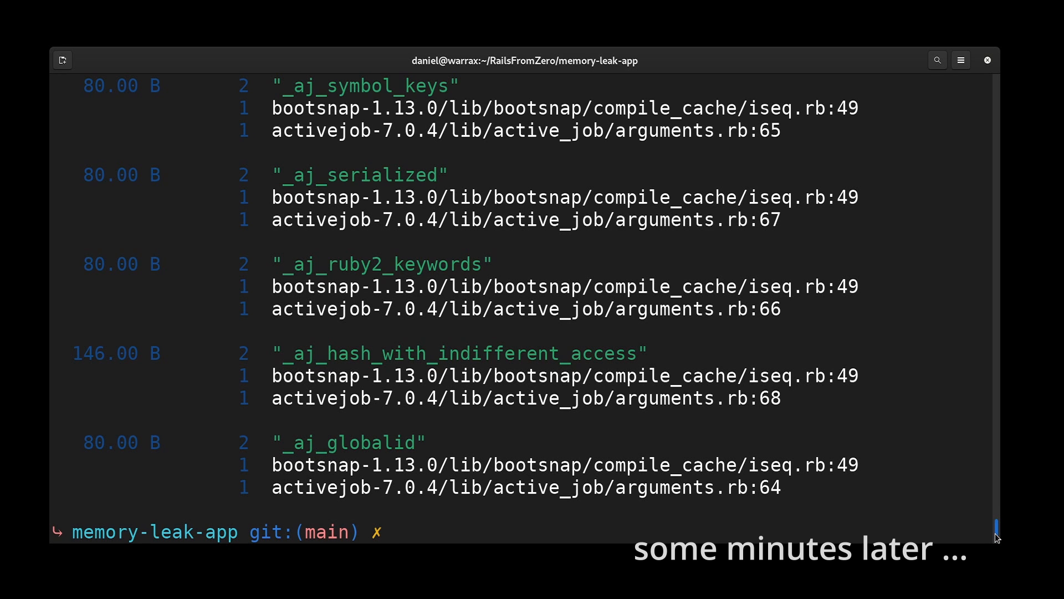
{"action": "scroll", "scroll_direction": "up", "scroll_amount": 3}
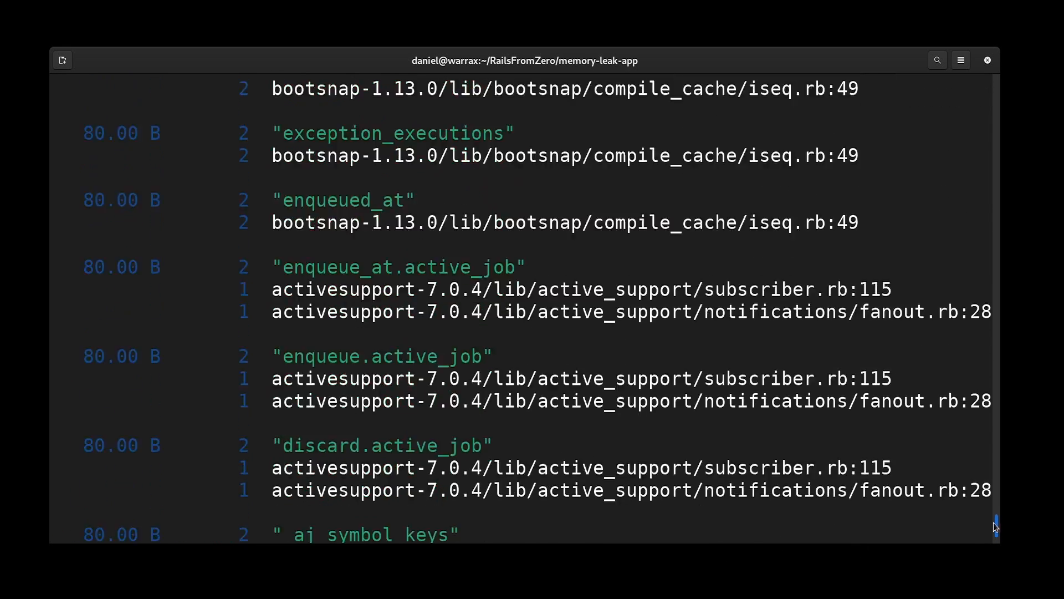
{"action": "scroll", "scroll_direction": "down", "scroll_amount": 3}
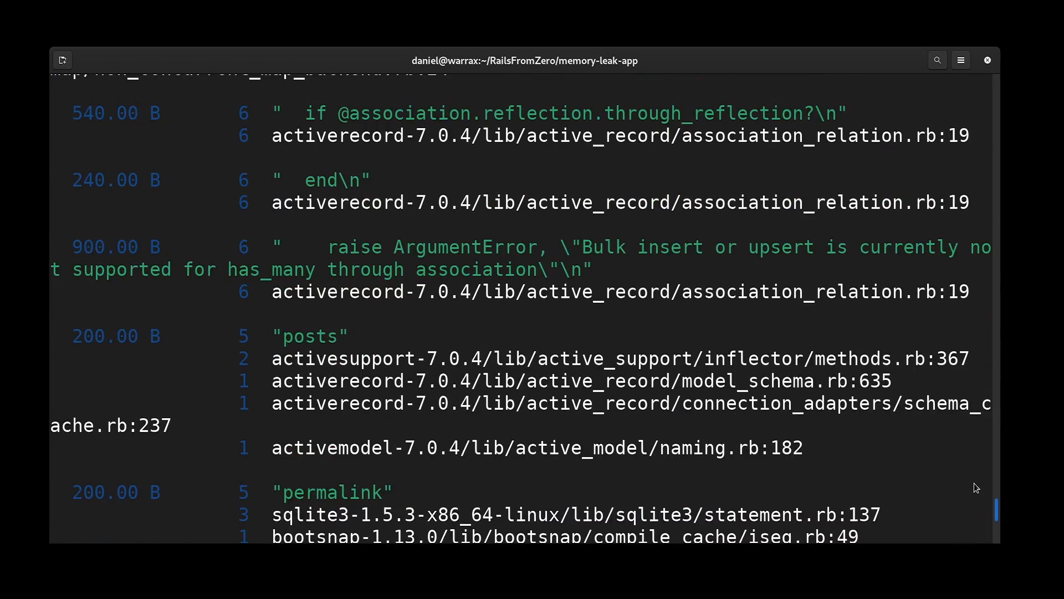
{"action": "scroll", "scroll_direction": "down", "scroll_amount": 3}
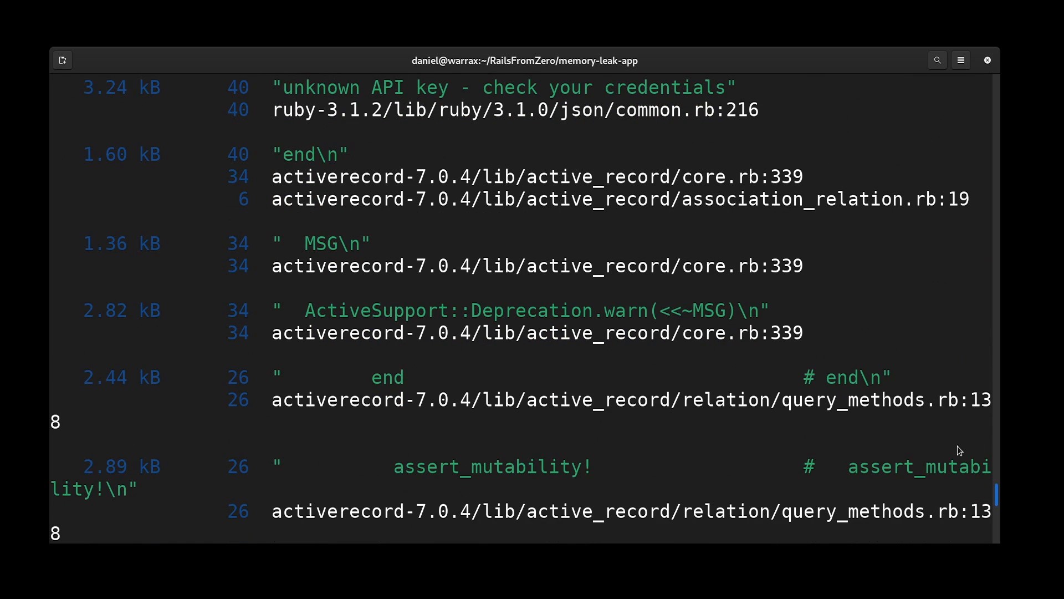
{"action": "scroll", "scroll_direction": "up", "scroll_amount": 3}
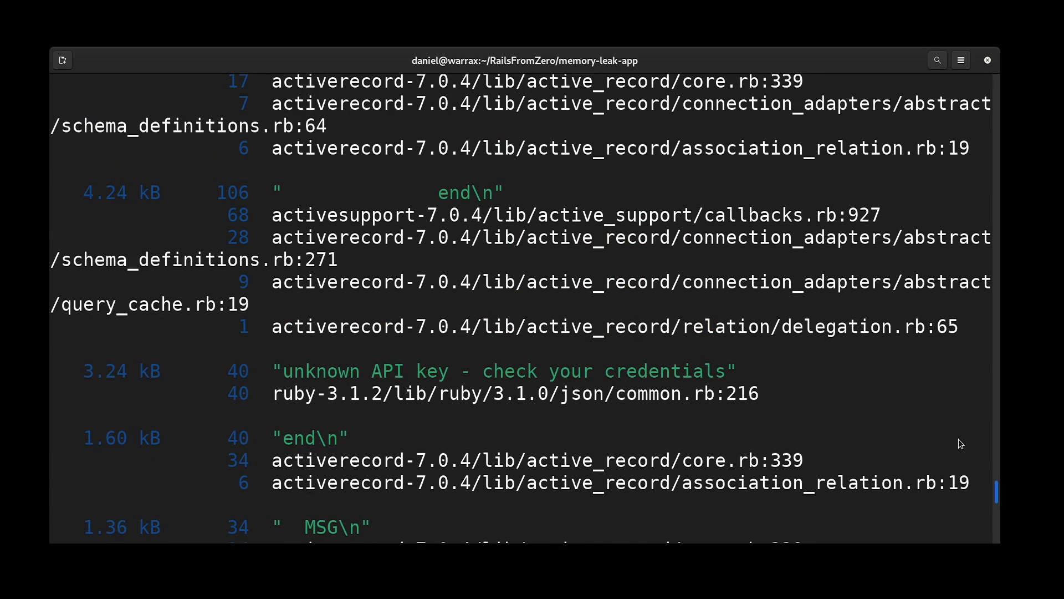
{"action": "scroll", "scroll_direction": "up", "scroll_amount": 3}
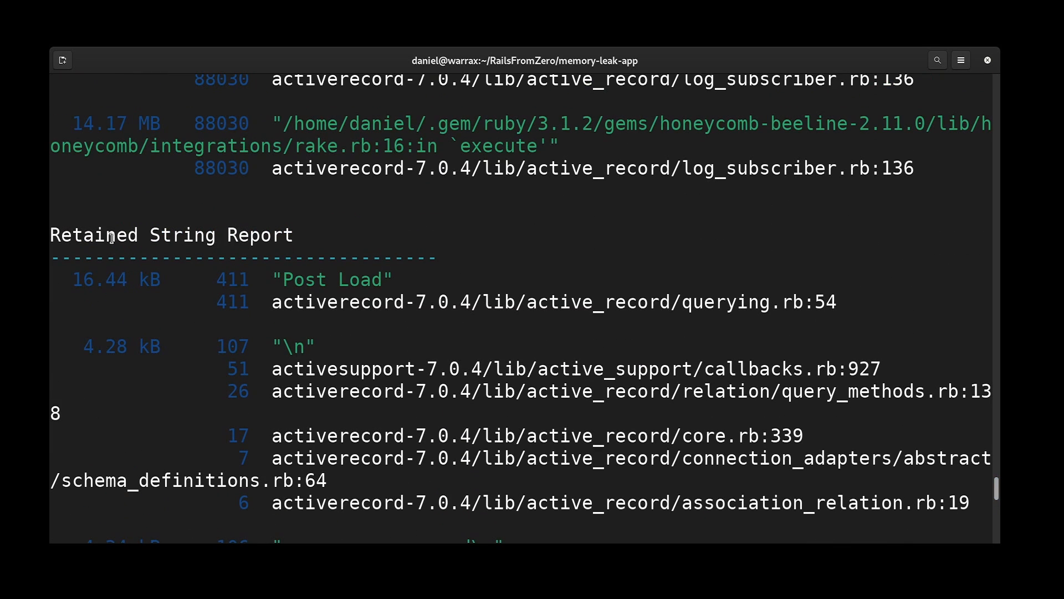
{"action": "mouse_move", "coordinate": [412, 295]}
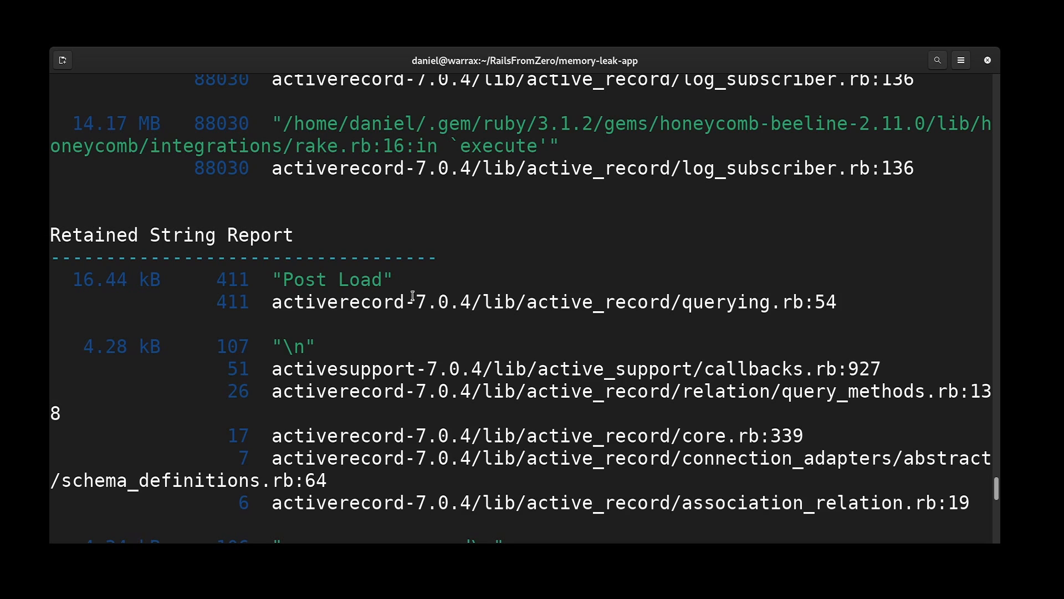
{"action": "double_click", "coordinate": [332, 279]}
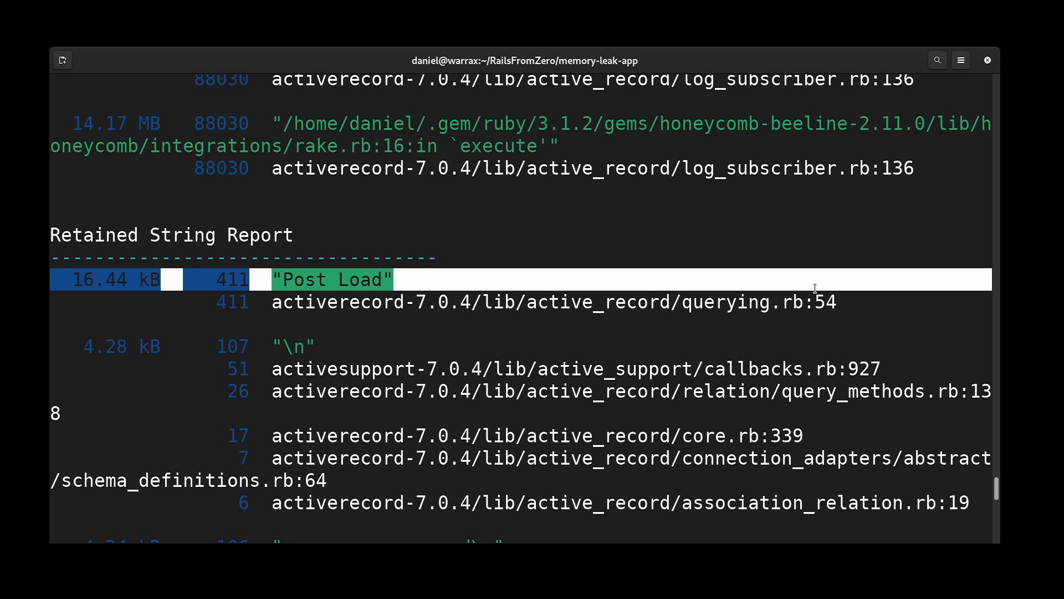
{"action": "scroll", "scroll_direction": "down", "scroll_amount": 3}
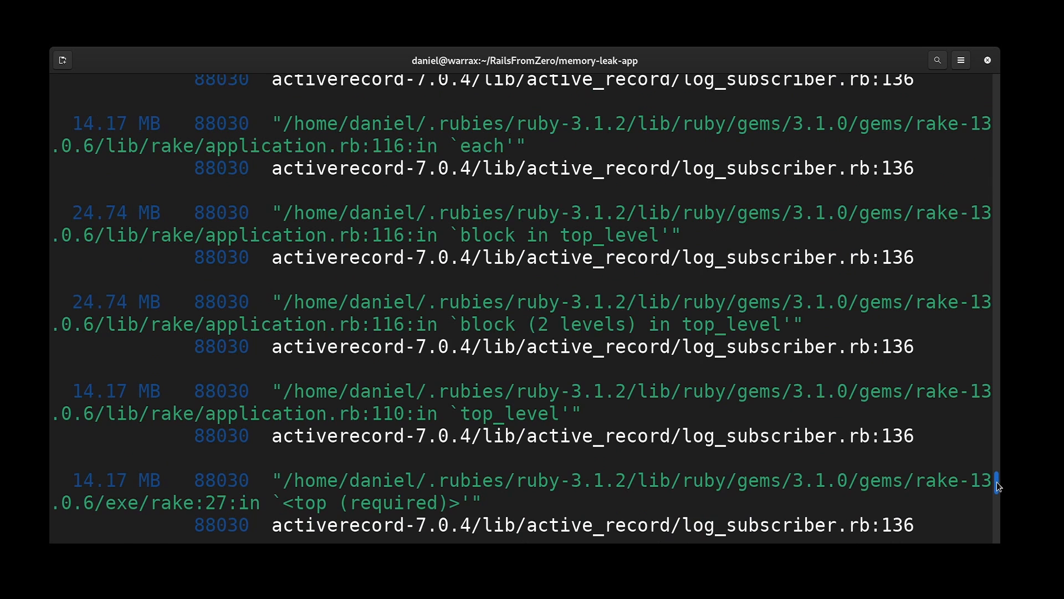
{"action": "scroll", "scroll_direction": "down", "scroll_amount": 3}
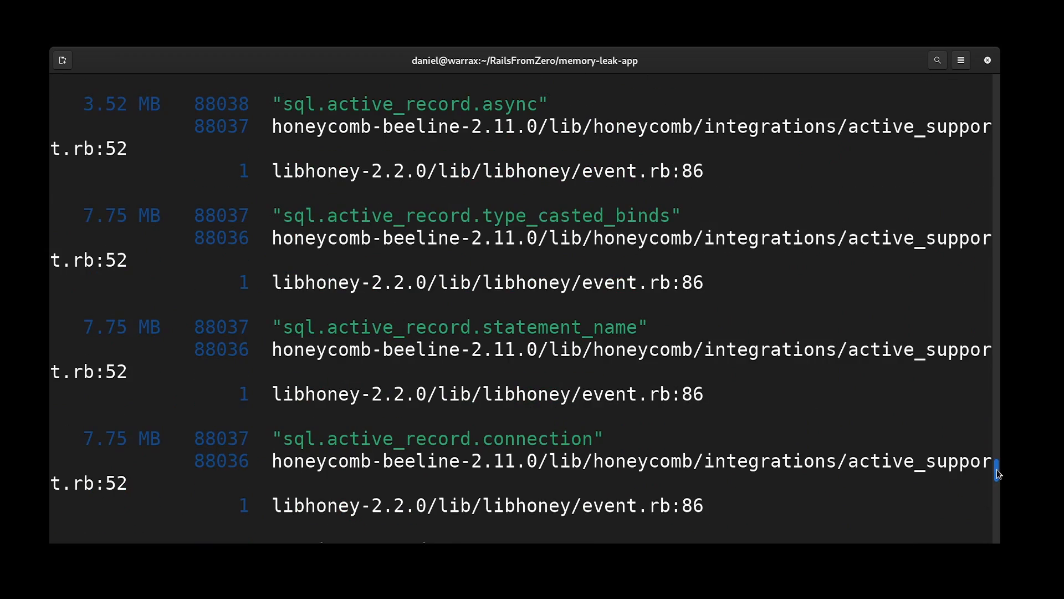
{"action": "scroll", "scroll_direction": "up", "scroll_amount": 3}
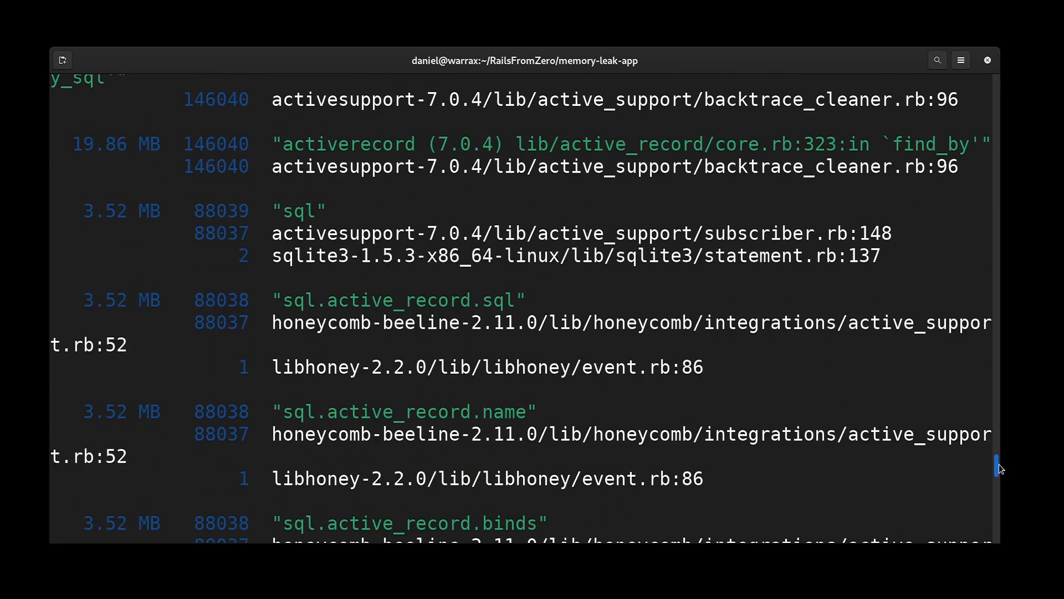
{"action": "scroll", "scroll_direction": "down", "scroll_amount": 3}
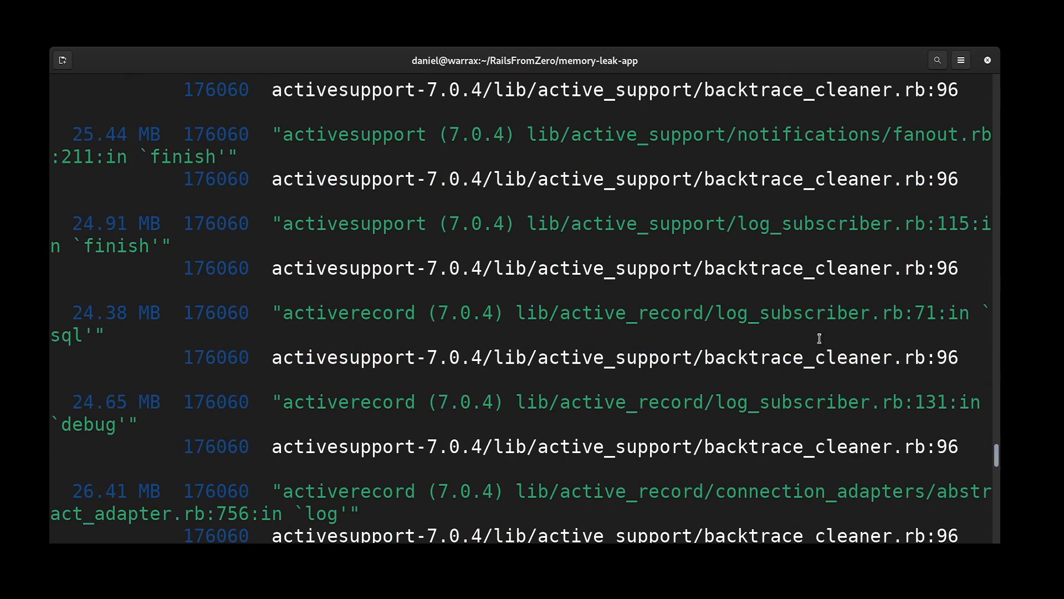
{"action": "scroll", "scroll_direction": "down", "scroll_amount": 3}
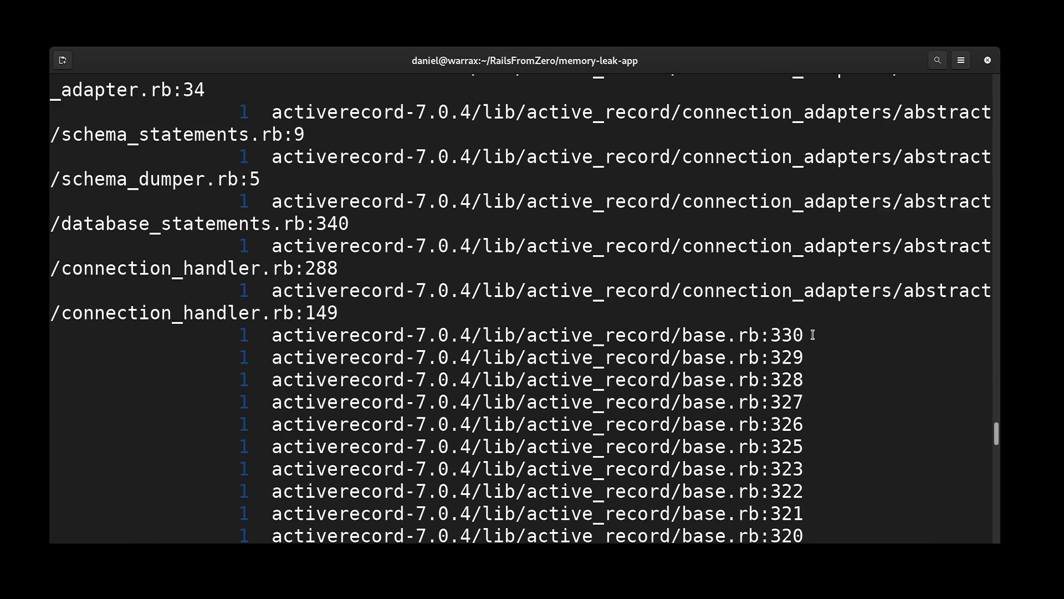
{"action": "scroll", "scroll_direction": "down", "scroll_amount": 3}
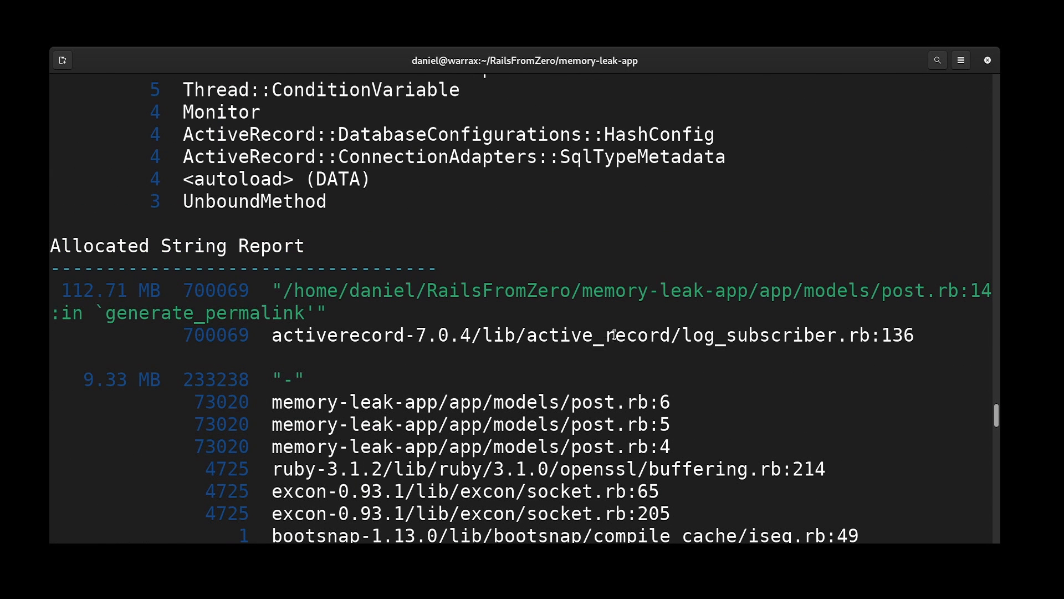
Scroll the report and select the libhoney-2.2.0 retained object count
{"action": "scroll", "scroll_direction": "up", "scroll_amount": 3}
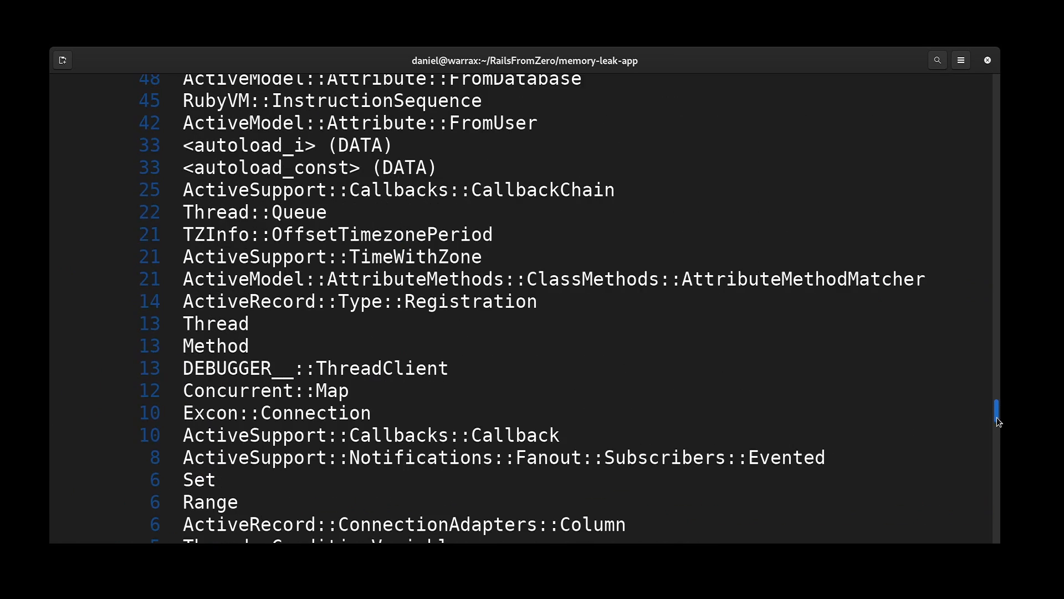
{"action": "scroll", "scroll_direction": "down", "scroll_amount": 3}
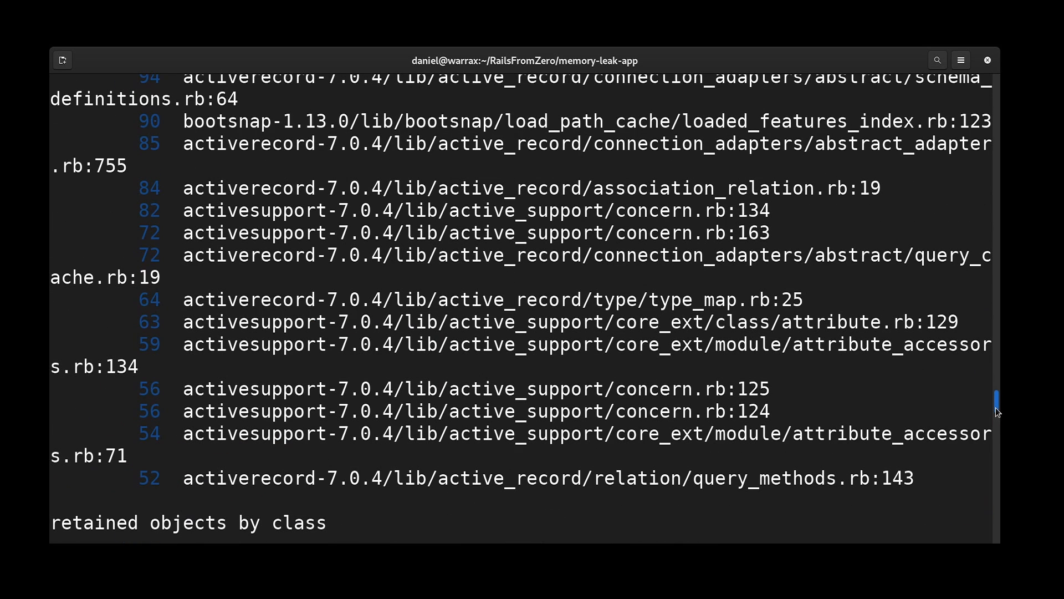
{"action": "scroll", "scroll_direction": "down", "scroll_amount": 3}
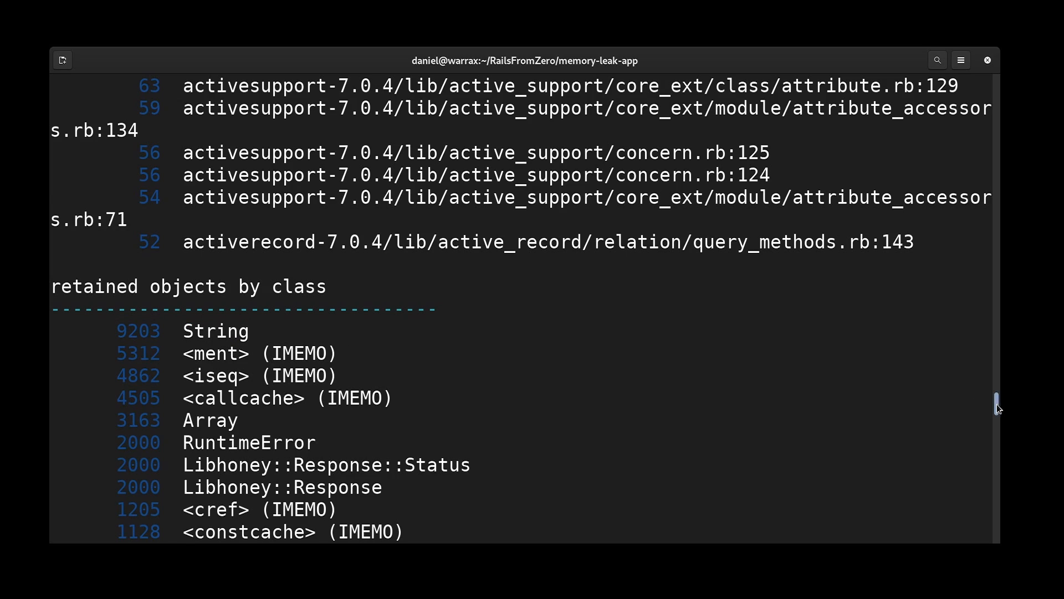
{"action": "scroll", "scroll_direction": "up", "scroll_amount": 3}
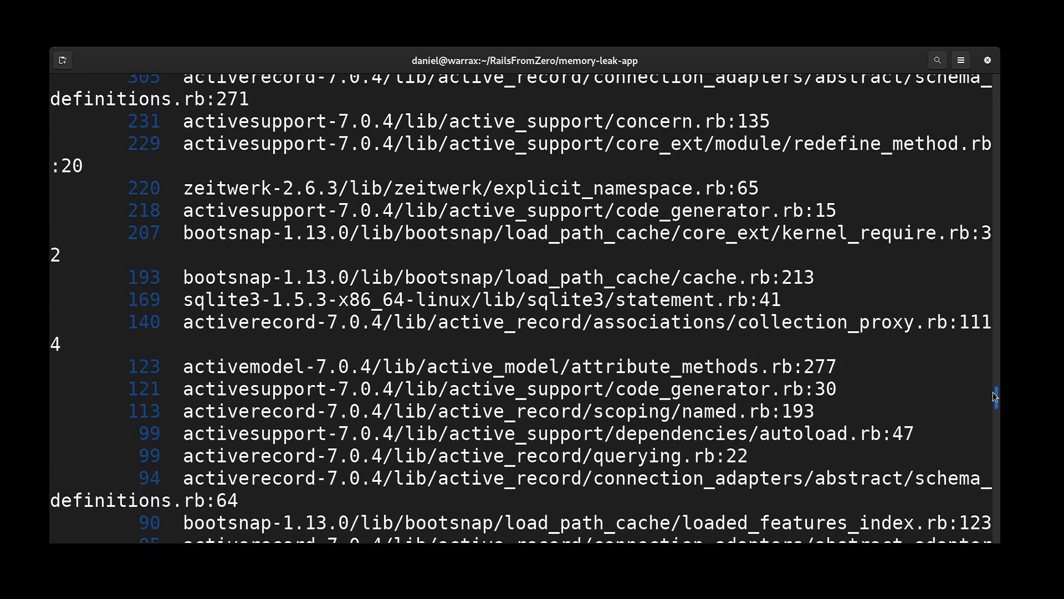
{"action": "scroll", "scroll_direction": "down", "scroll_amount": 3}
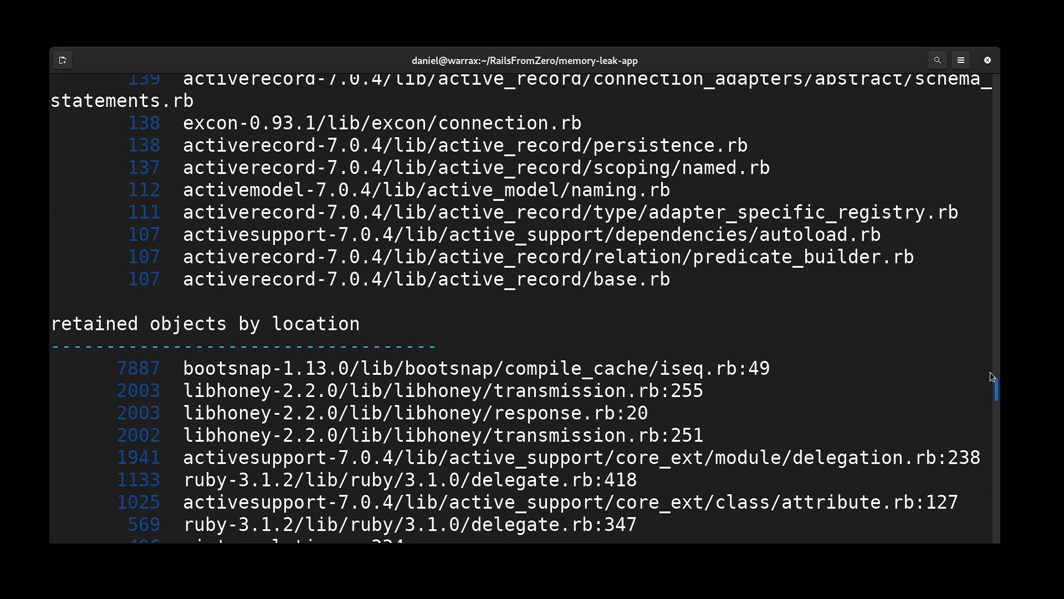
{"action": "mouse_move", "coordinate": [789, 374]}
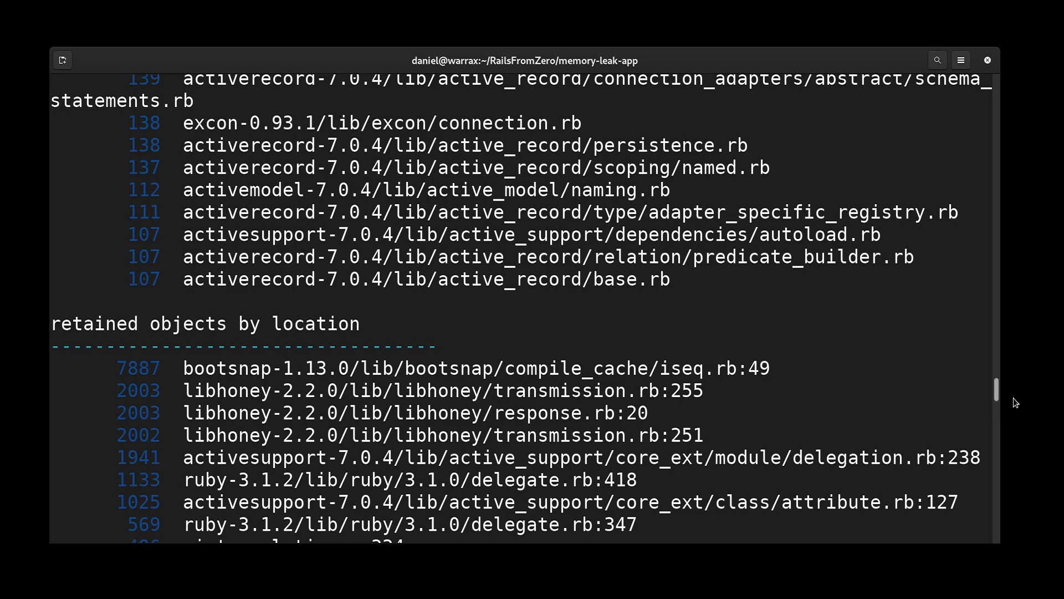
{"action": "mouse_move", "coordinate": [997, 392]}
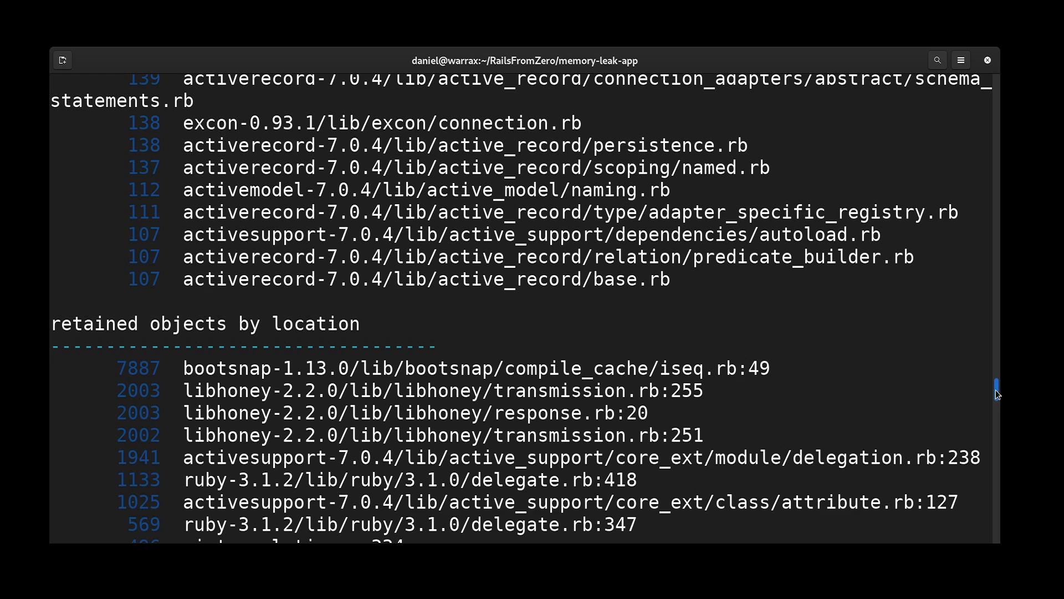
{"action": "scroll", "scroll_direction": "down", "scroll_amount": 3}
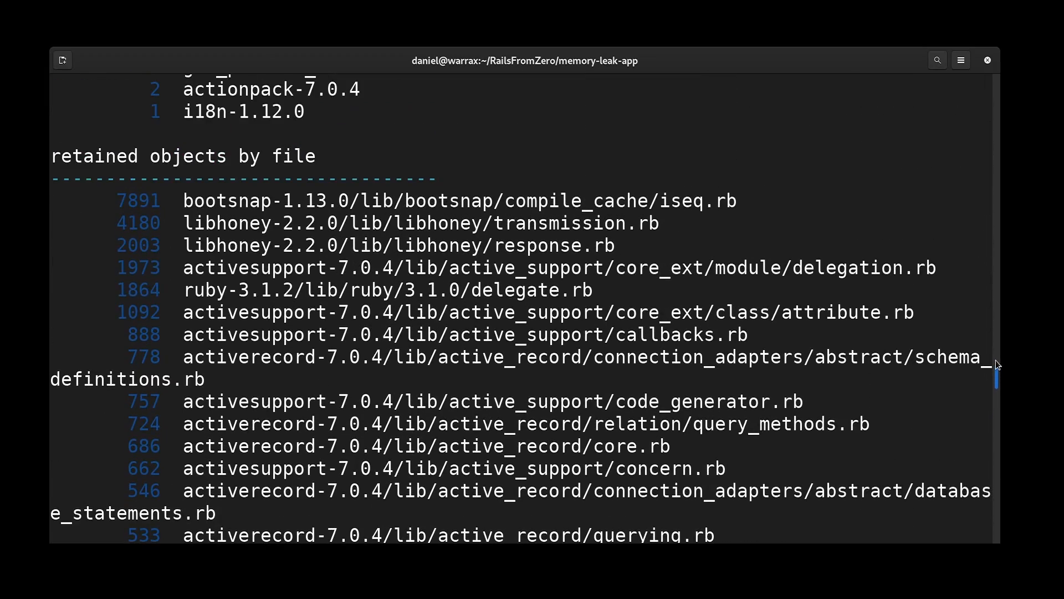
{"action": "scroll", "scroll_direction": "up", "scroll_amount": 3}
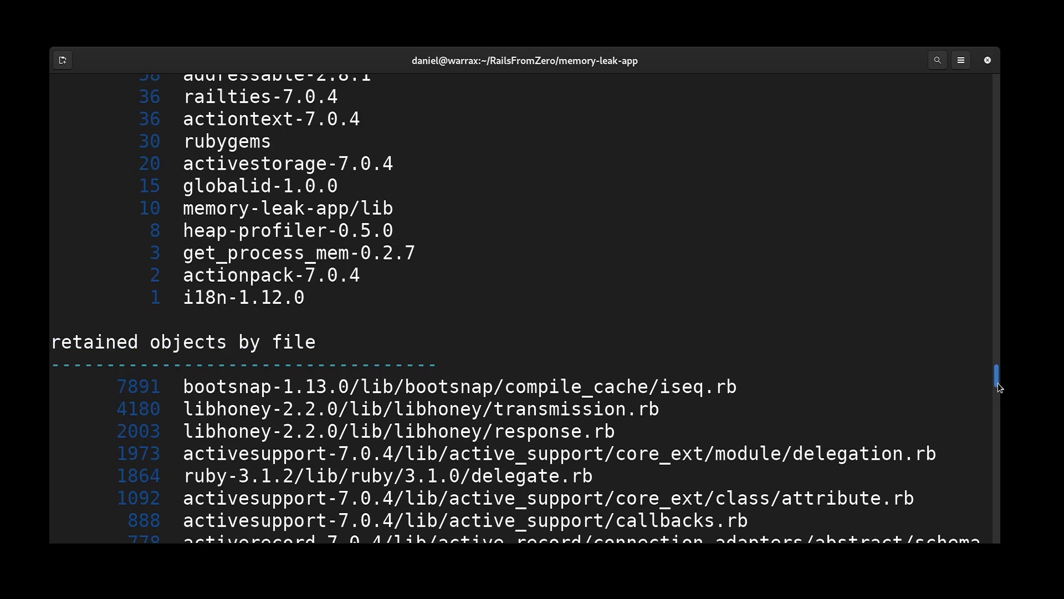
{"action": "scroll", "scroll_direction": "down", "scroll_amount": 3}
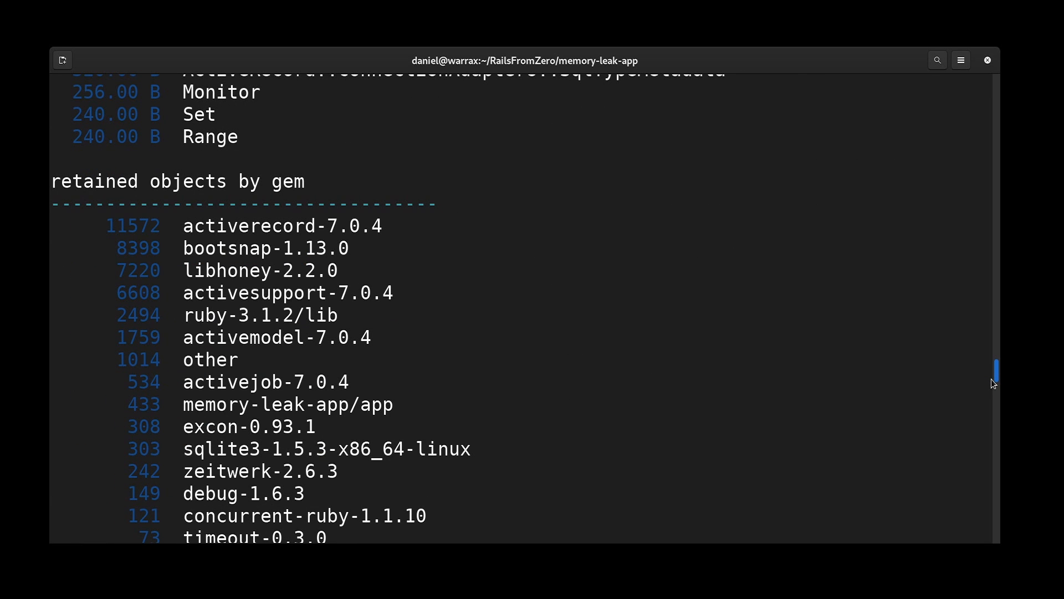
{"action": "double_click", "coordinate": [261, 270]}
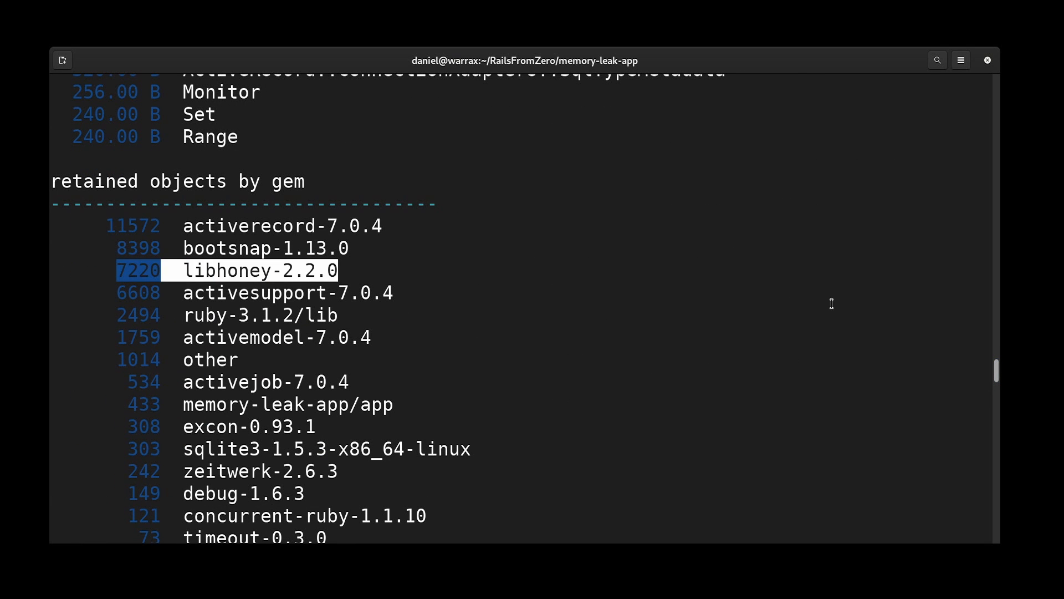
Scroll through the remaining allocated objects sections of the heap-profiler report
{"action": "scroll", "scroll_direction": "down", "scroll_amount": 3}
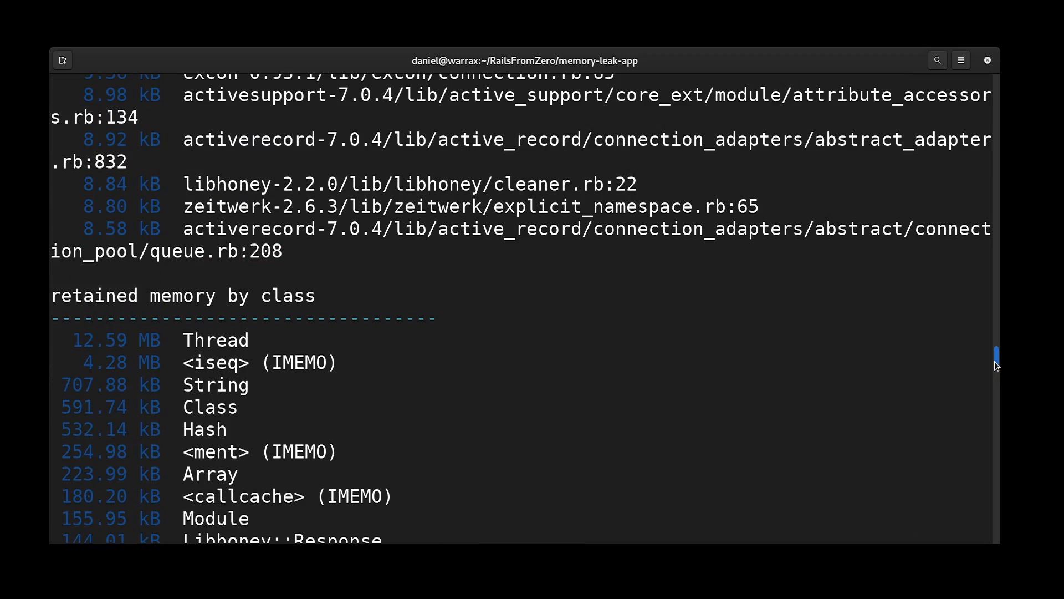
{"action": "scroll", "scroll_direction": "down", "scroll_amount": 3}
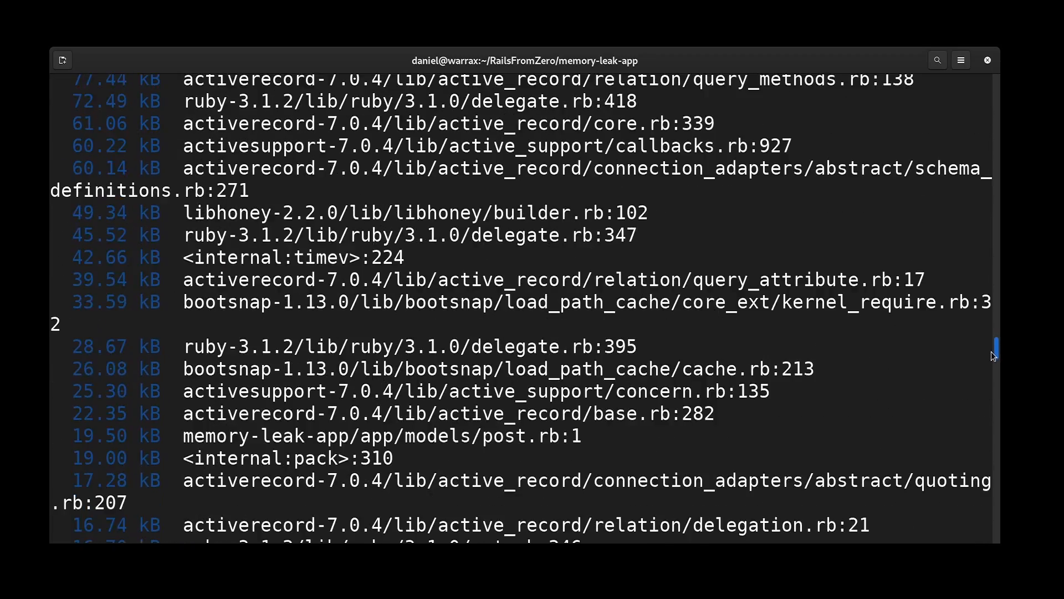
{"action": "scroll", "scroll_direction": "down", "scroll_amount": 3}
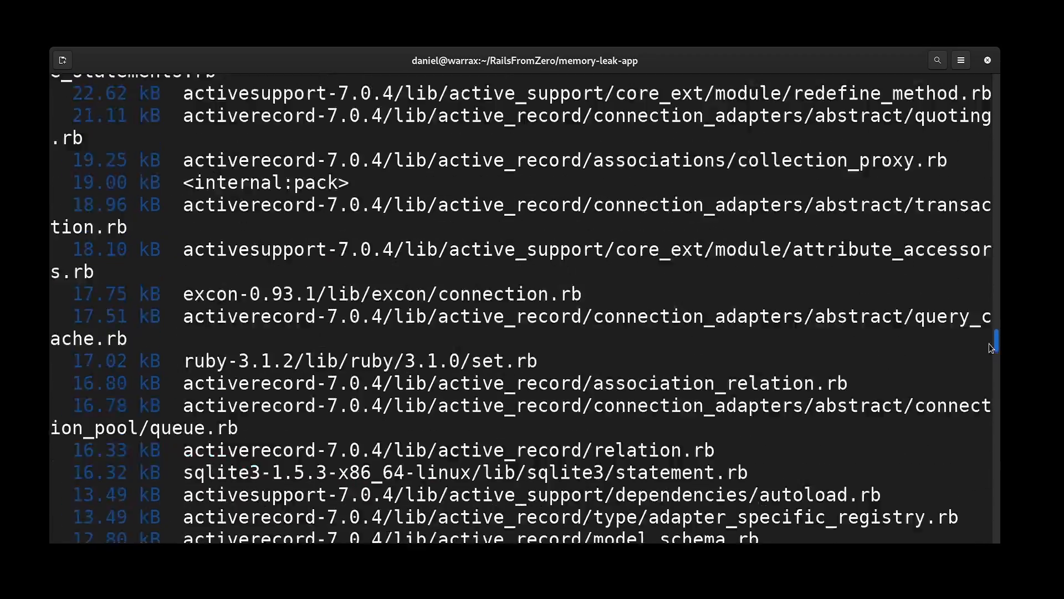
{"action": "scroll", "scroll_direction": "down", "scroll_amount": 3}
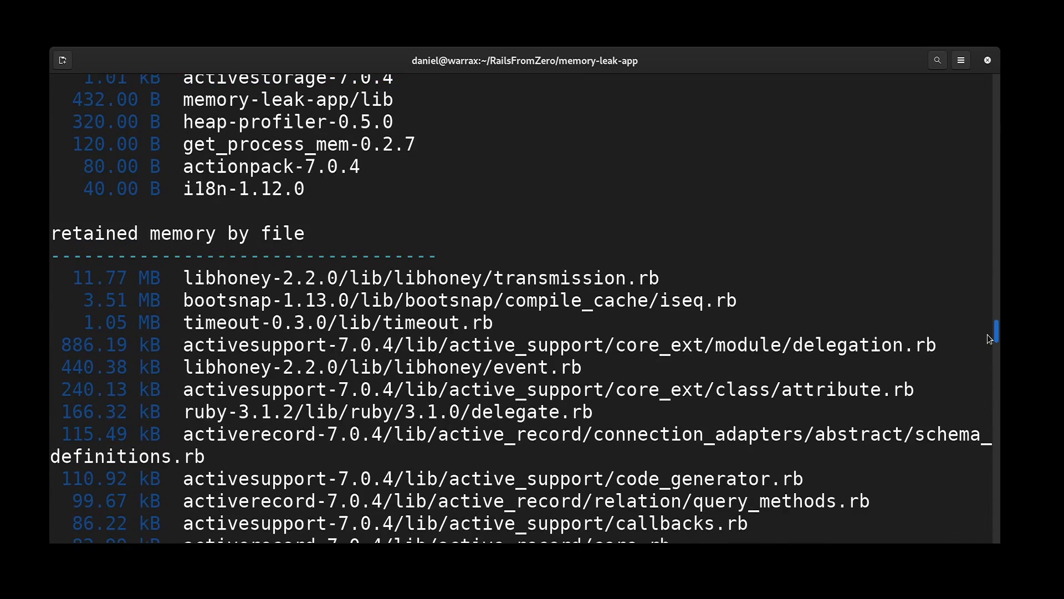
{"action": "scroll", "scroll_direction": "down", "scroll_amount": 3}
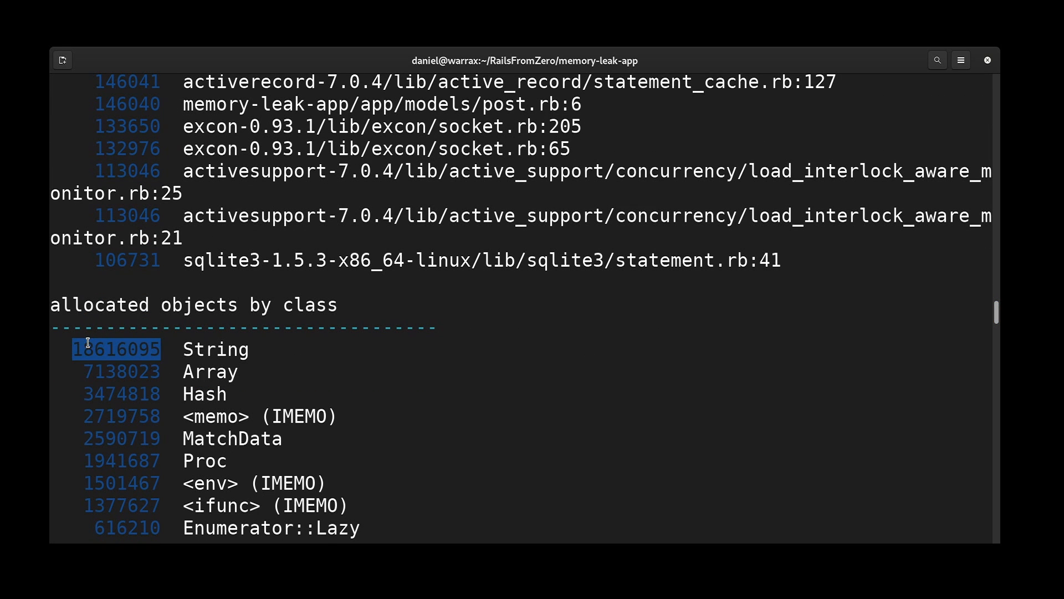
{"action": "mouse_move", "coordinate": [450, 357]}
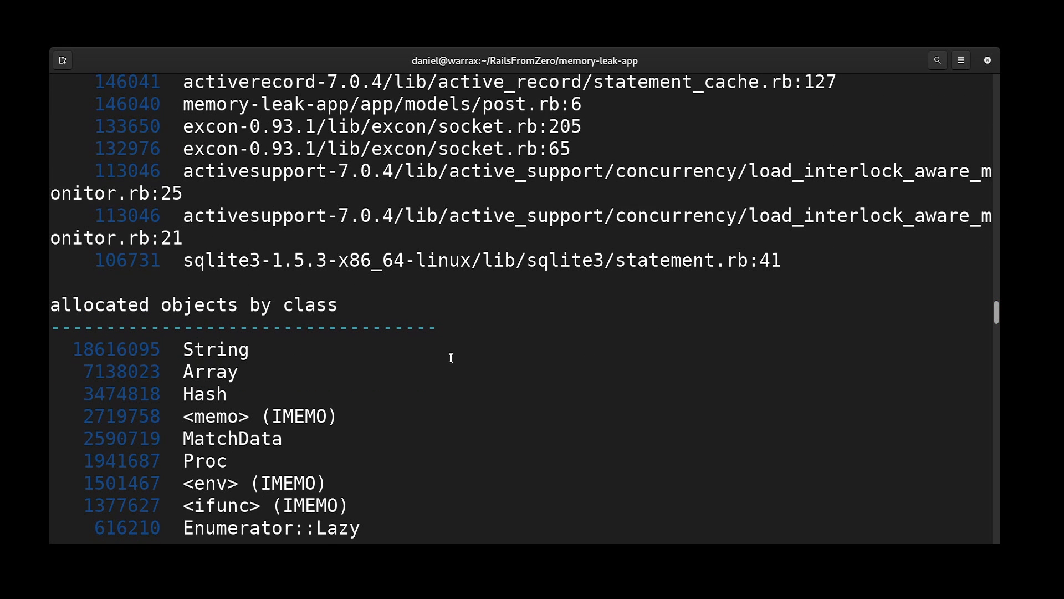
{"action": "scroll", "scroll_direction": "up", "scroll_amount": 3}
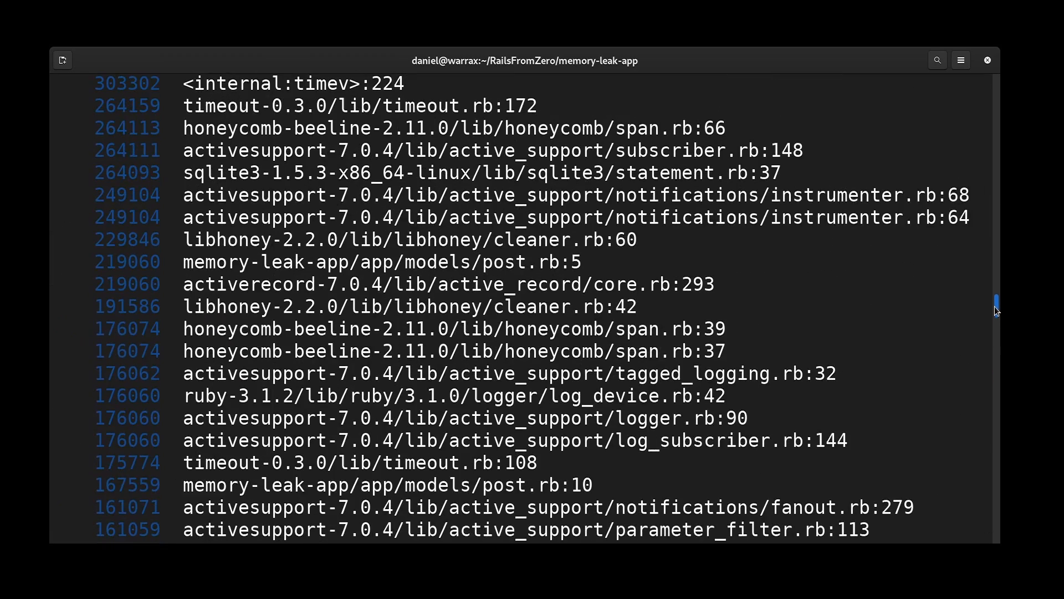
{"action": "scroll", "scroll_direction": "down", "scroll_amount": 3}
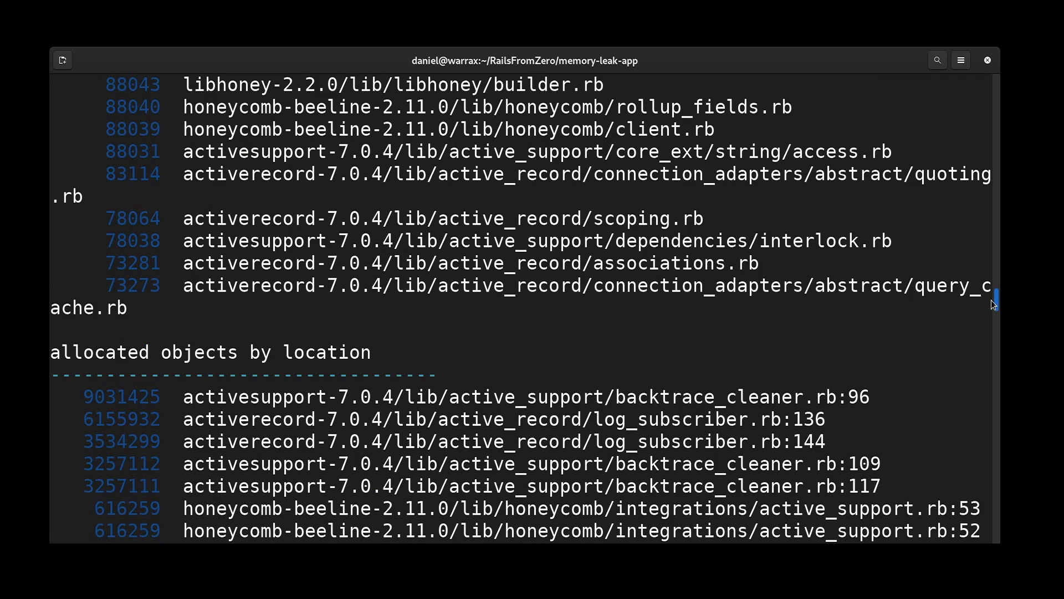
{"action": "mouse_move", "coordinate": [942, 310]}
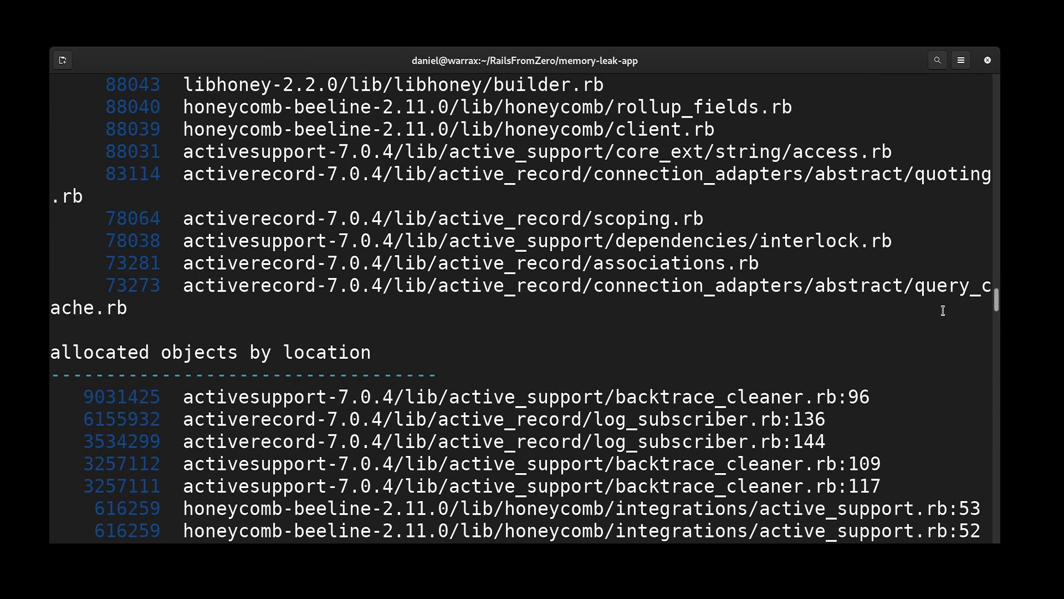
{"action": "mouse_move", "coordinate": [933, 312]}
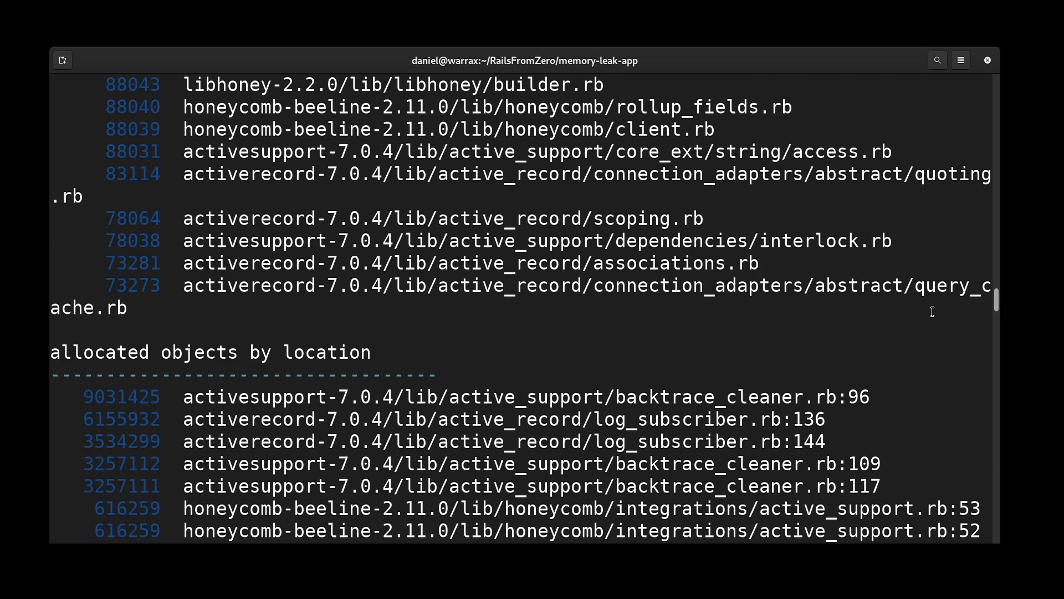
{"action": "scroll", "scroll_direction": "down", "scroll_amount": 3}
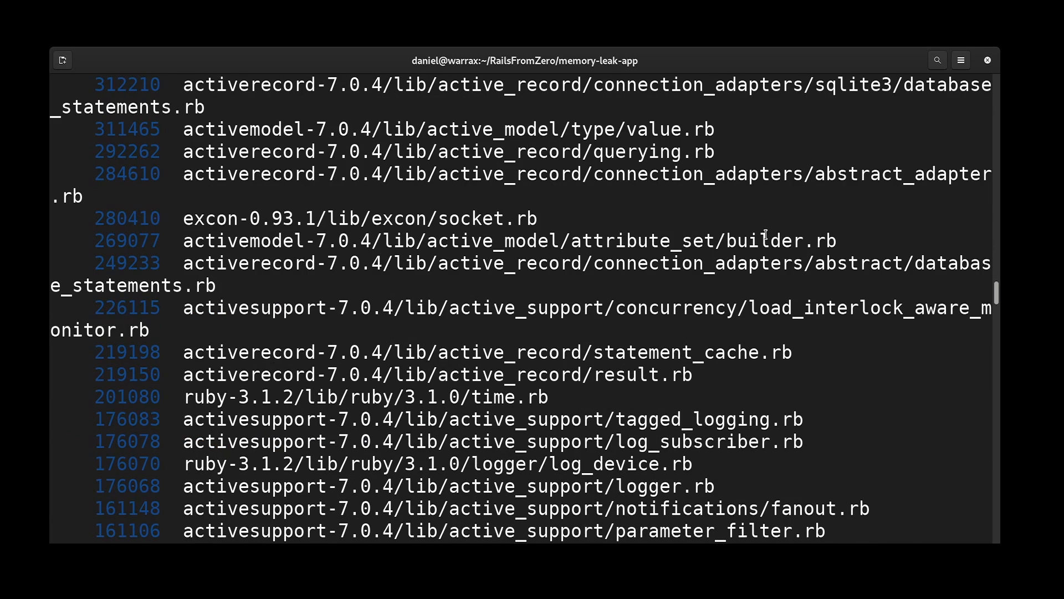
{"action": "scroll", "scroll_direction": "down", "scroll_amount": 3}
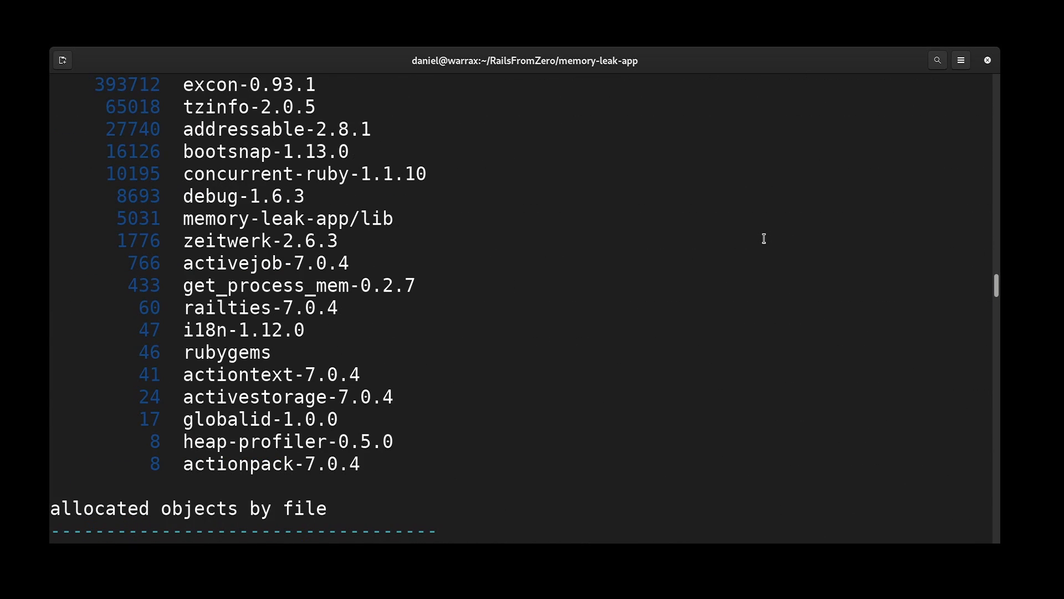
{"action": "scroll", "scroll_direction": "up", "scroll_amount": 3}
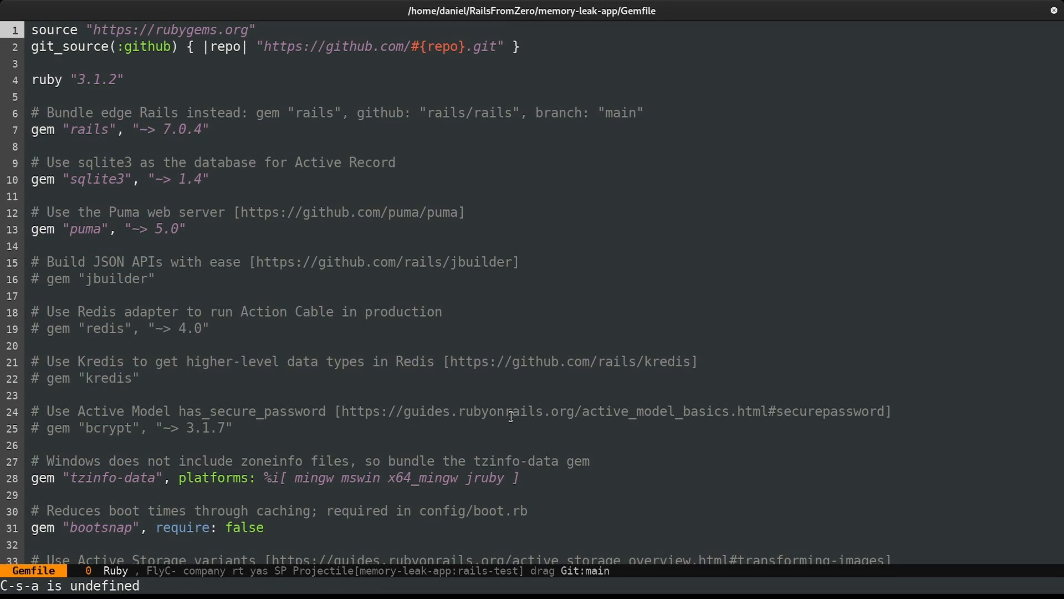
Review Gemfile and the commented-out honeycomb.rb, then open lib/tasks/posts.rake via Projectile
{"action": "scroll", "scroll_direction": "down", "scroll_amount": 3}
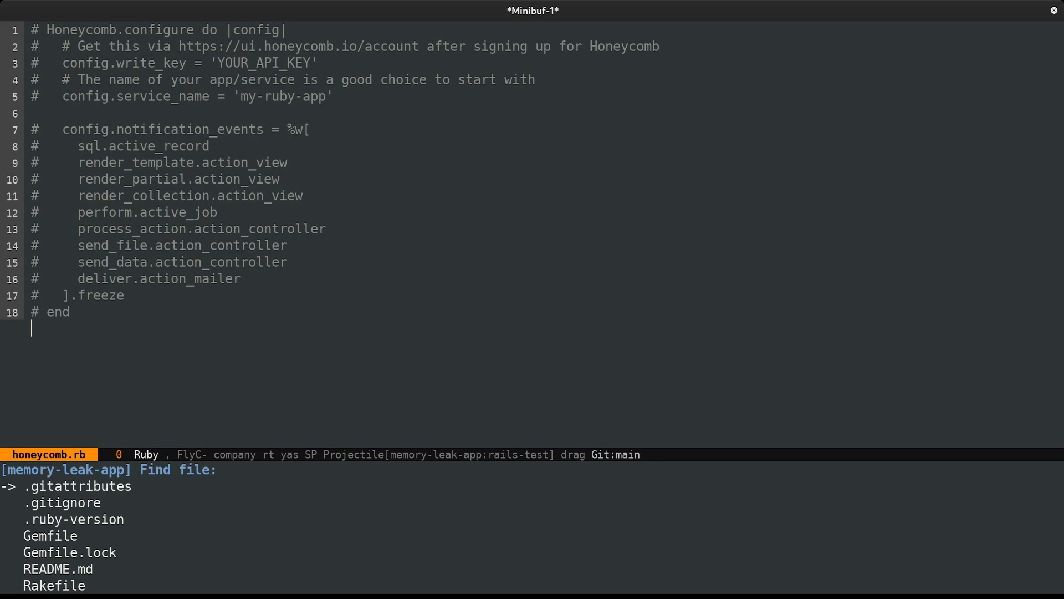
{"action": "type", "text": "rake"}
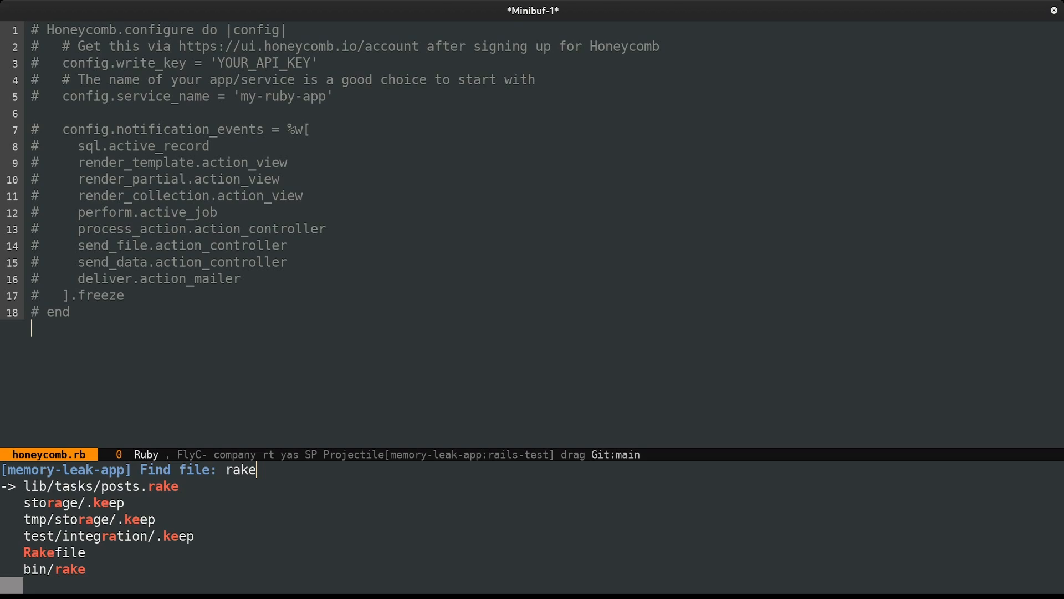
{"action": "key", "text": "Return"}
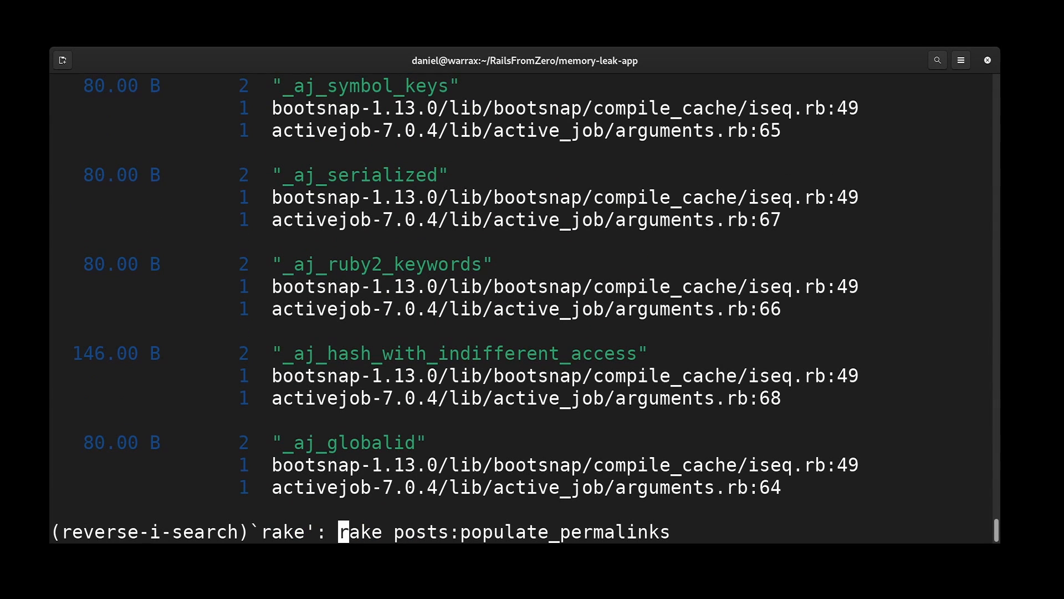
Run the recalled `rake posts:populate_permalinks` task and follow its memory readings
{"action": "key", "text": "Return"}
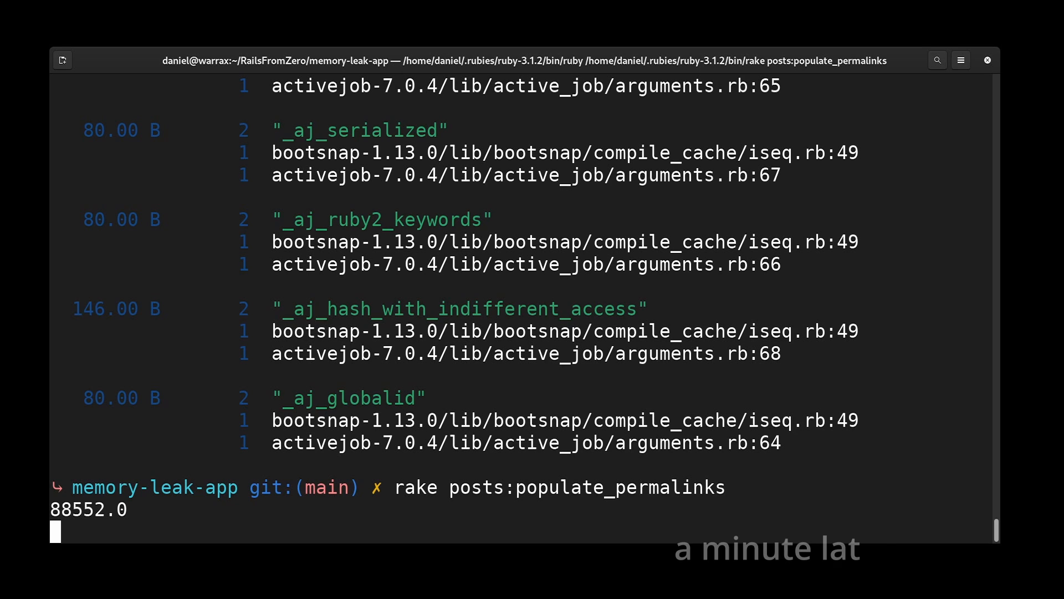
{"action": "scroll", "scroll_direction": "down", "scroll_amount": 3}
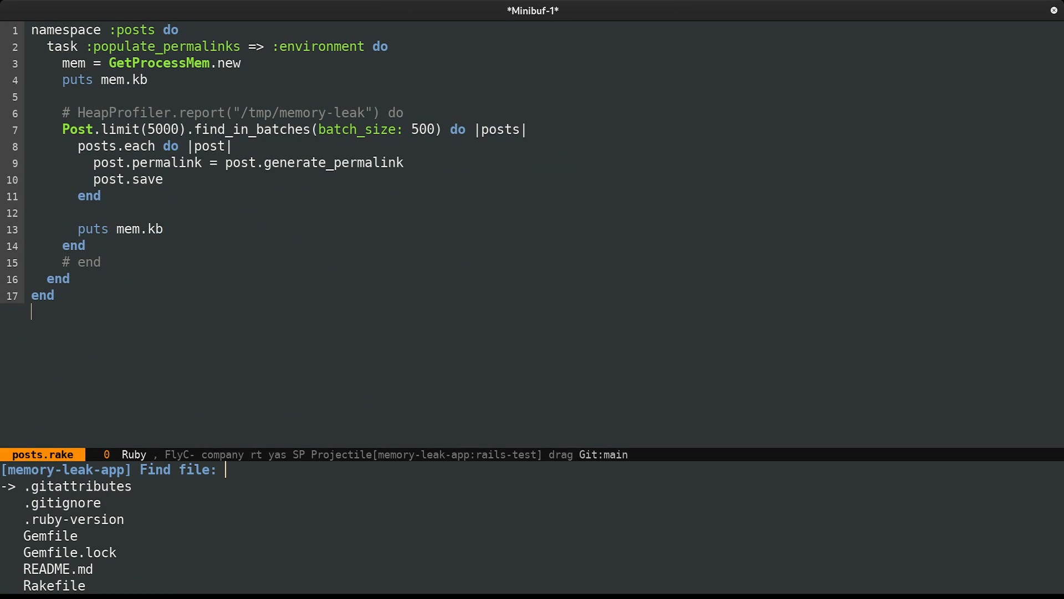
Change Post.limit(5000) to 2000, add binding.pry after the loop, and save posts.rake
{"action": "type", "text": "ho"}
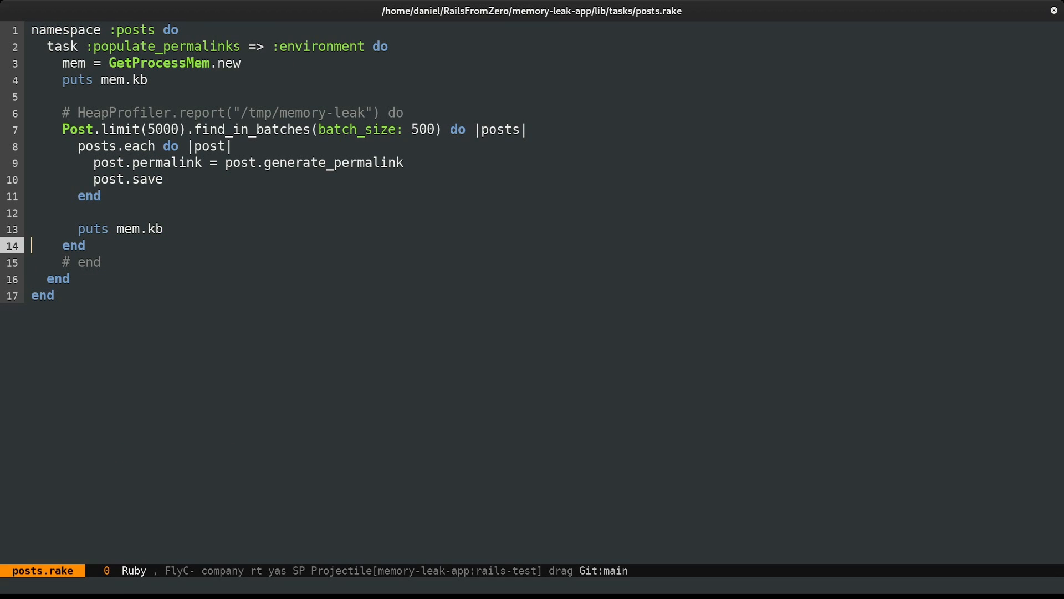
{"action": "type", "text": "binding.pry"}
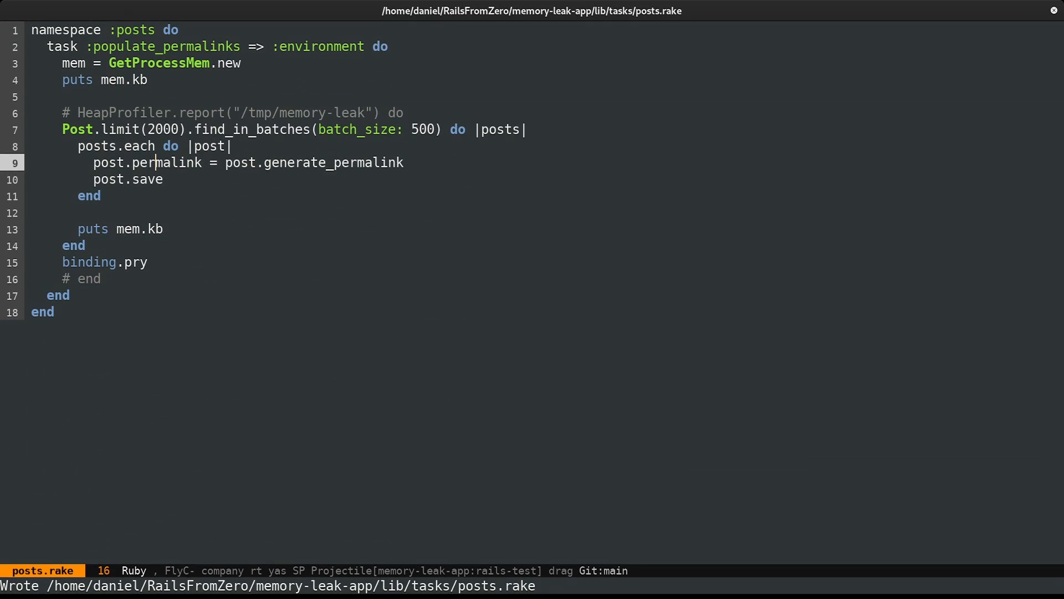
{"action": "left_click", "coordinate": [71, 262]}
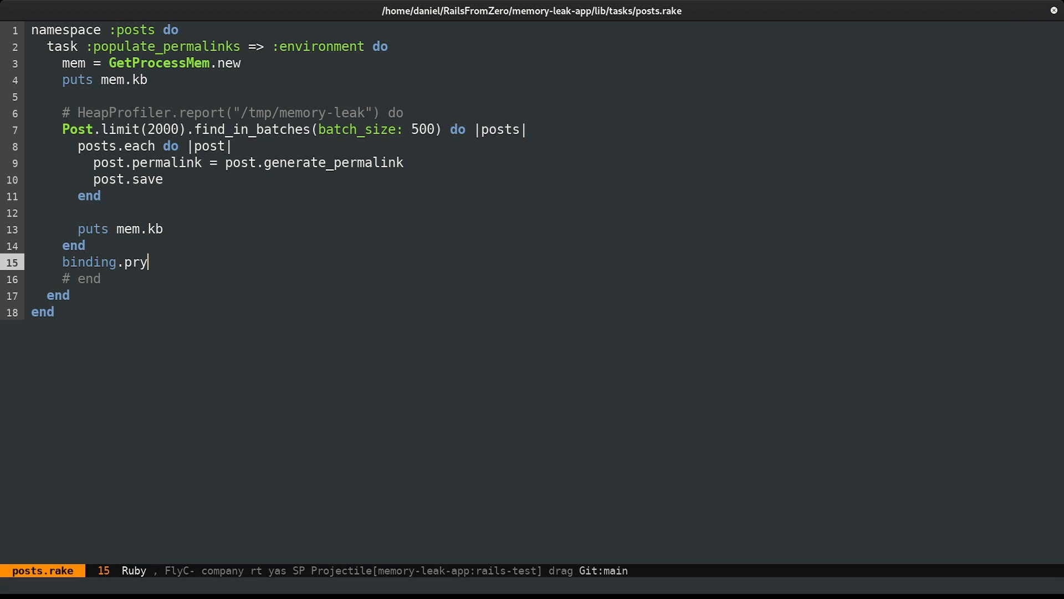
{"action": "left_click", "coordinate": [74, 245]}
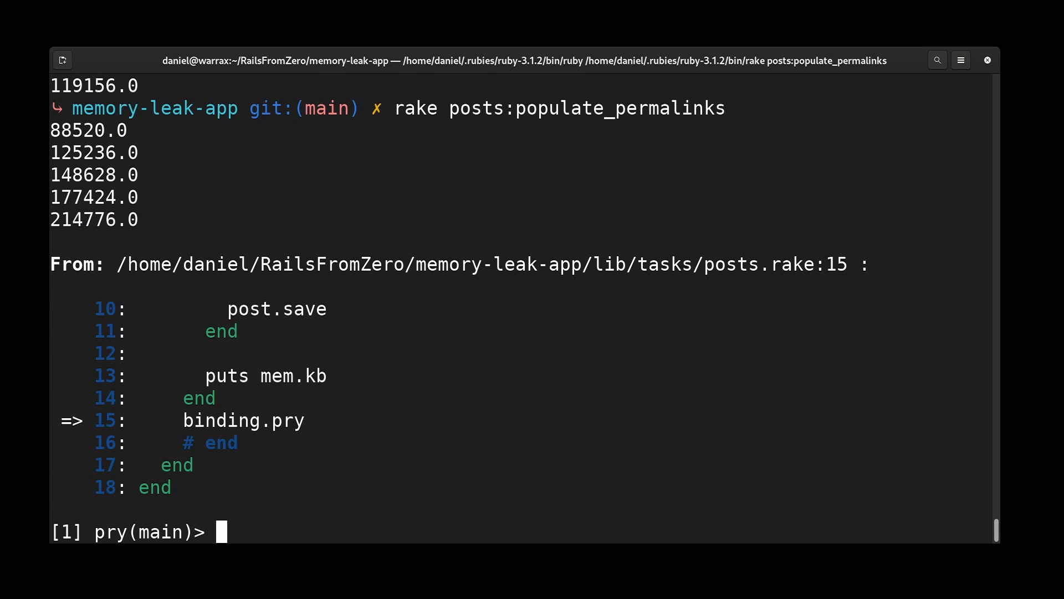
At the pry prompt, evaluate Thread.current.keys to list the Honeycomb context keys
{"action": "type", "text": "Thread"}
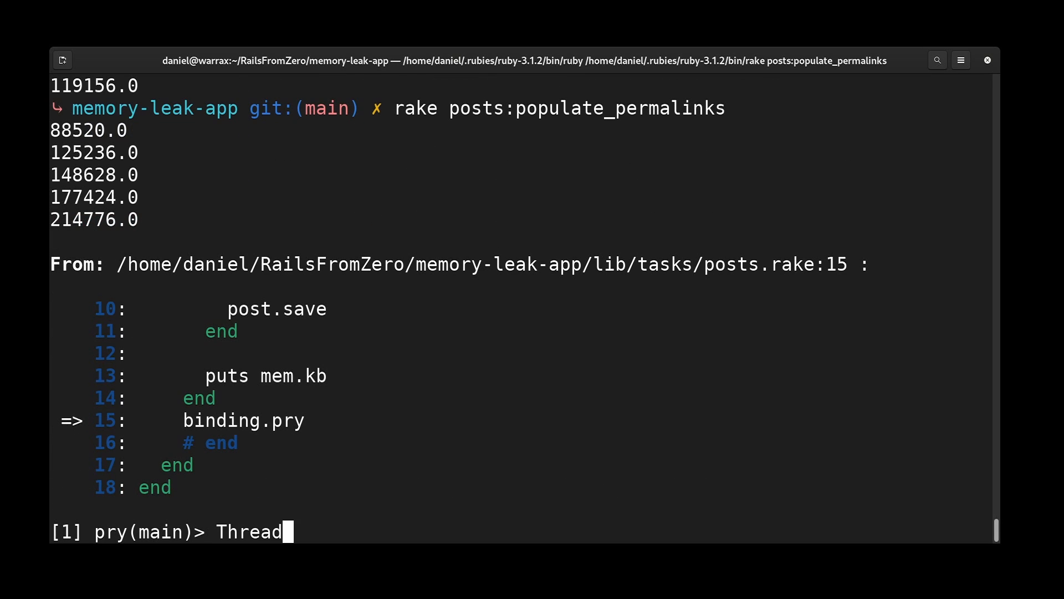
{"action": "type", "text": ".current"}
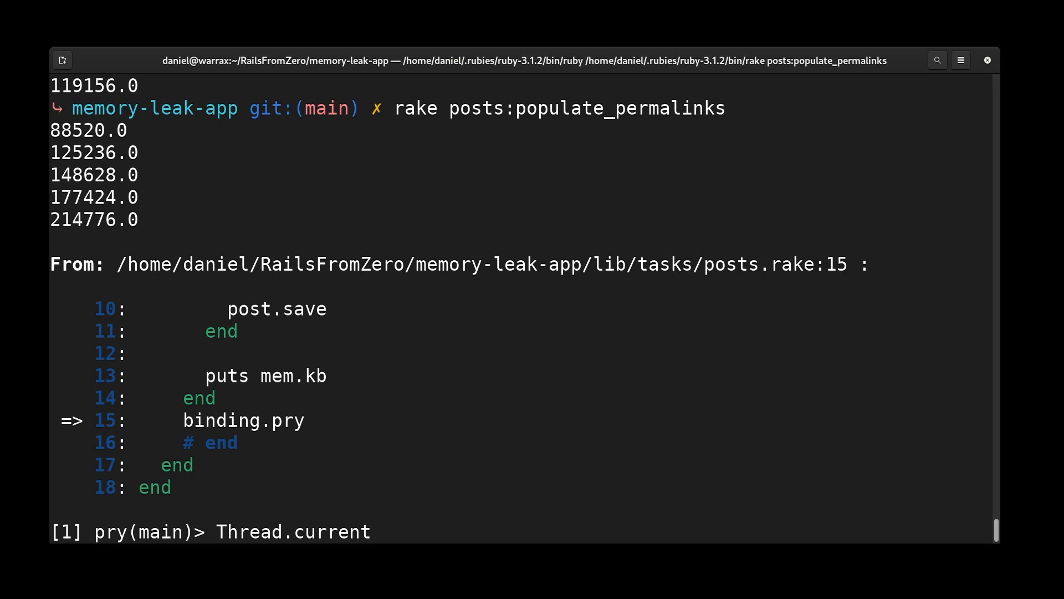
{"action": "type", "text": ".keys"}
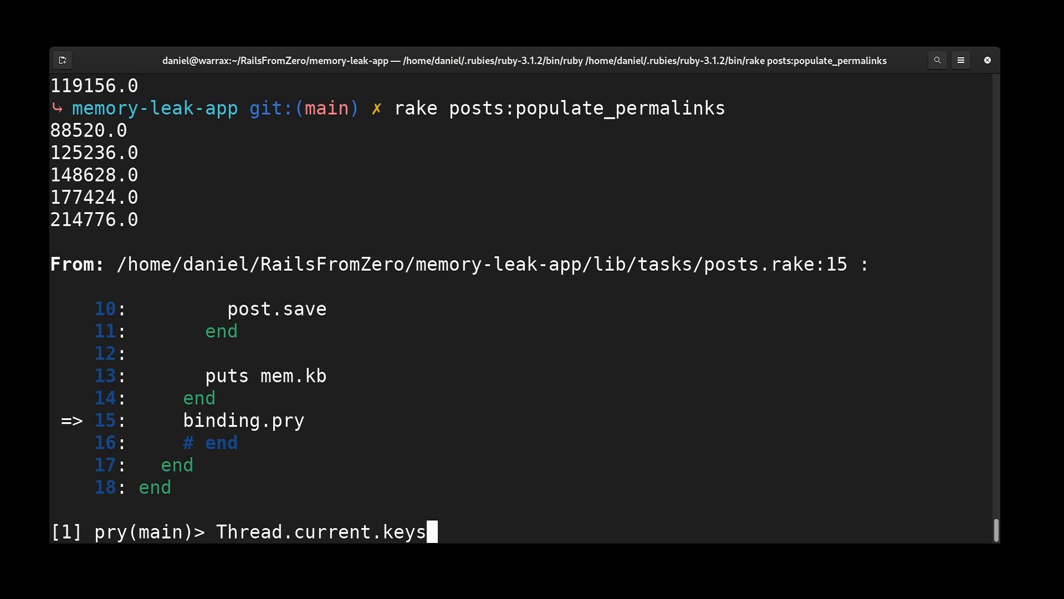
{"action": "key", "text": "Return"}
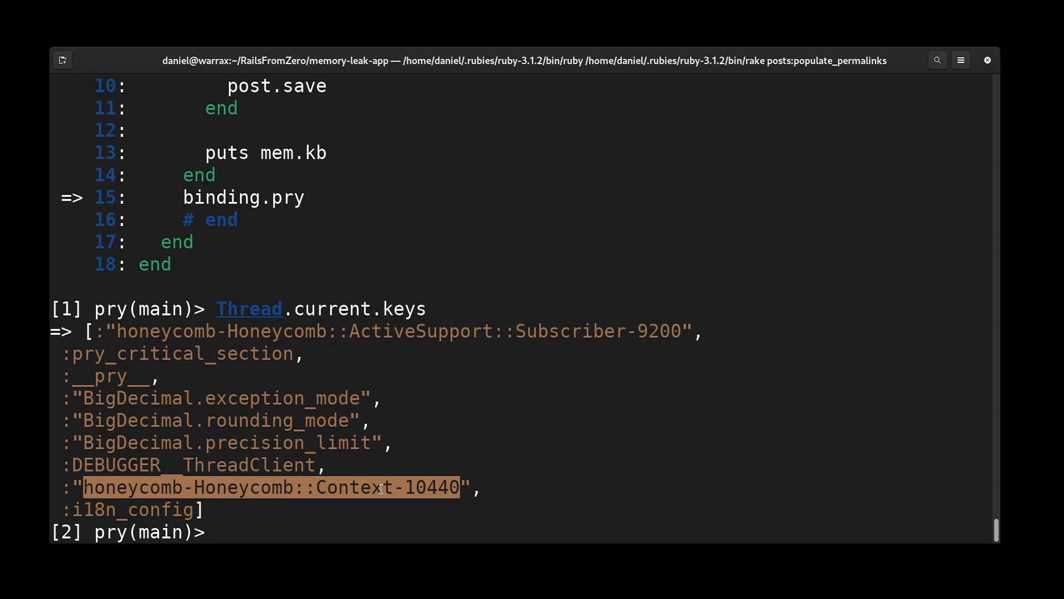
{"action": "type", "text": "Thread.current.keys"}
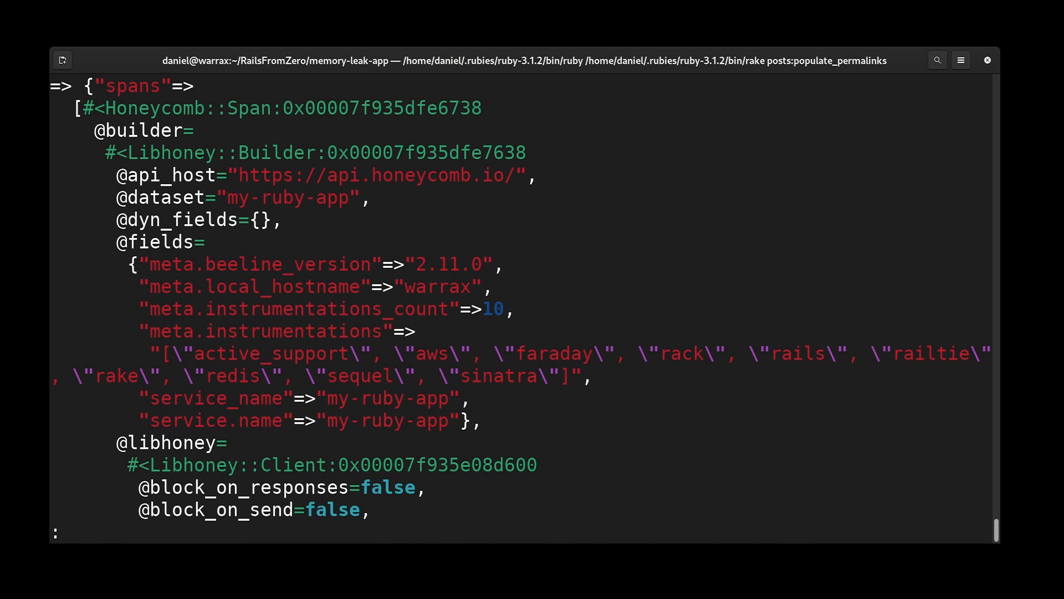
Page through the Honeycomb context's spans output to the end and quit the pager
{"action": "scroll", "scroll_direction": "down", "scroll_amount": 3}
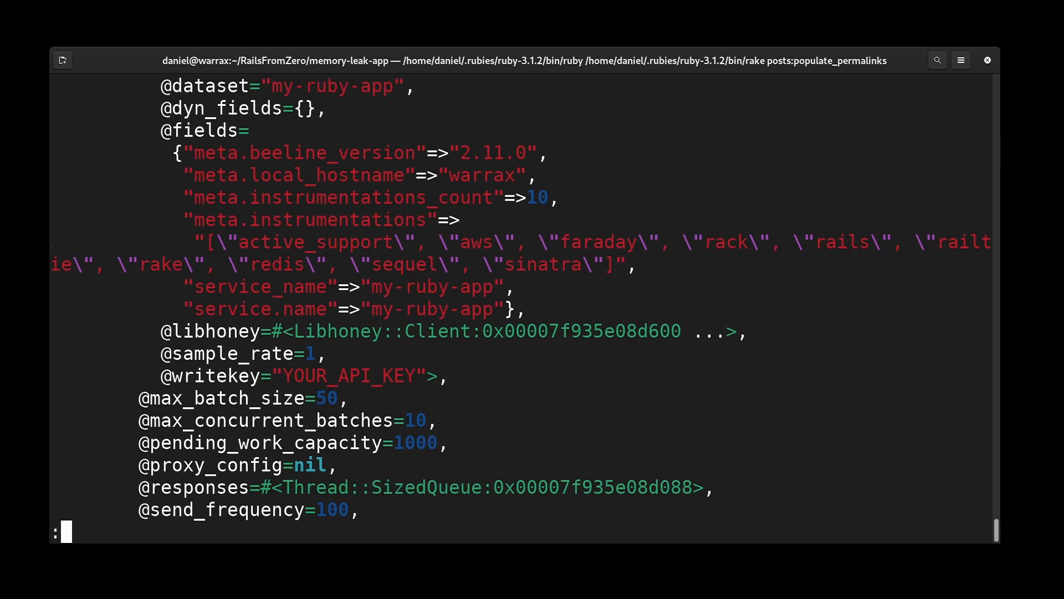
{"action": "scroll", "scroll_direction": "down", "scroll_amount": 3}
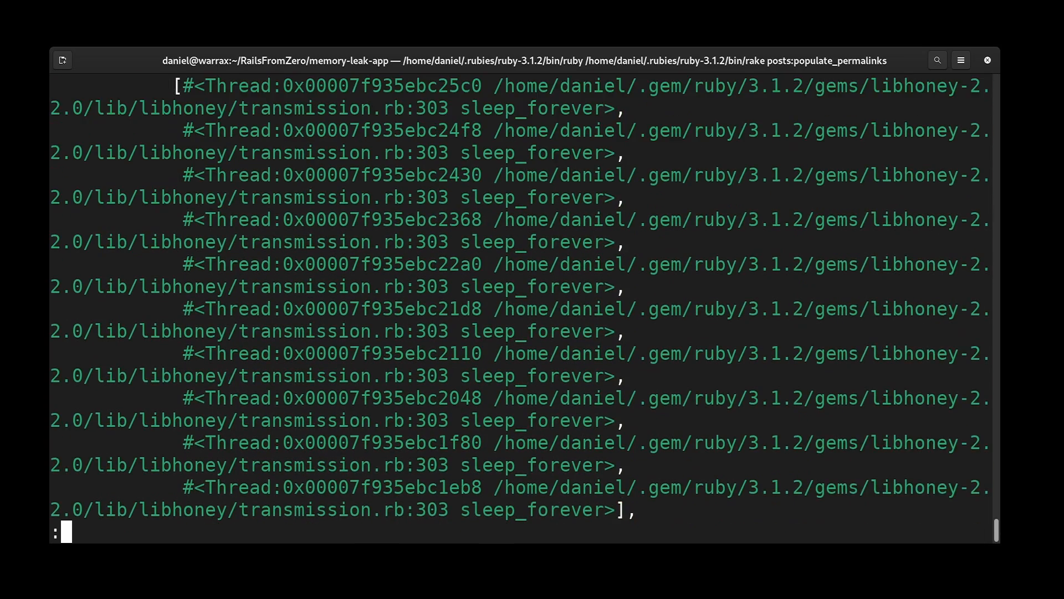
{"action": "scroll", "scroll_direction": "down", "scroll_amount": 3}
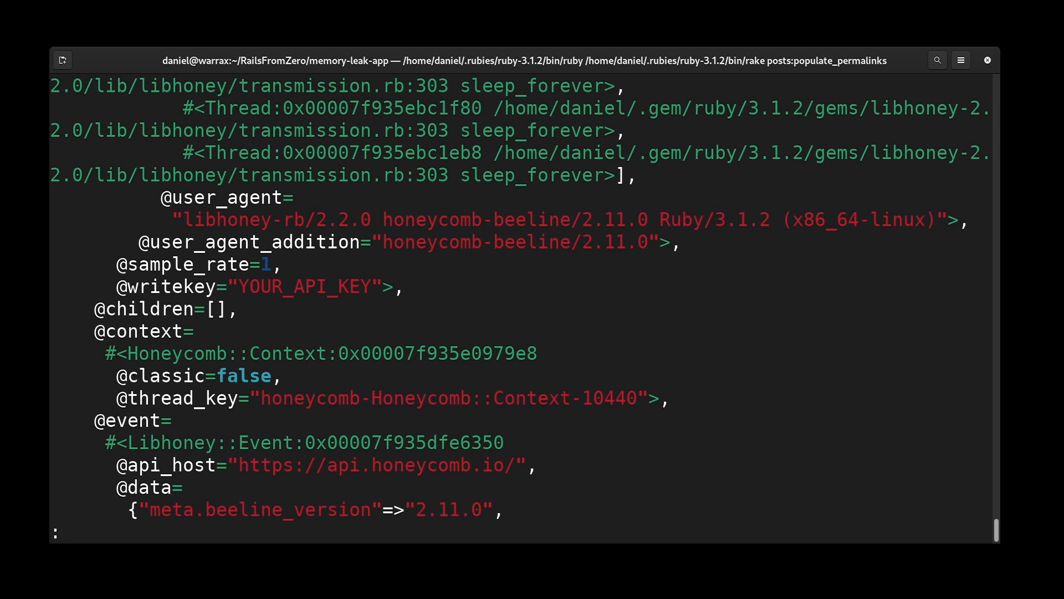
{"action": "scroll", "scroll_direction": "down", "scroll_amount": 3}
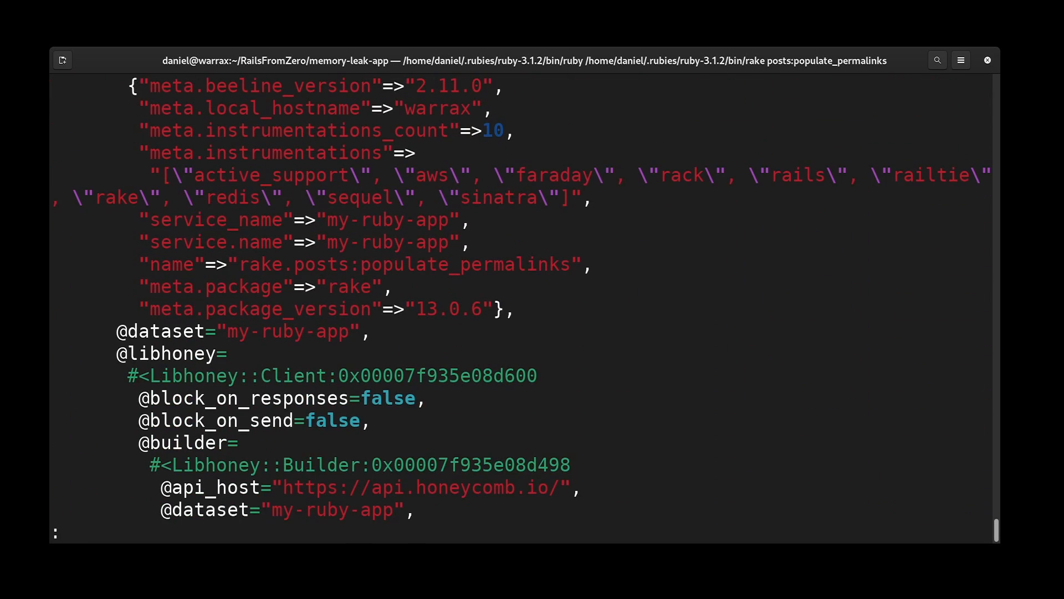
{"action": "scroll", "scroll_direction": "down", "scroll_amount": 3}
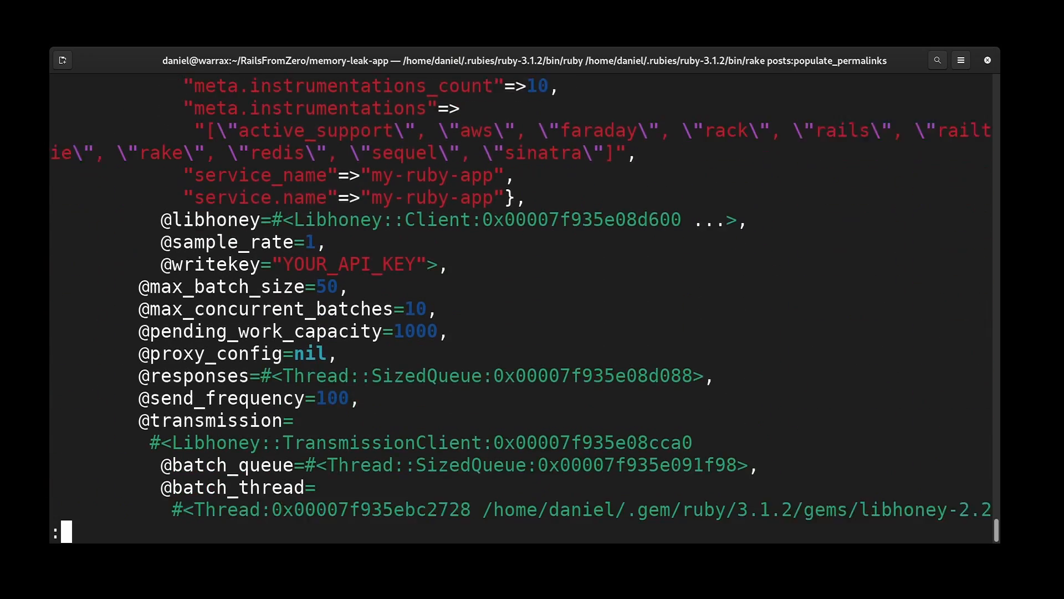
{"action": "scroll", "scroll_direction": "down", "scroll_amount": 3}
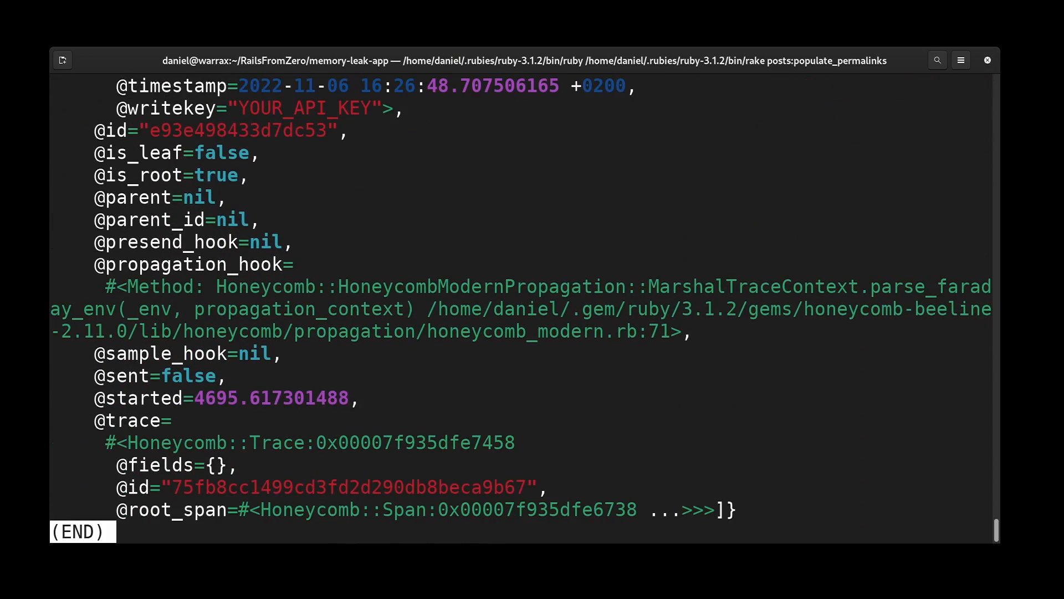
{"action": "key", "text": "q"}
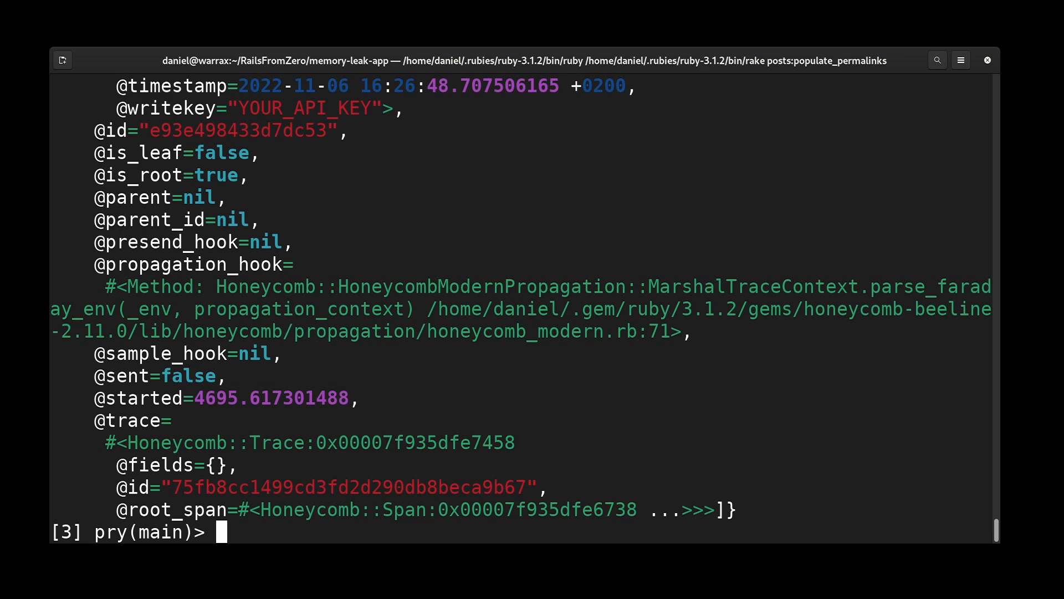
{"action": "mouse_move", "coordinate": [1043, 397]}
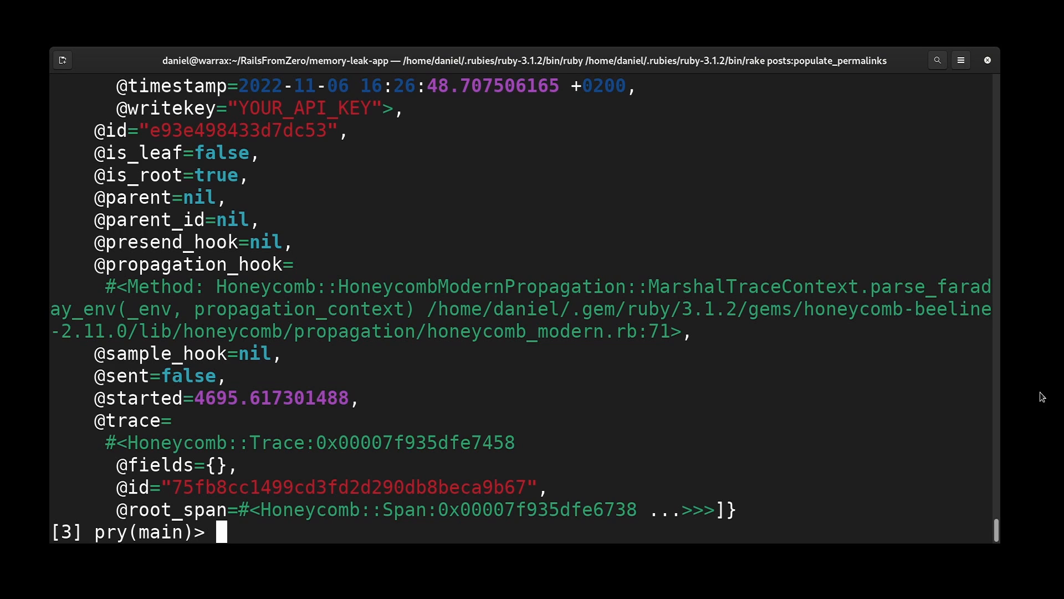
{"action": "type", "text": "$glo"}
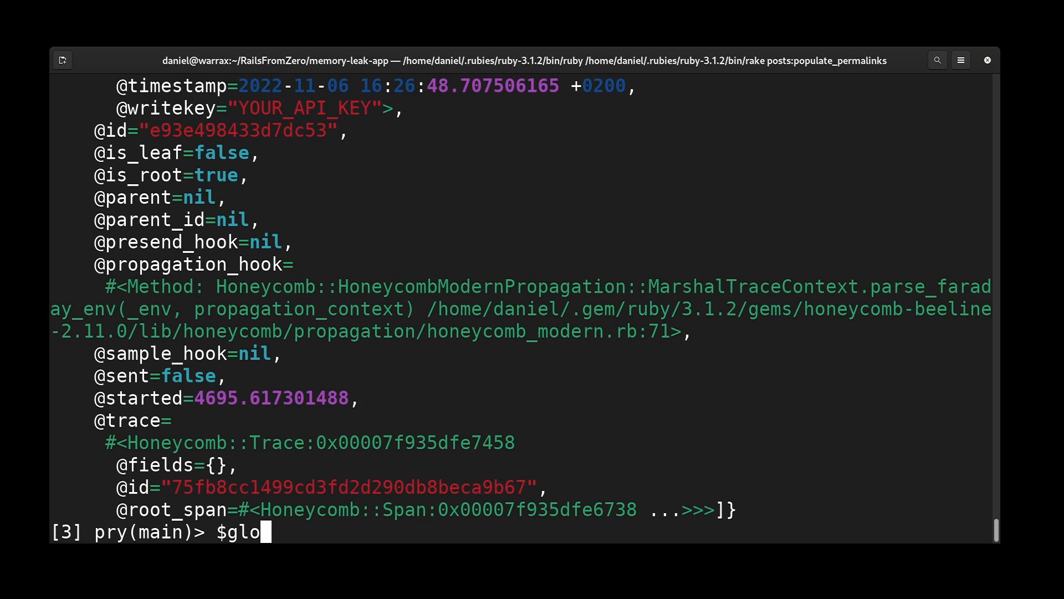
{"action": "type", "text": "balfdsf"}
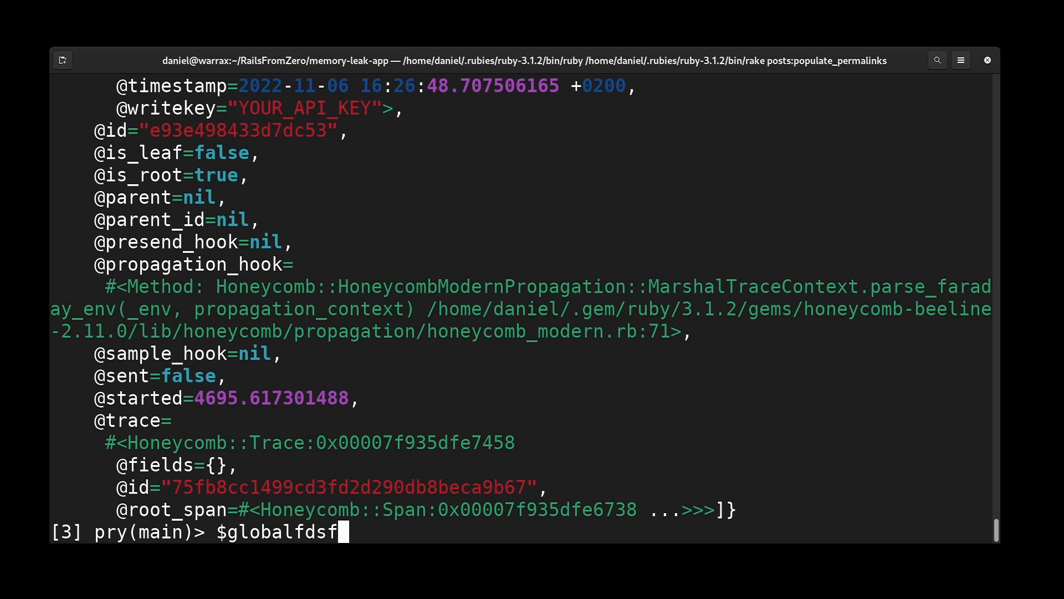
{"action": "type", "text": "@@"}
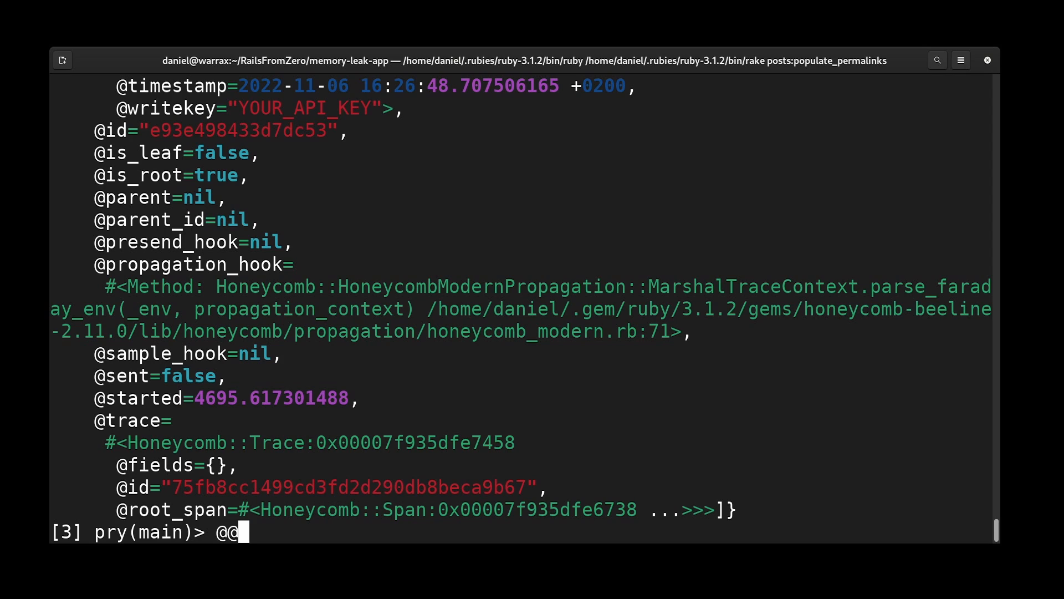
{"action": "type", "text": "fsdfsd"}
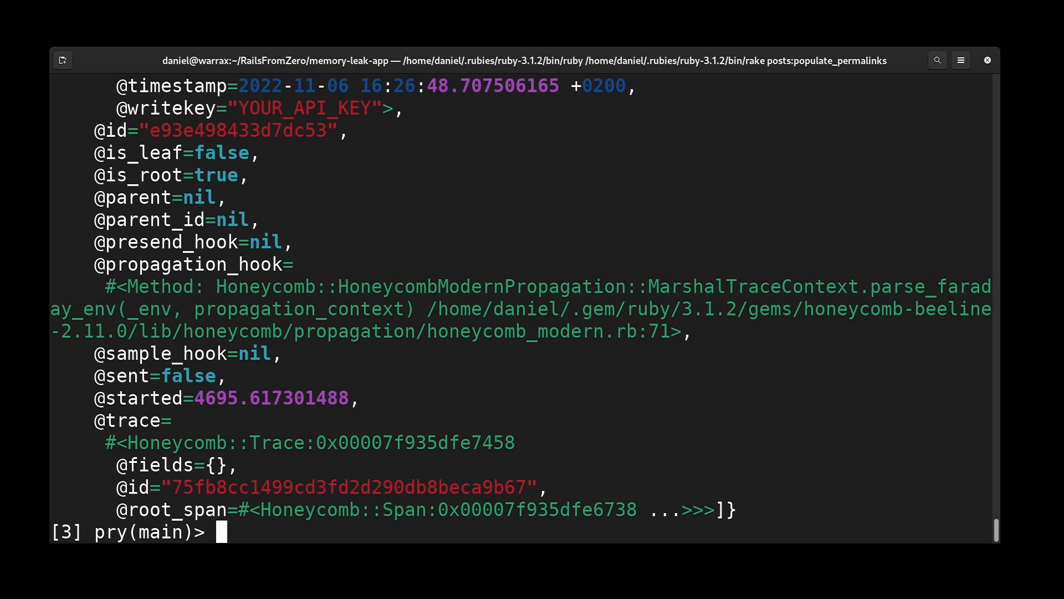
{"action": "mouse_move", "coordinate": [807, 361]}
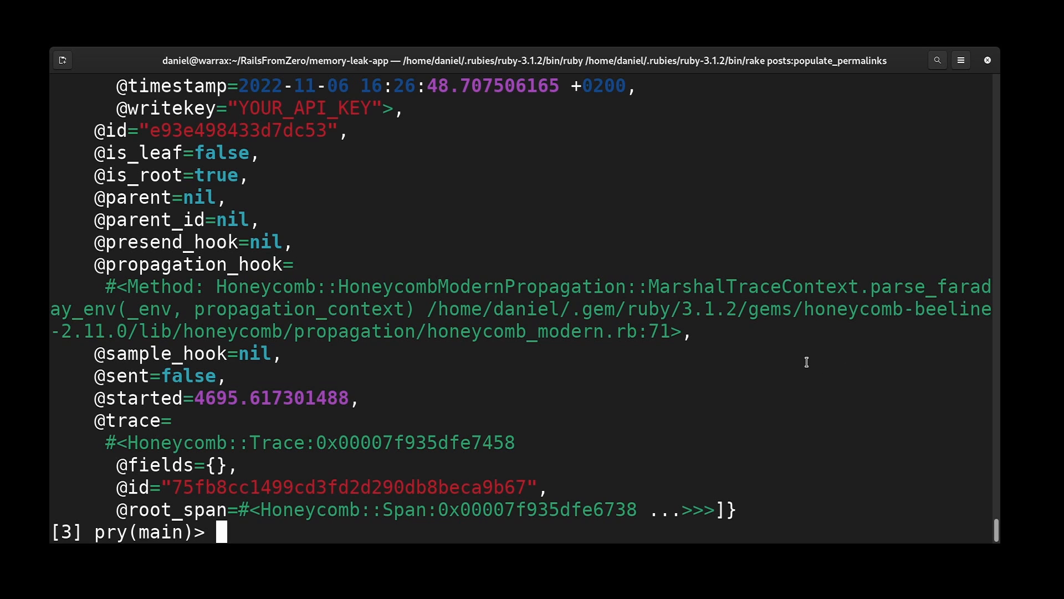
{"action": "mouse_move", "coordinate": [799, 366]}
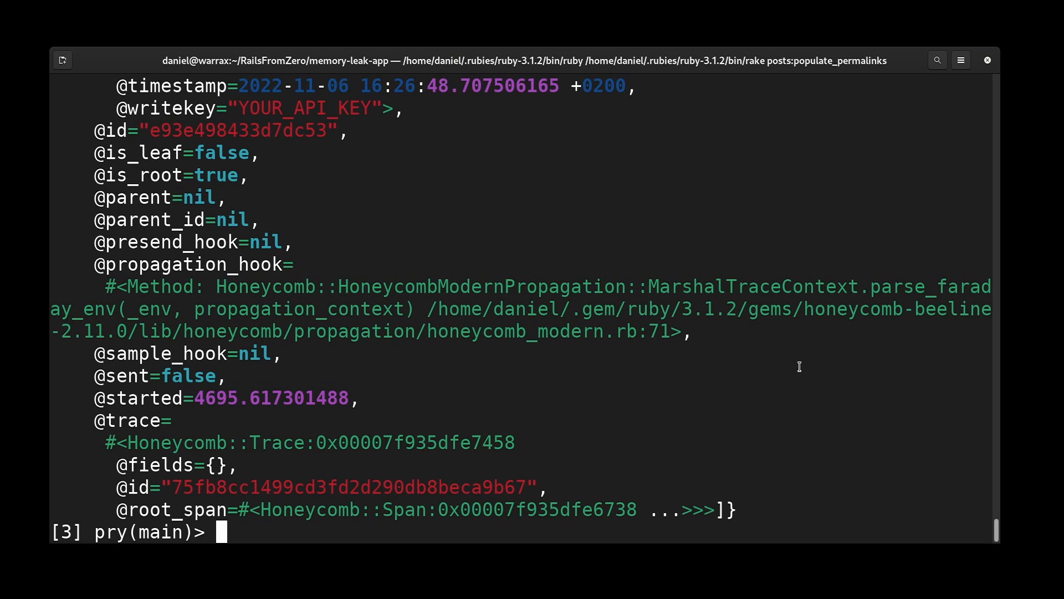
{"action": "mouse_move", "coordinate": [788, 370]}
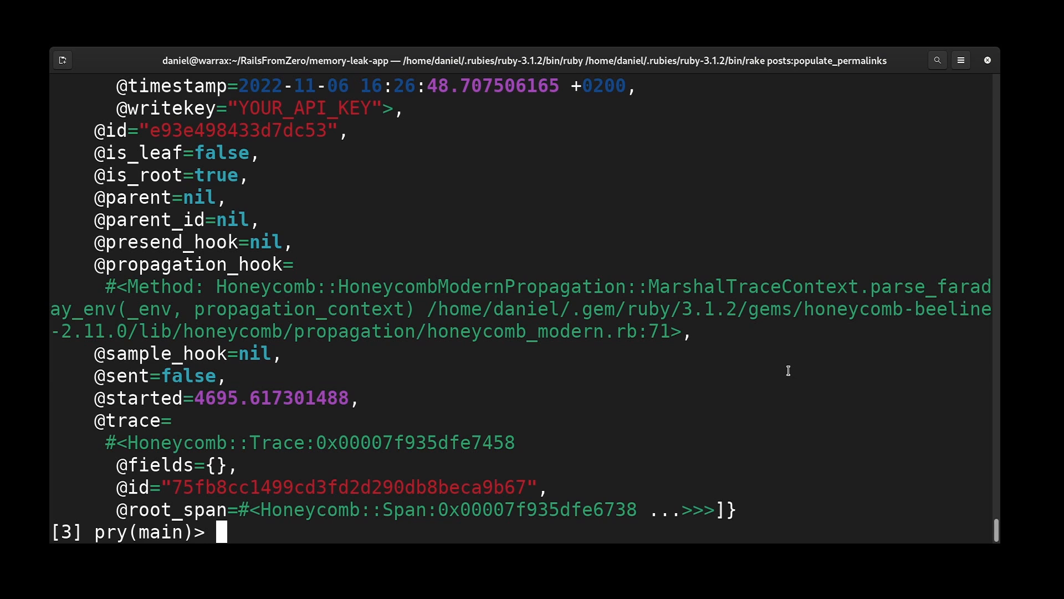